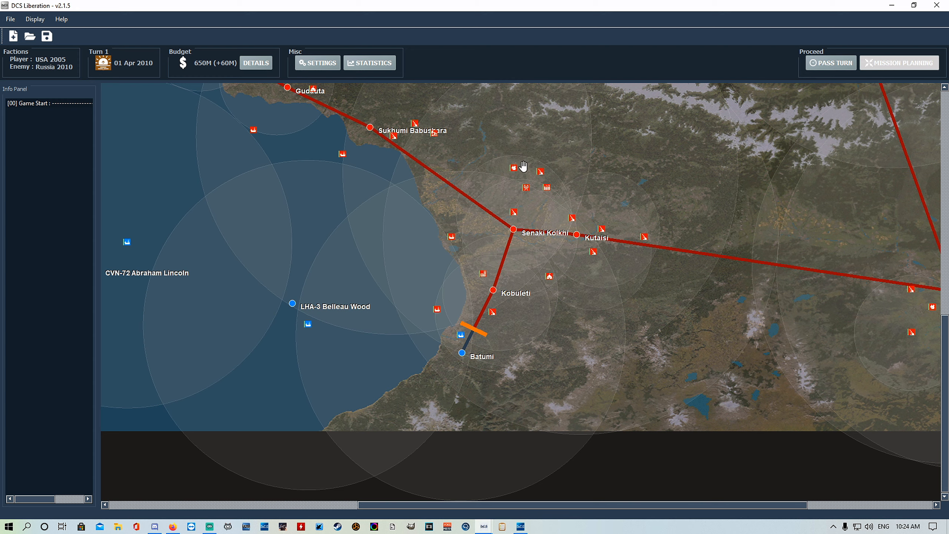
mouse_move(368, 79)
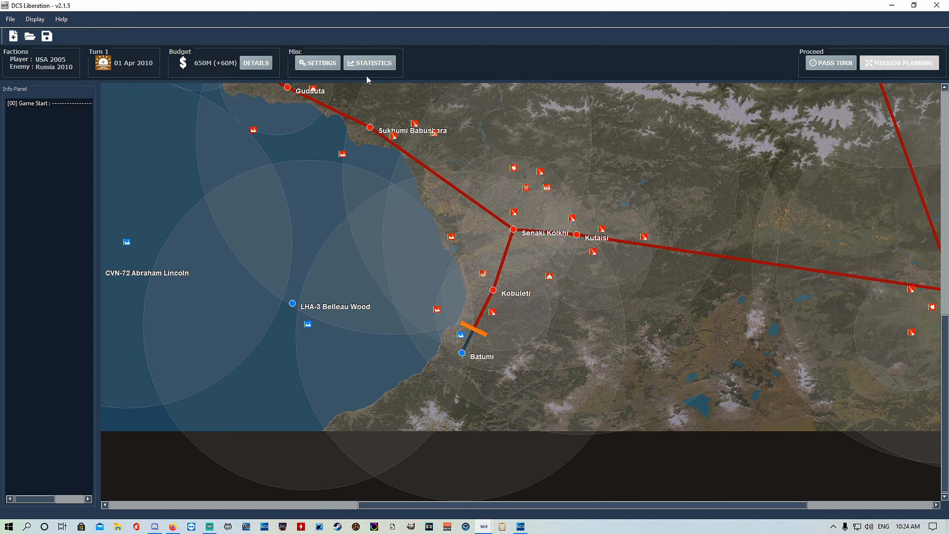
mouse_move(331, 48)
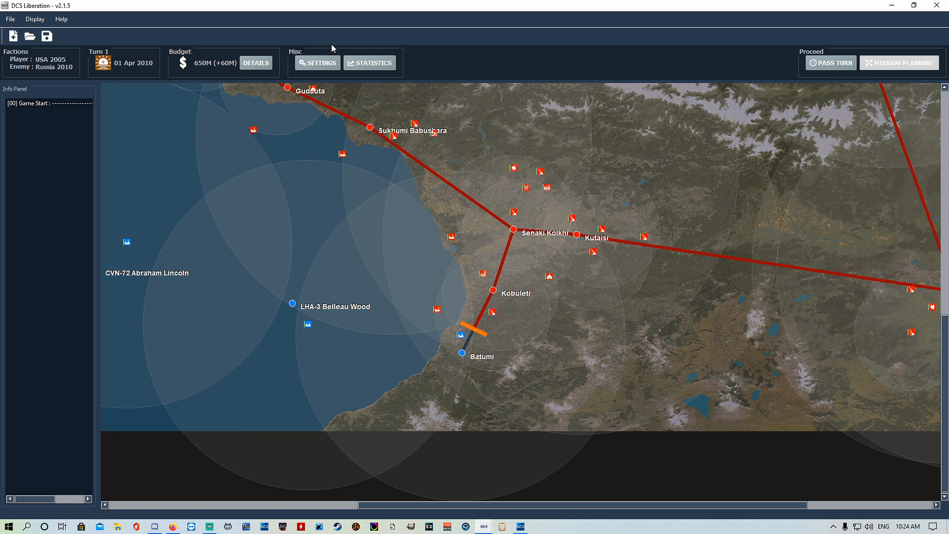
mouse_move(394, 256)
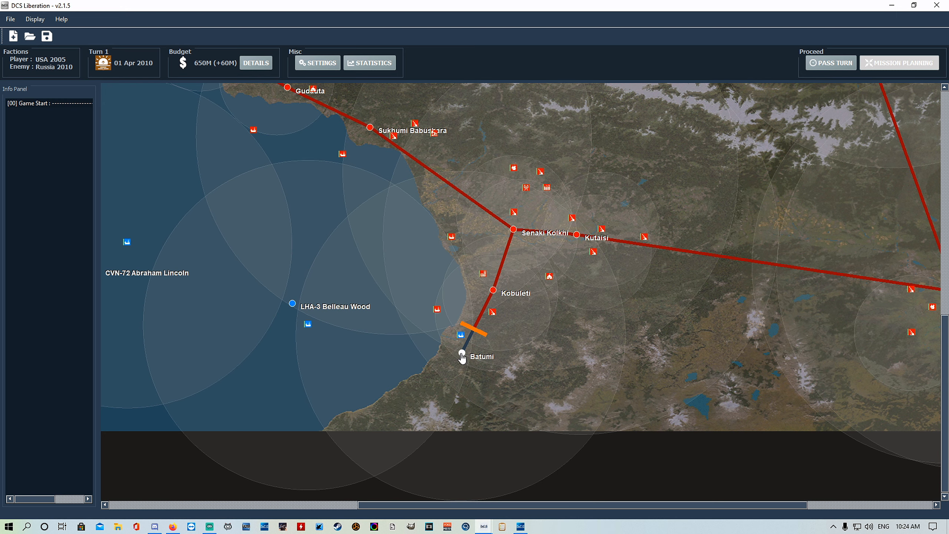
Bring up Batumi's Airfield Command purchase list, hangar 0/10 with $650M available
scroll("up", 3)
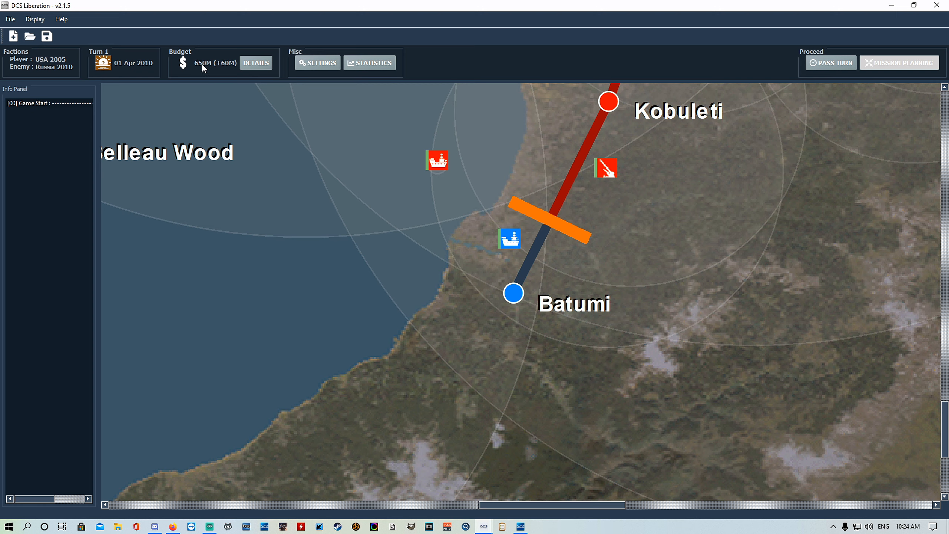
mouse_move(224, 77)
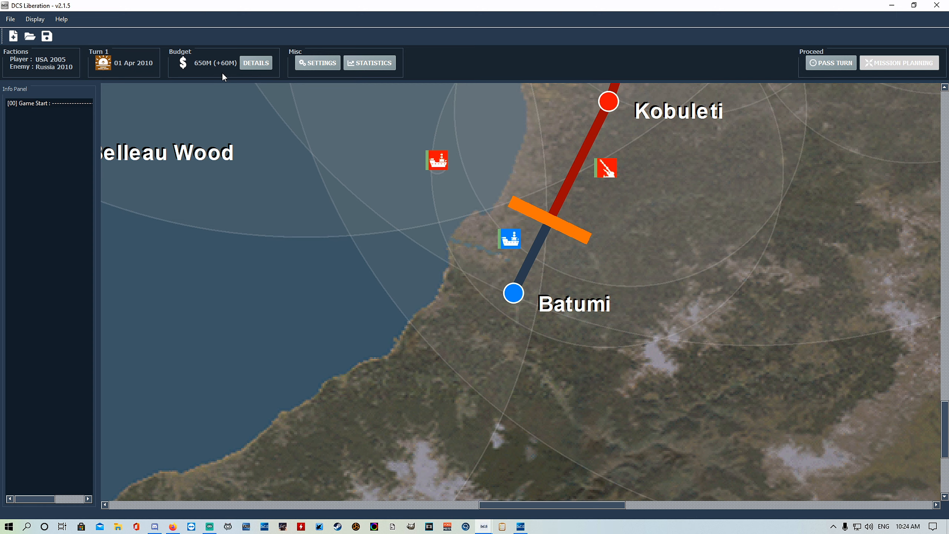
mouse_move(197, 75)
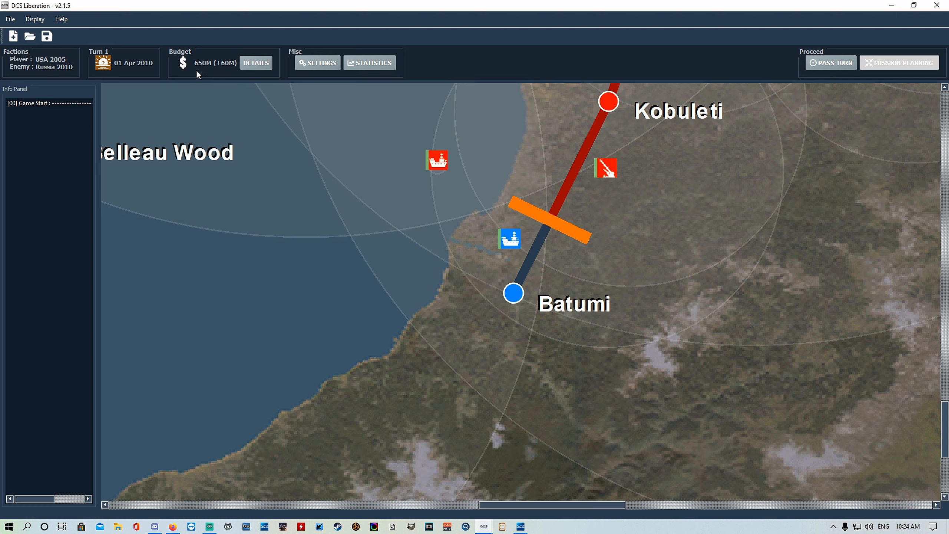
mouse_move(216, 71)
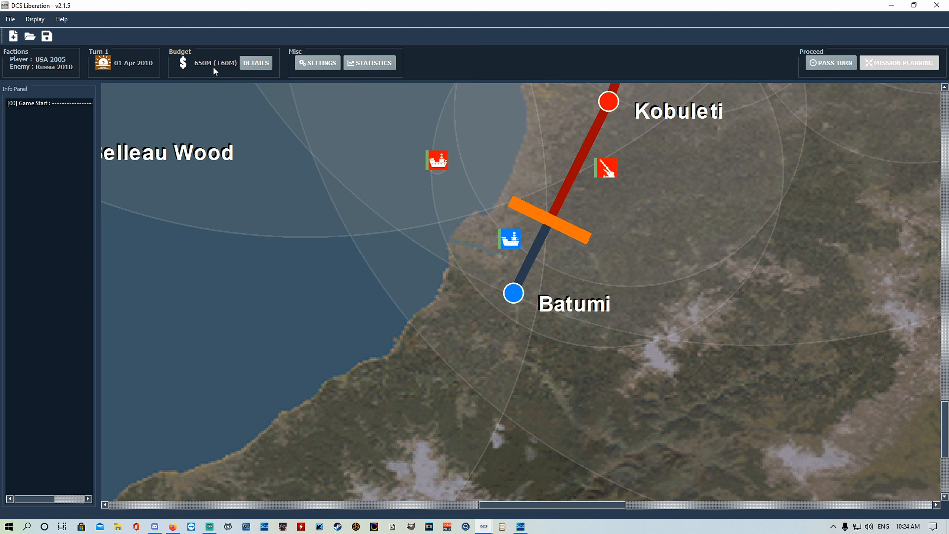
mouse_move(219, 60)
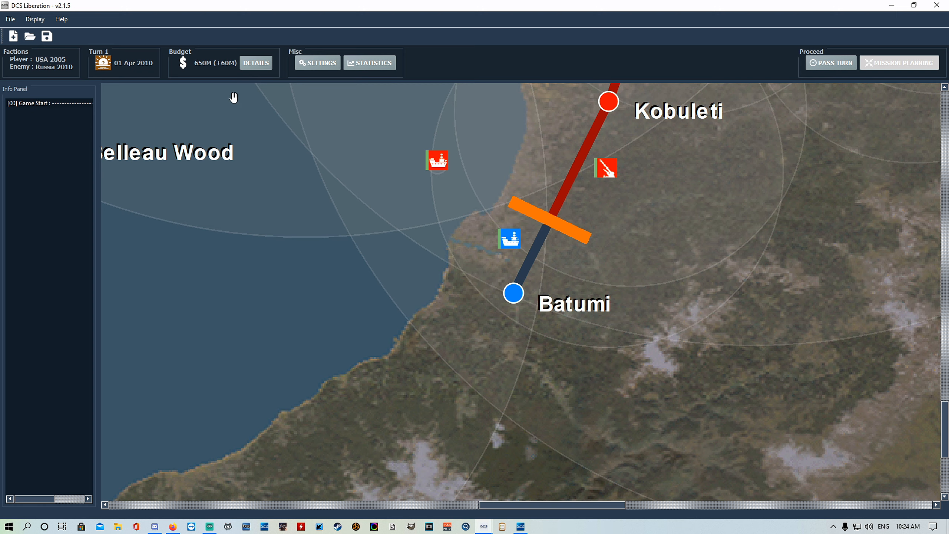
mouse_move(232, 73)
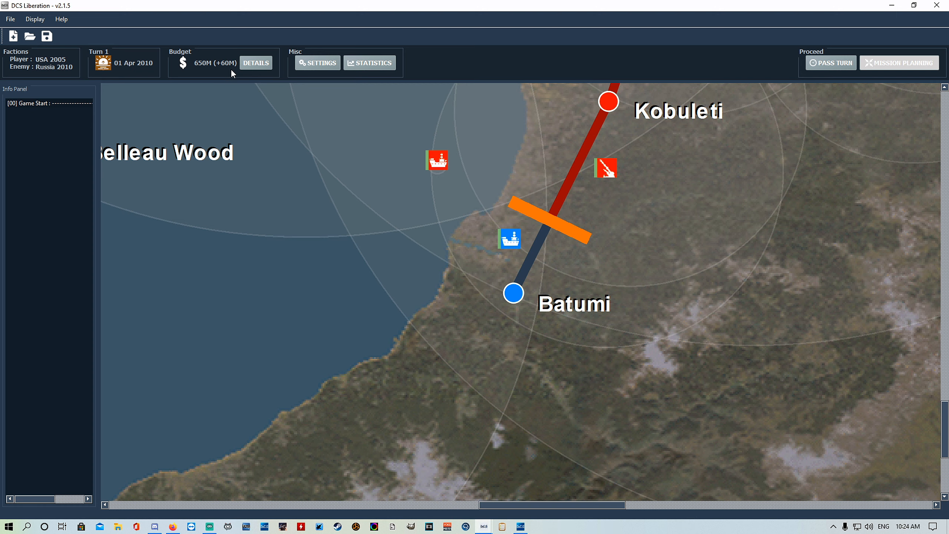
mouse_move(713, 175)
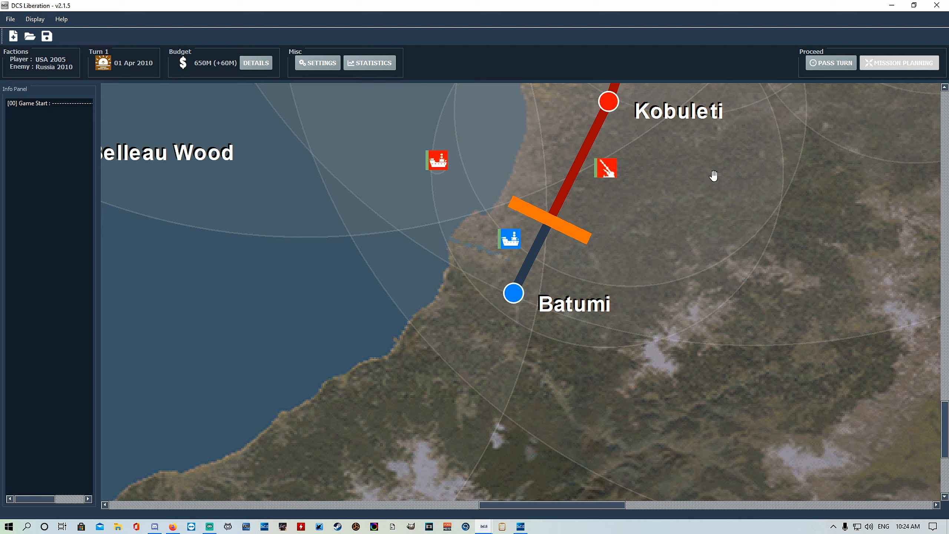
mouse_move(811, 60)
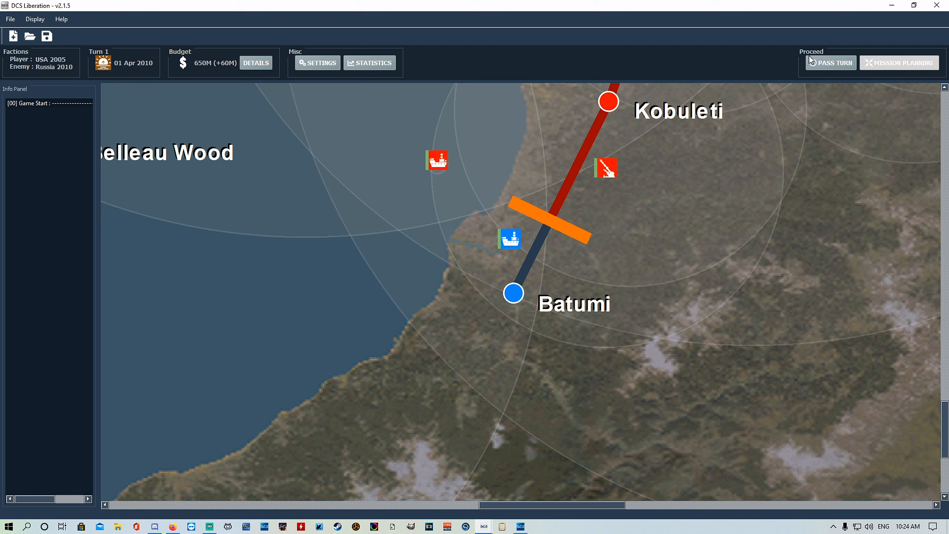
mouse_move(894, 70)
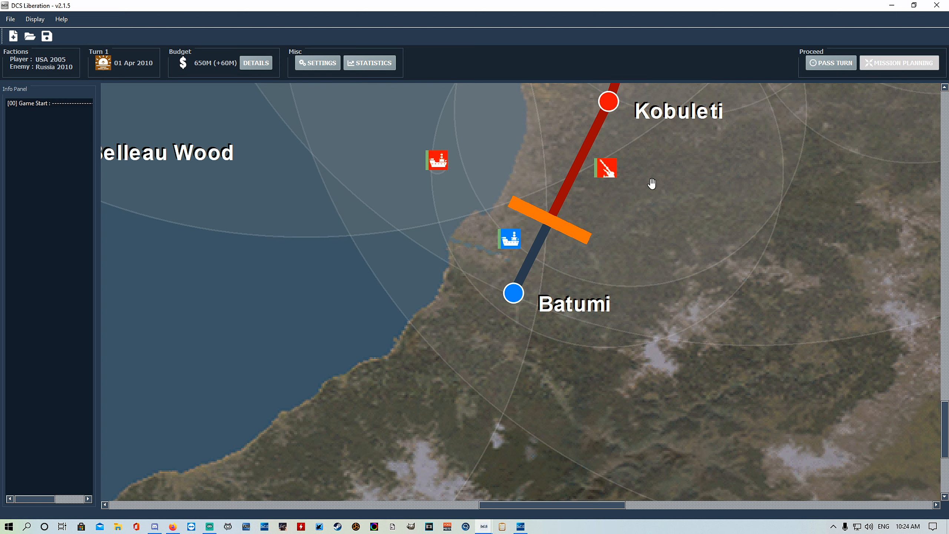
mouse_move(523, 347)
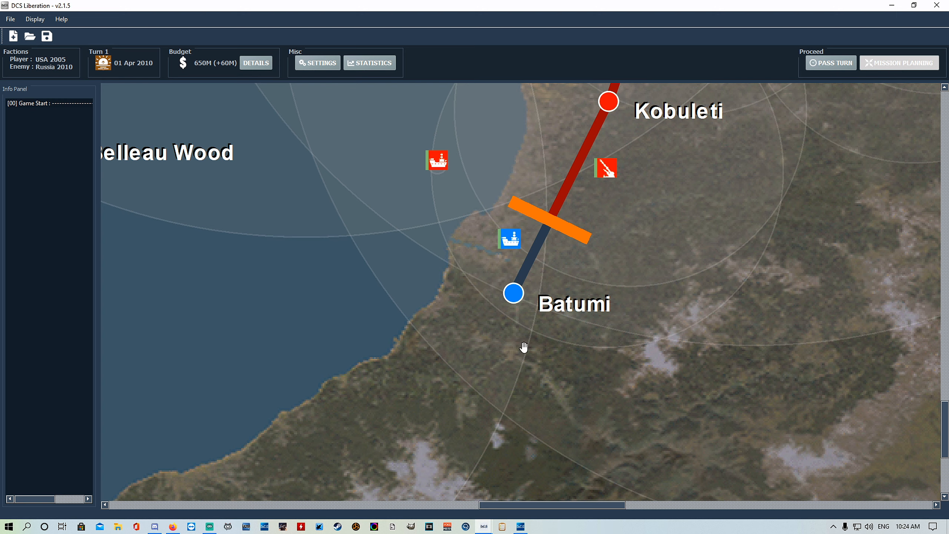
mouse_move(543, 339)
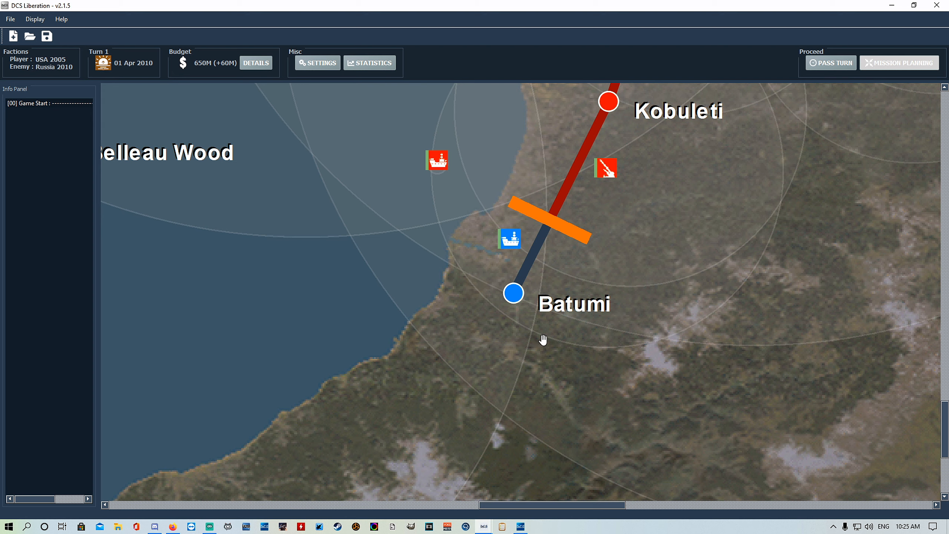
mouse_move(649, 117)
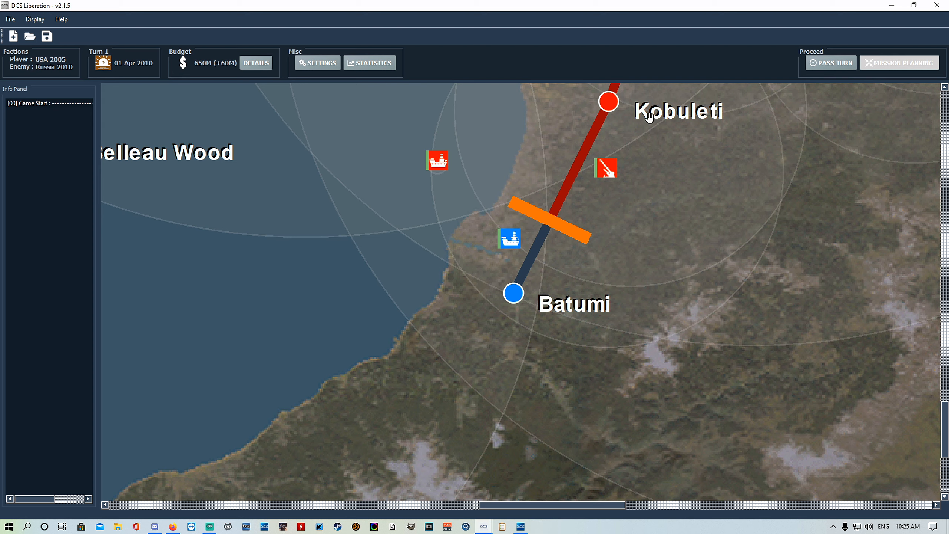
mouse_move(547, 201)
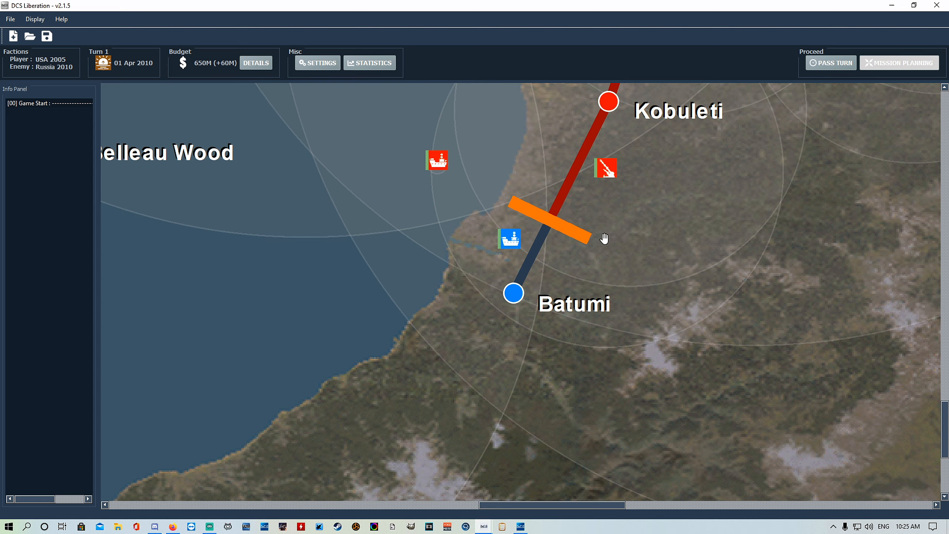
mouse_move(661, 220)
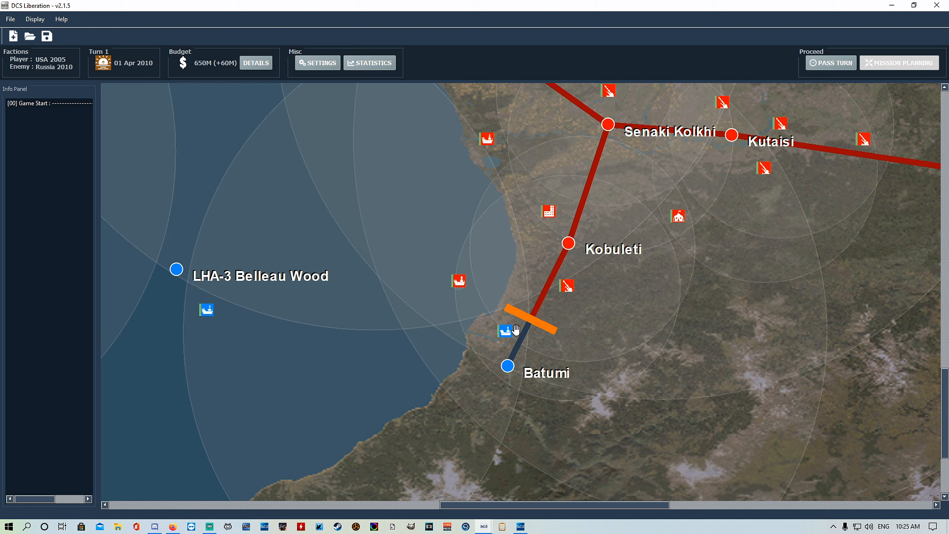
left_click(507, 367)
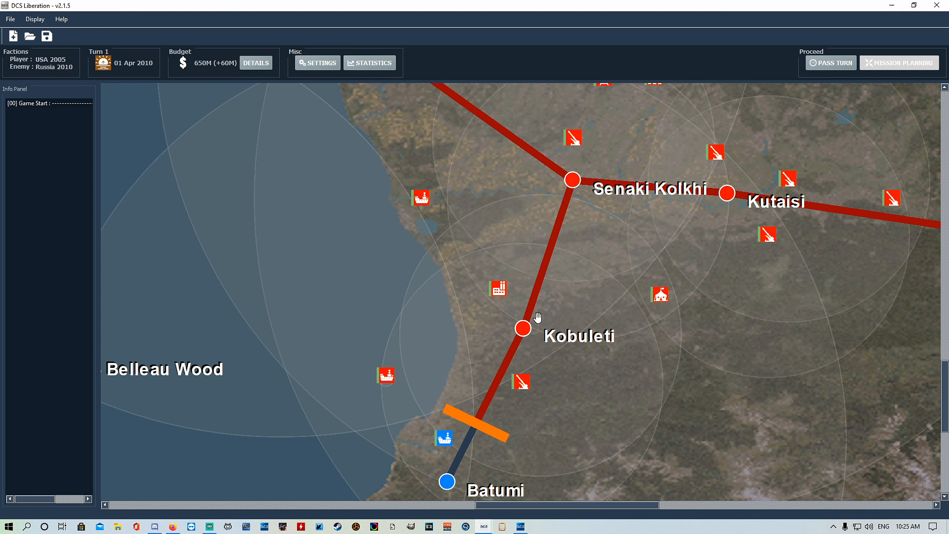
mouse_move(537, 317)
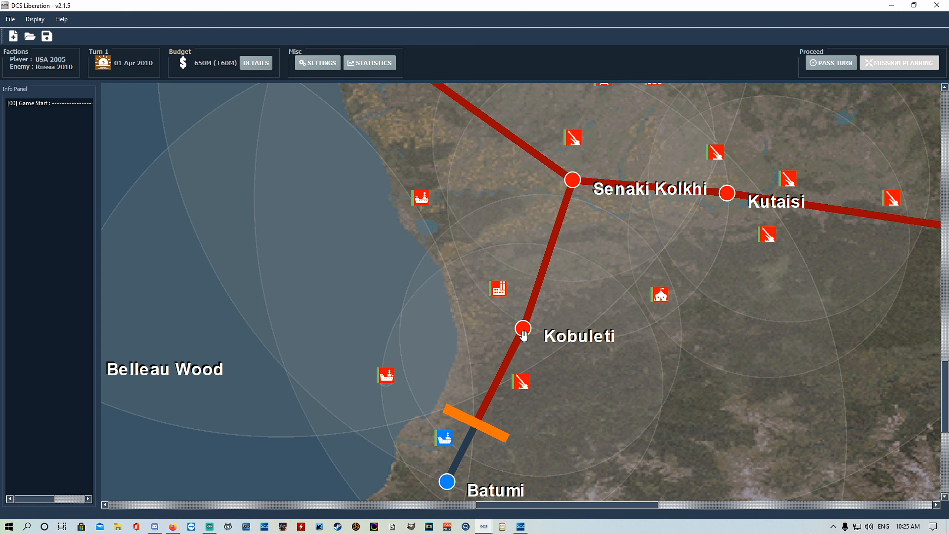
mouse_move(529, 357)
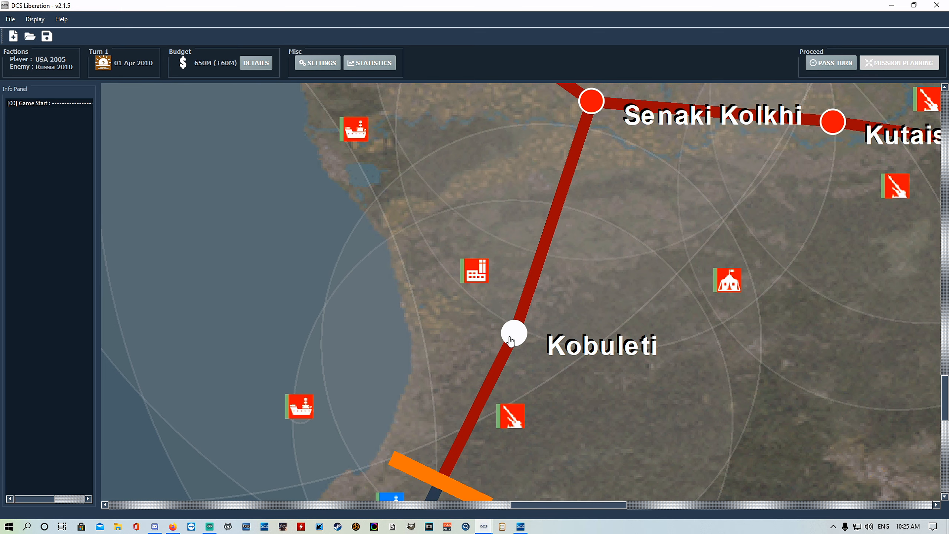
left_click_drag(512, 334, 493, 393)
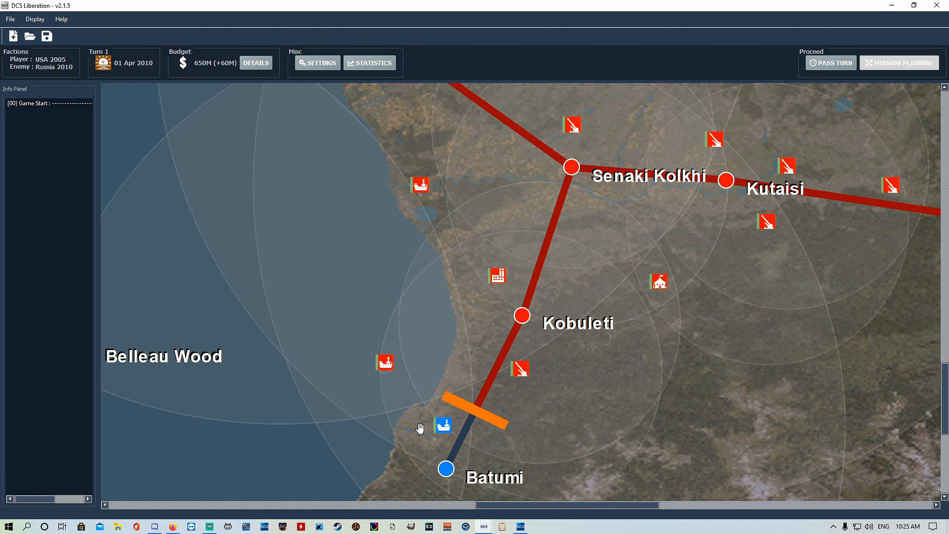
left_click(445, 469)
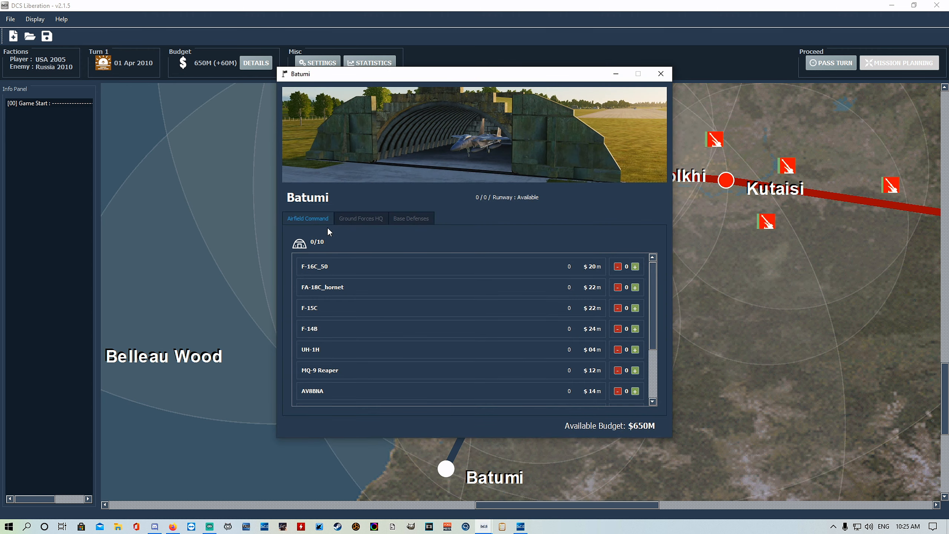
mouse_move(322, 193)
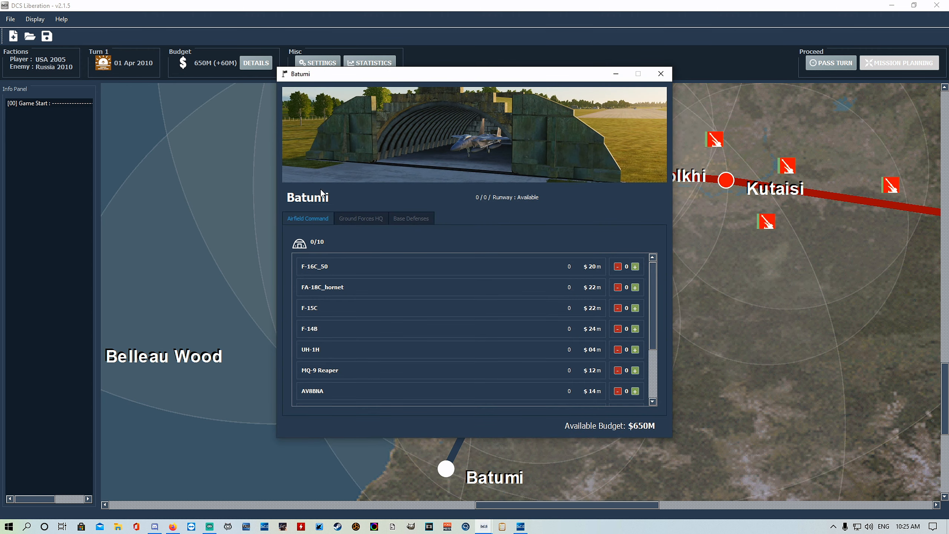
left_click(661, 73)
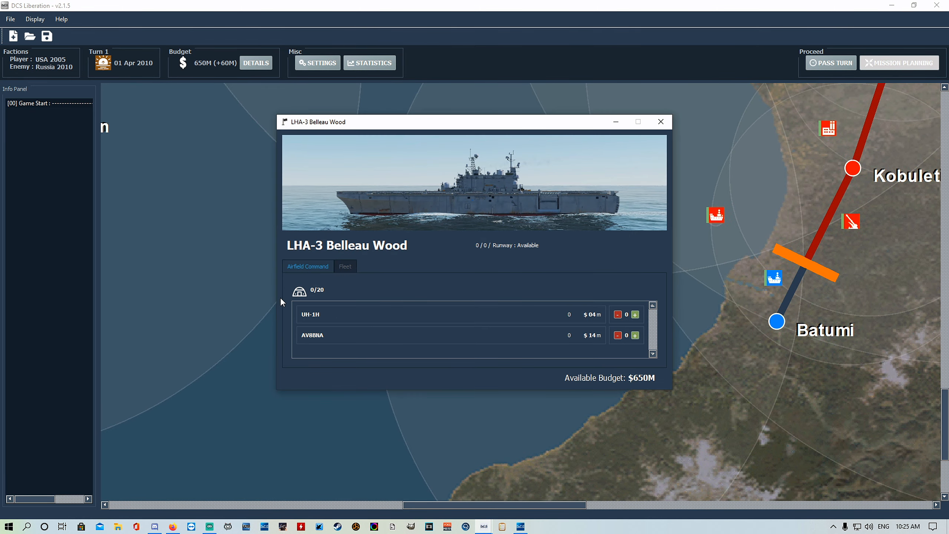
left_click(660, 122)
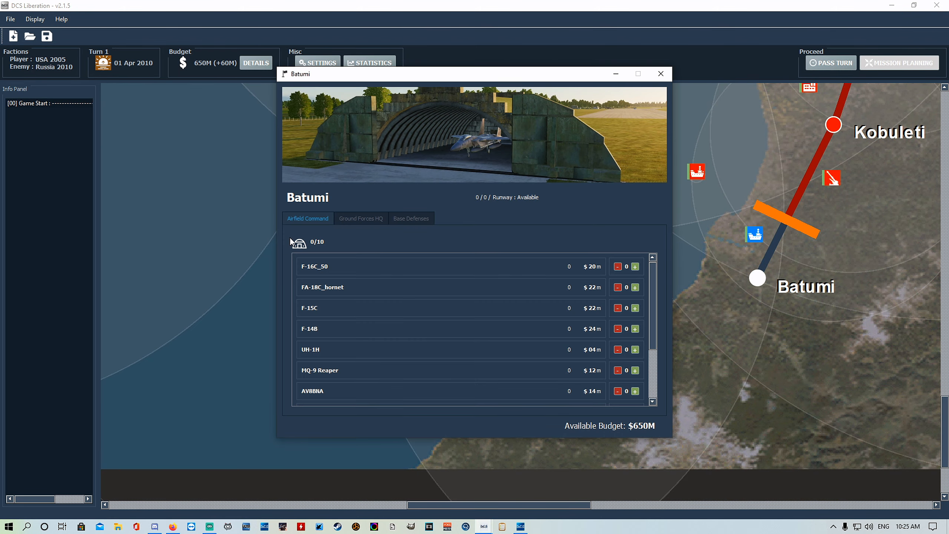
mouse_move(304, 248)
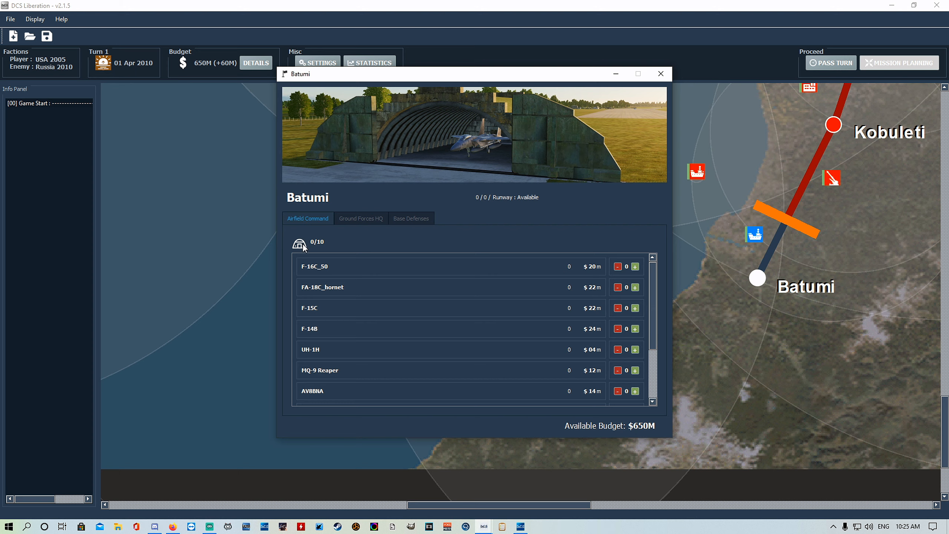
mouse_move(323, 279)
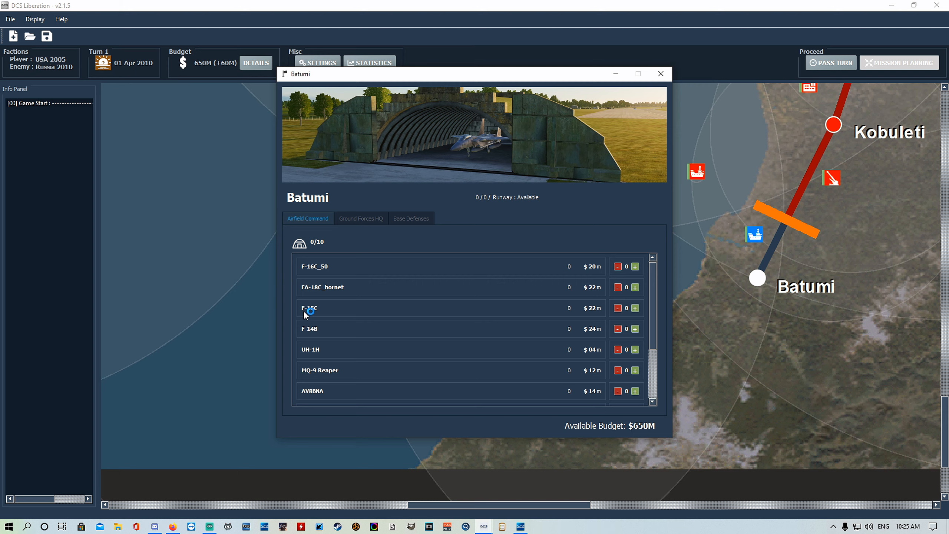
mouse_move(333, 287)
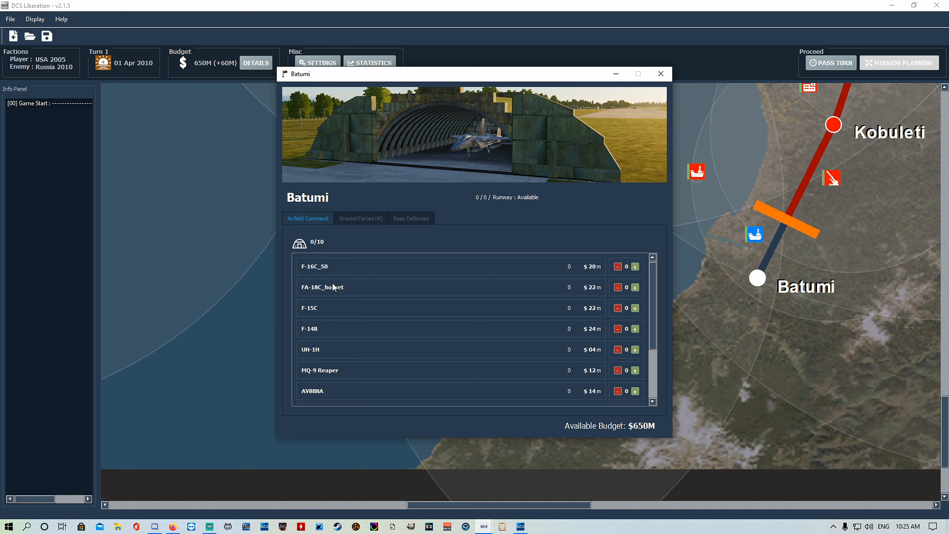
mouse_move(302, 261)
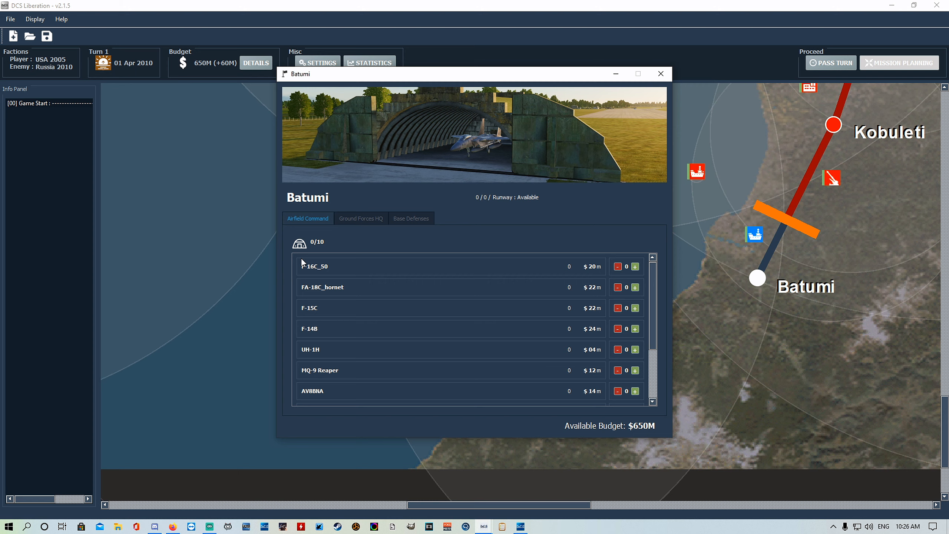
mouse_move(294, 298)
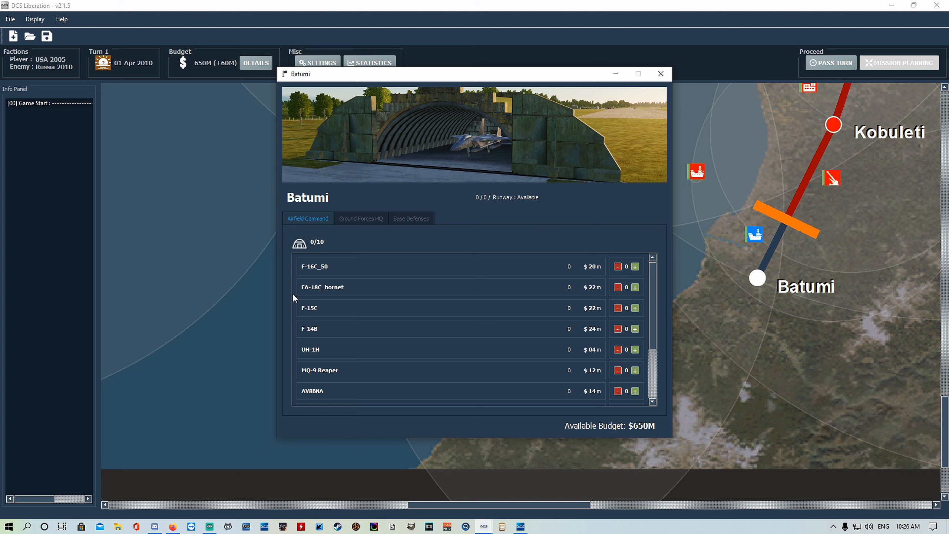
mouse_move(331, 274)
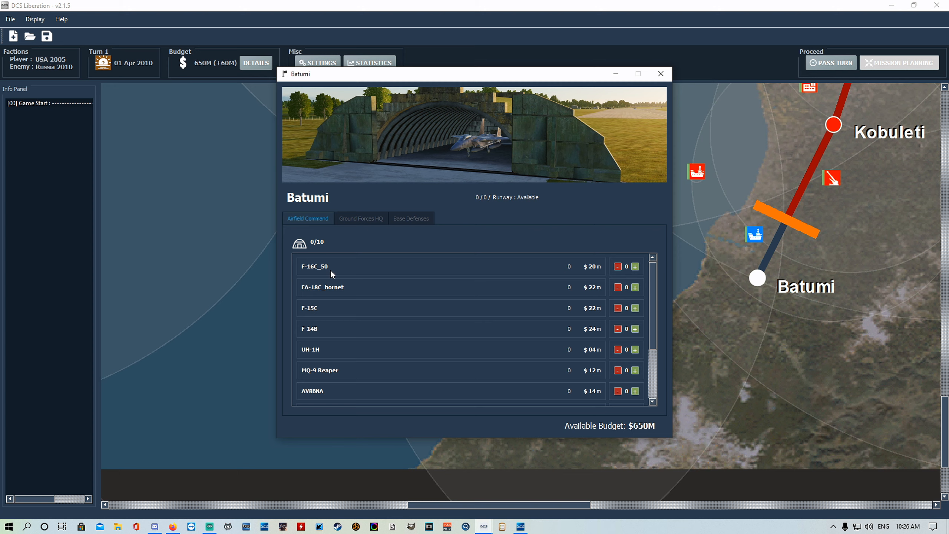
Add five F-16C_50 and five F-15C jets, filling Batumi's hangar to 10/10 at $440M
left_click(635, 266)
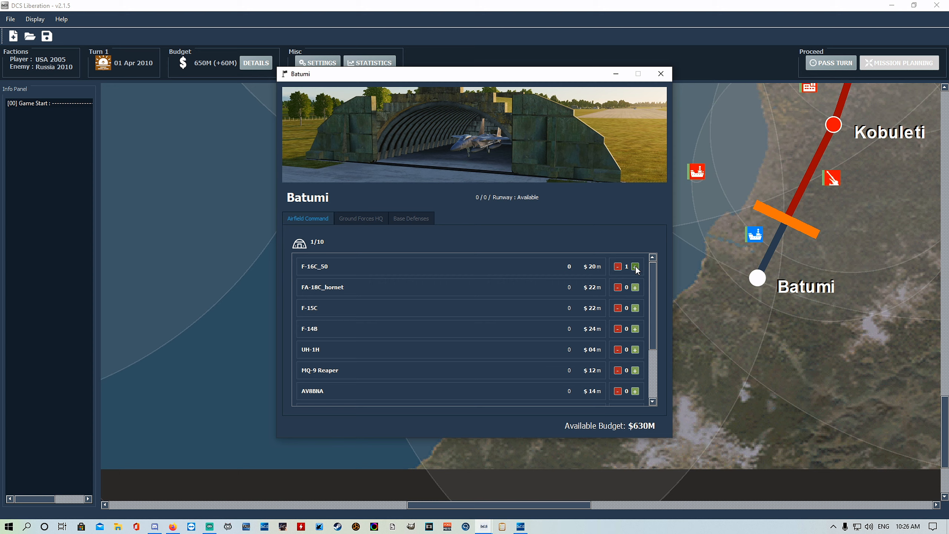
left_click(635, 266)
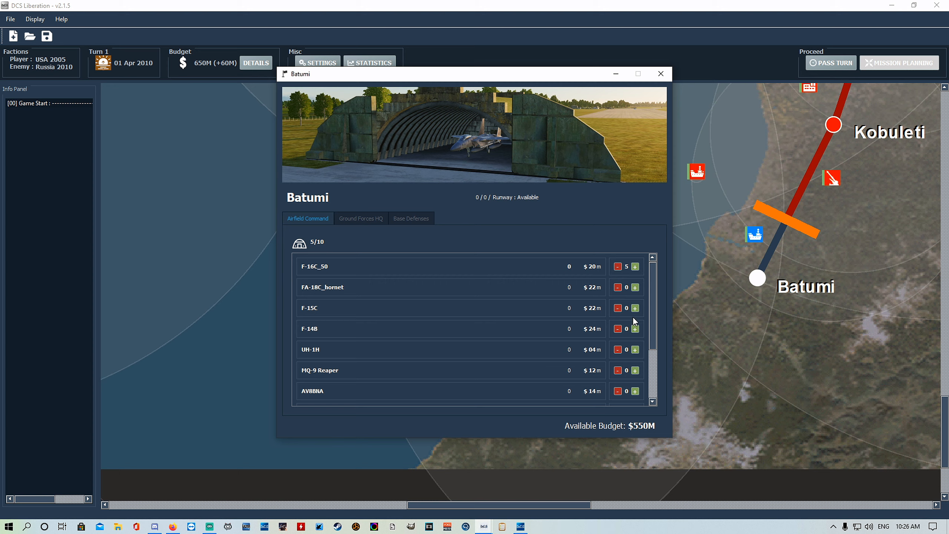
left_click(635, 308)
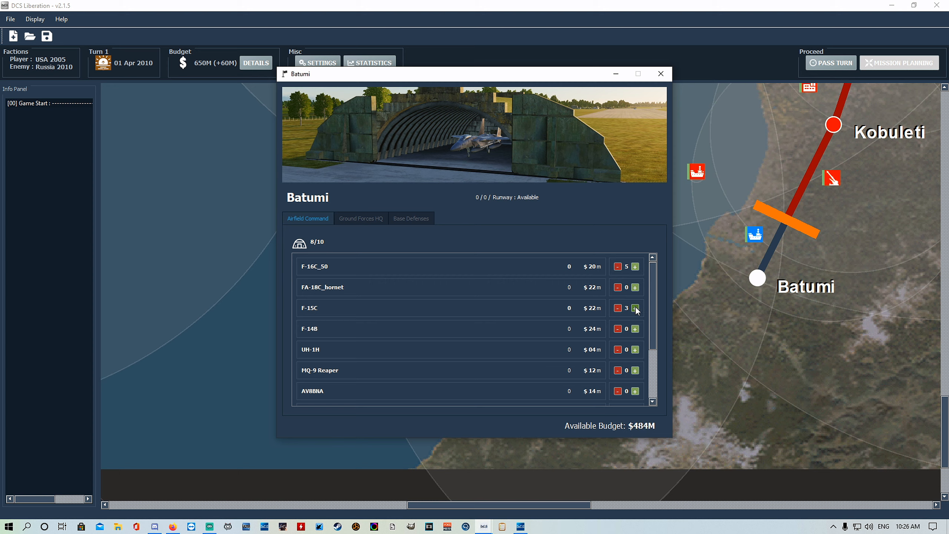
left_click(635, 308)
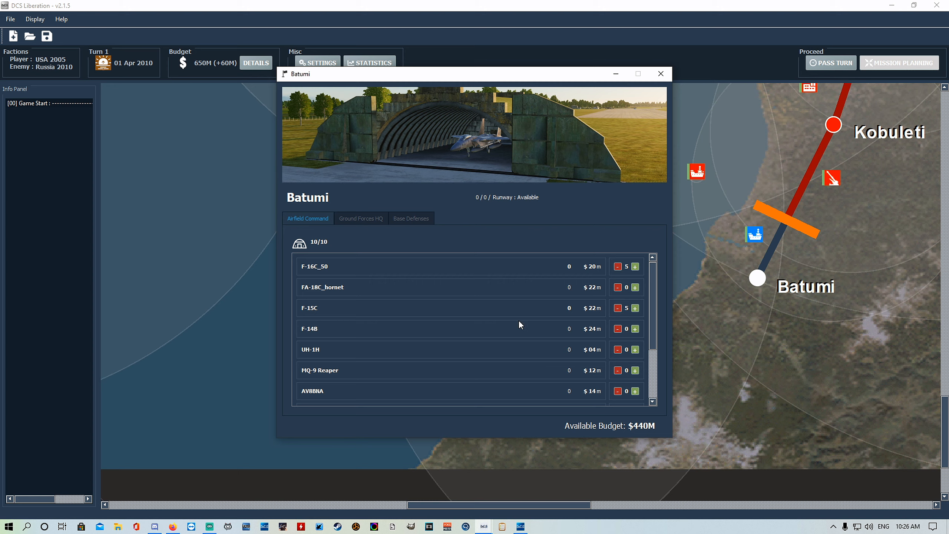
mouse_move(624, 405)
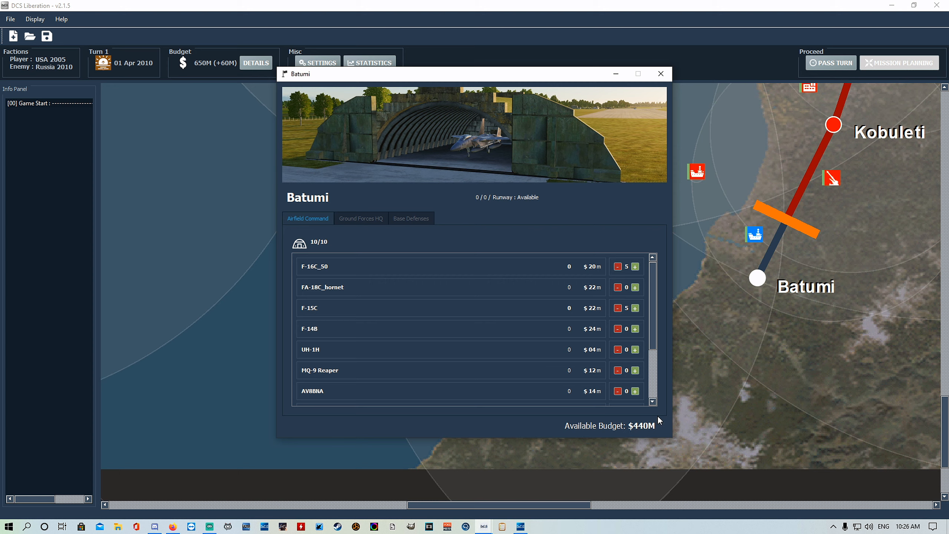
mouse_move(628, 420)
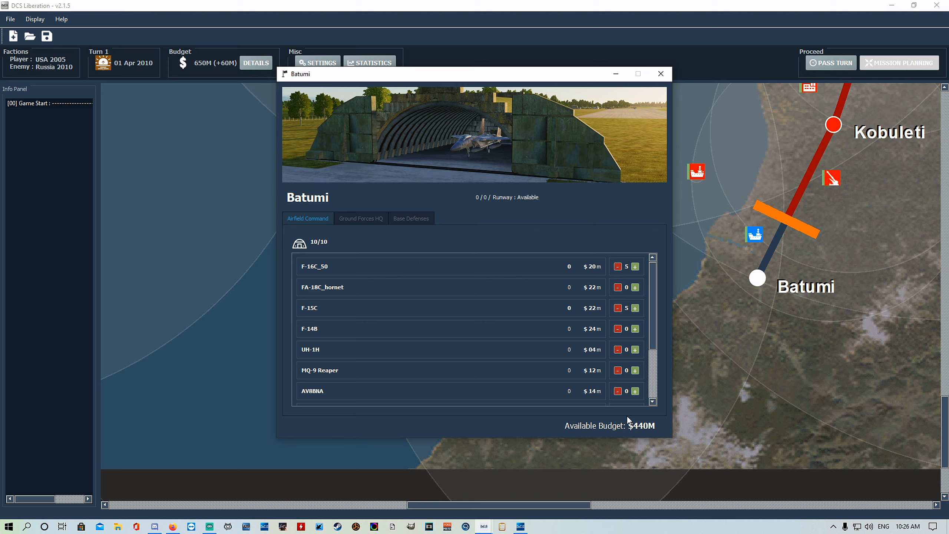
In Ground Forces HQ, buy 3 M1043 HMMWV, 2 LAV-25, 2 M1045 TOW and 2 Stryker ICV
left_click(360, 219)
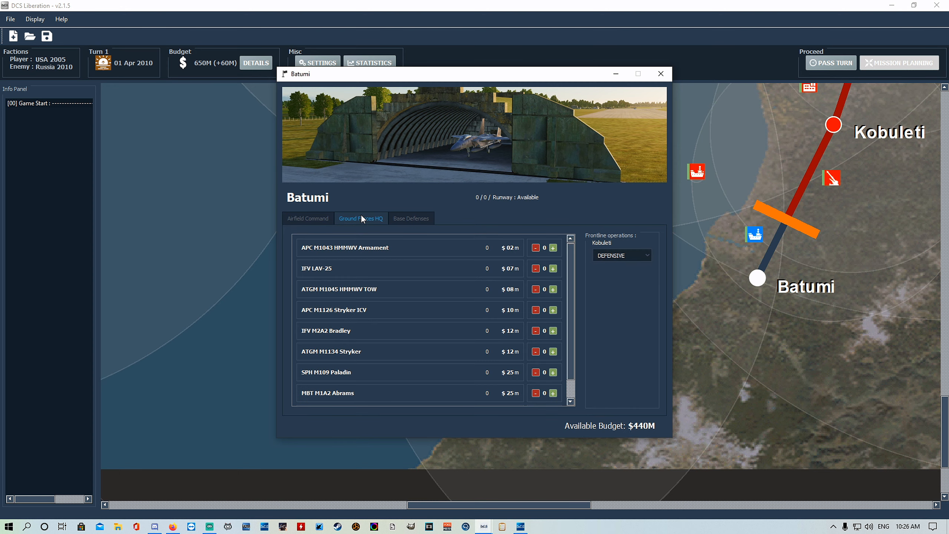
mouse_move(359, 224)
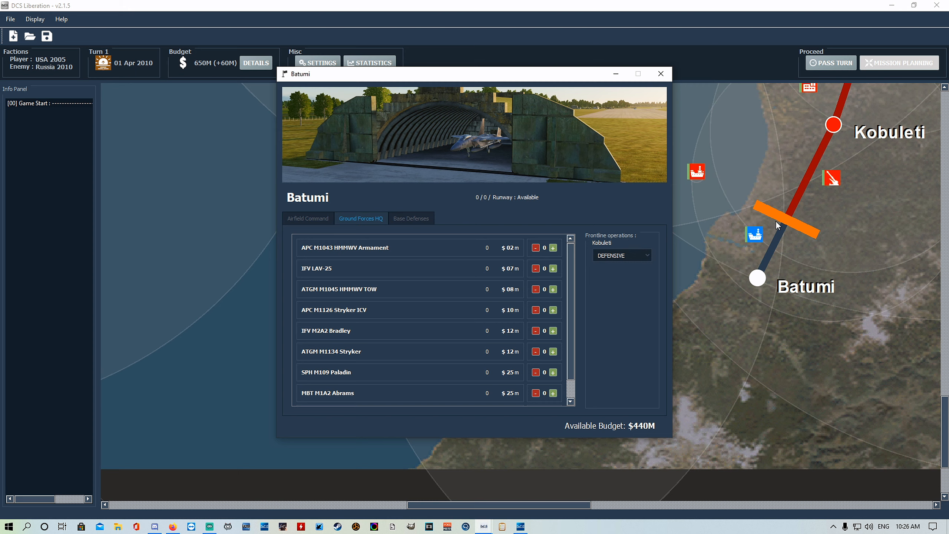
mouse_move(828, 239)
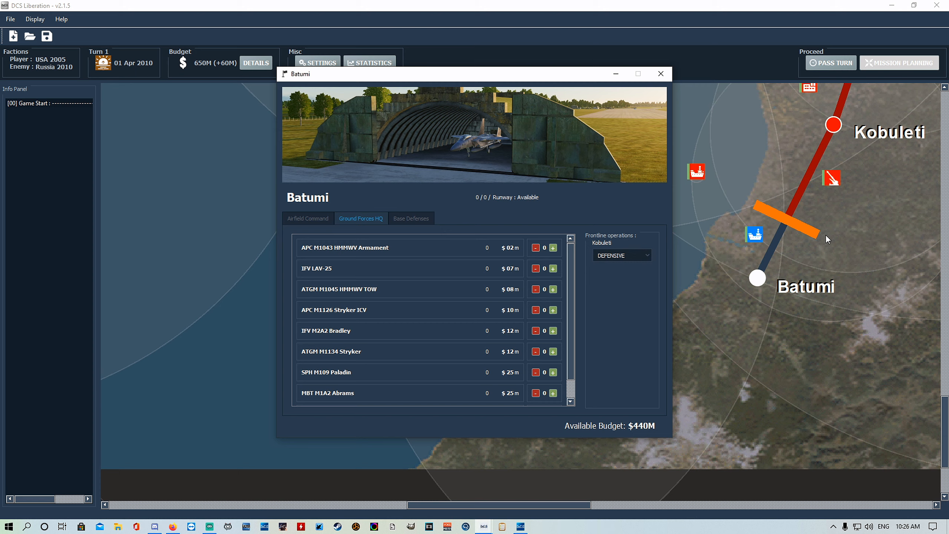
mouse_move(754, 219)
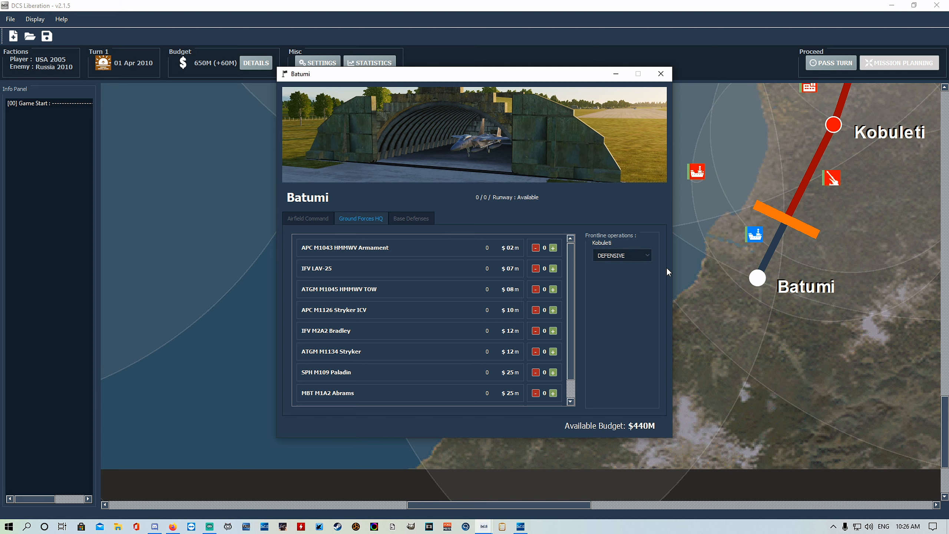
mouse_move(471, 273)
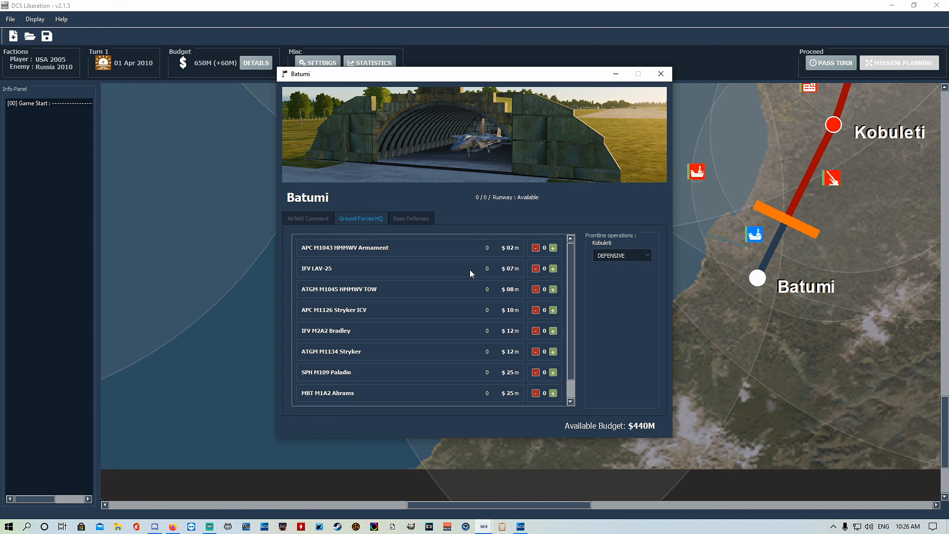
mouse_move(359, 255)
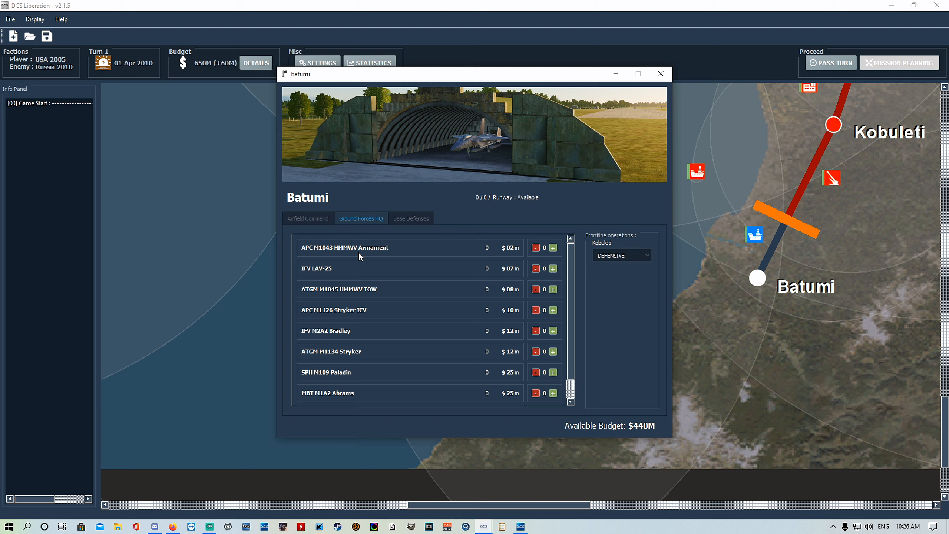
scroll("down", 3)
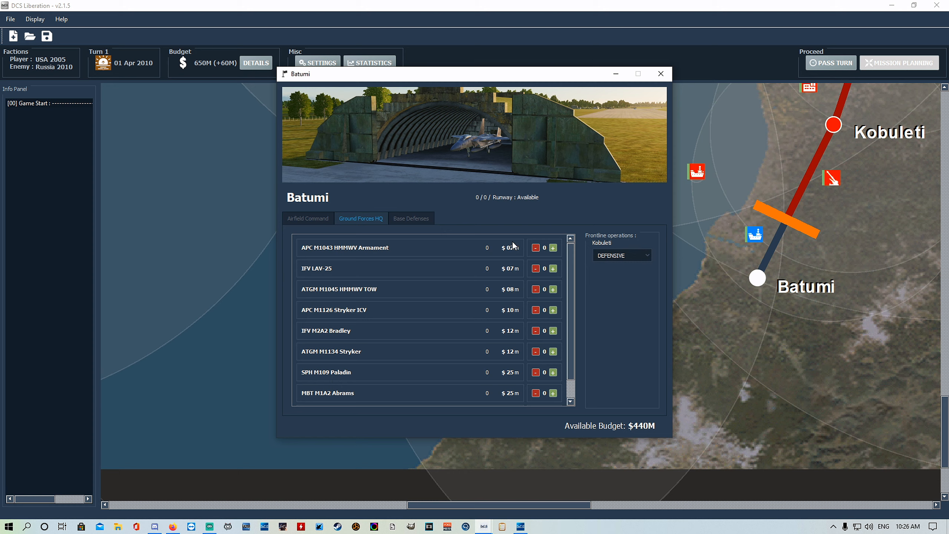
left_click(552, 248)
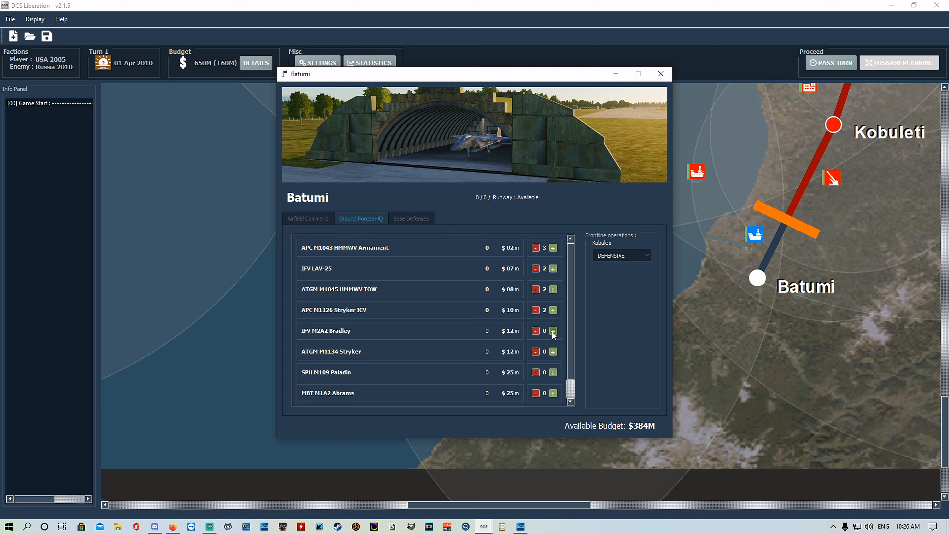
Buy an M2A2 Bradley, then review Batumi's defence groups GULL, GRIZZLY and AARDWOLF
left_click(552, 331)
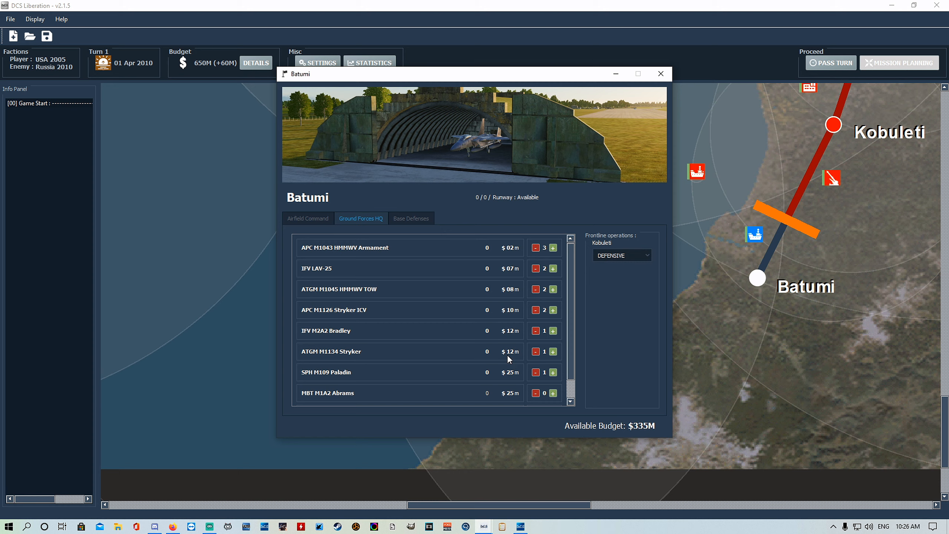
left_click(411, 219)
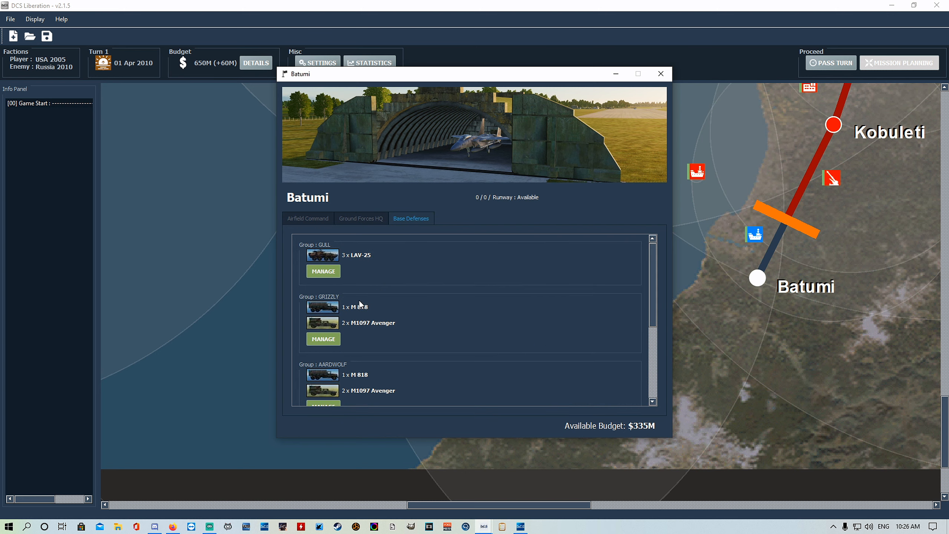
mouse_move(335, 290)
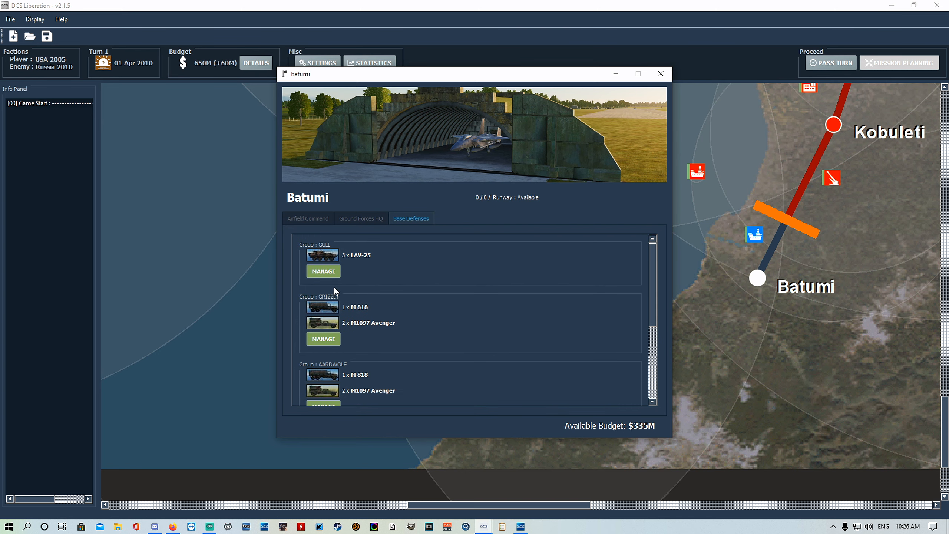
mouse_move(769, 275)
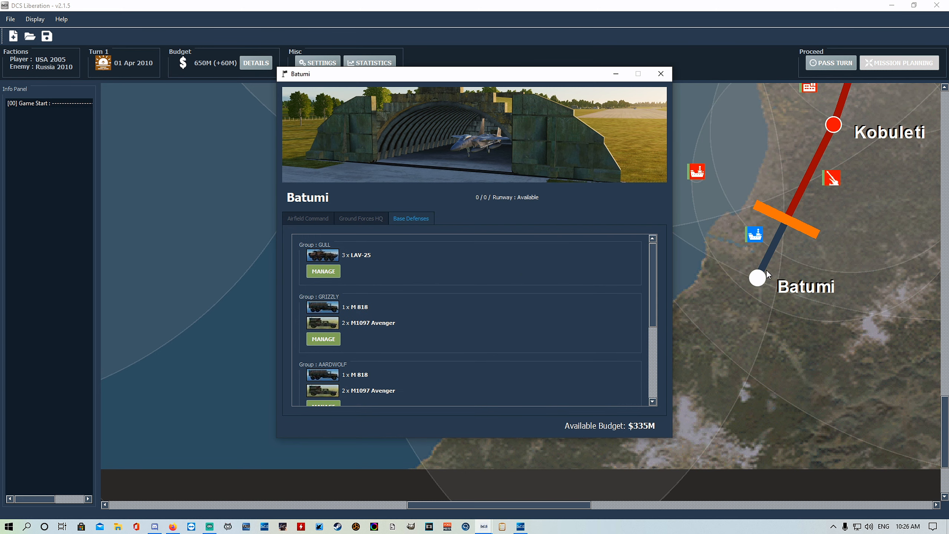
mouse_move(631, 263)
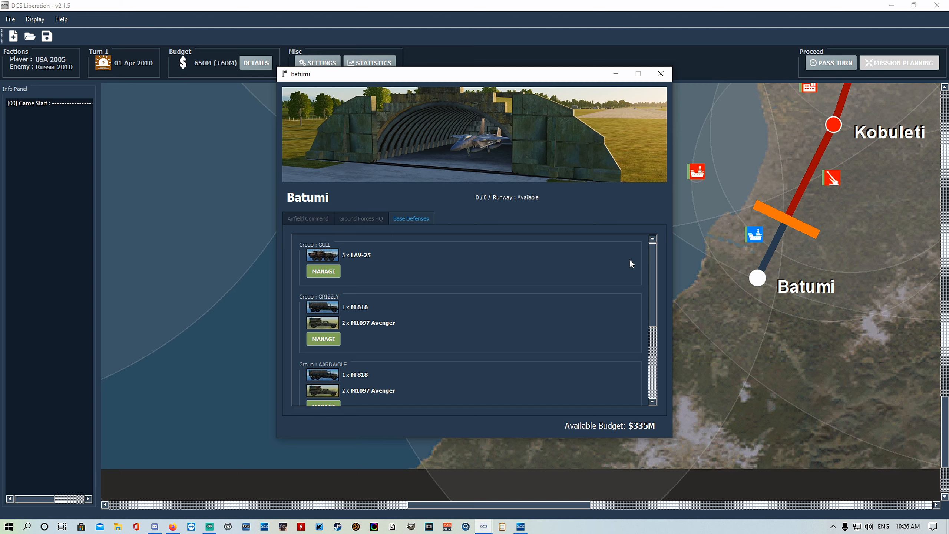
mouse_move(784, 225)
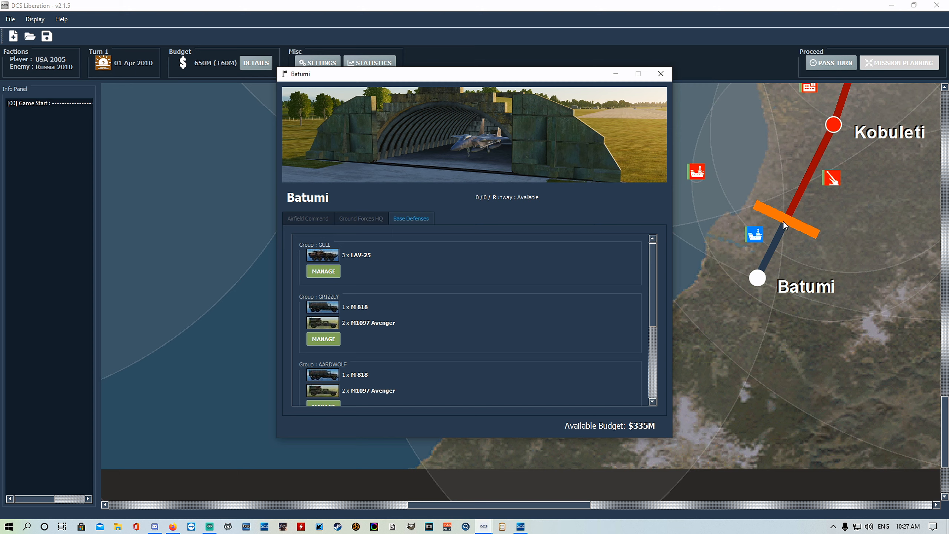
mouse_move(778, 222)
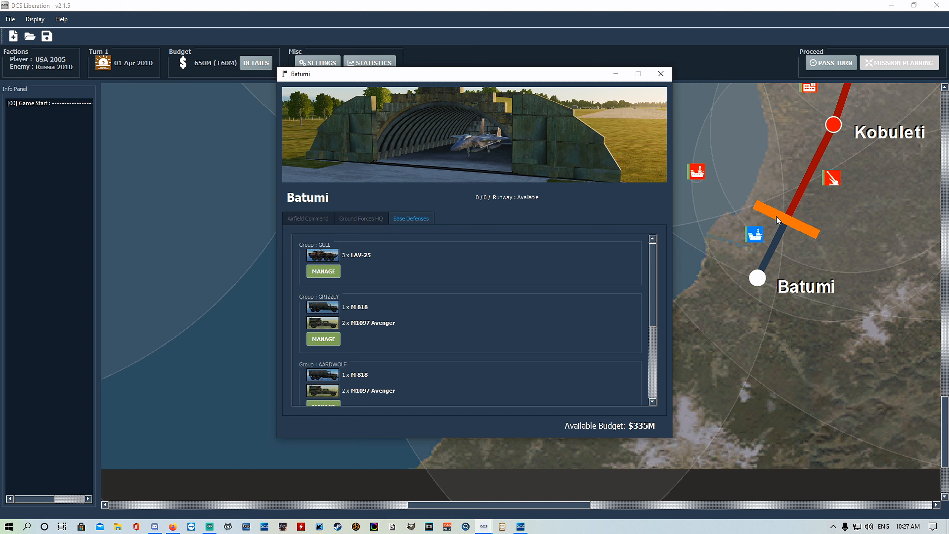
mouse_move(737, 266)
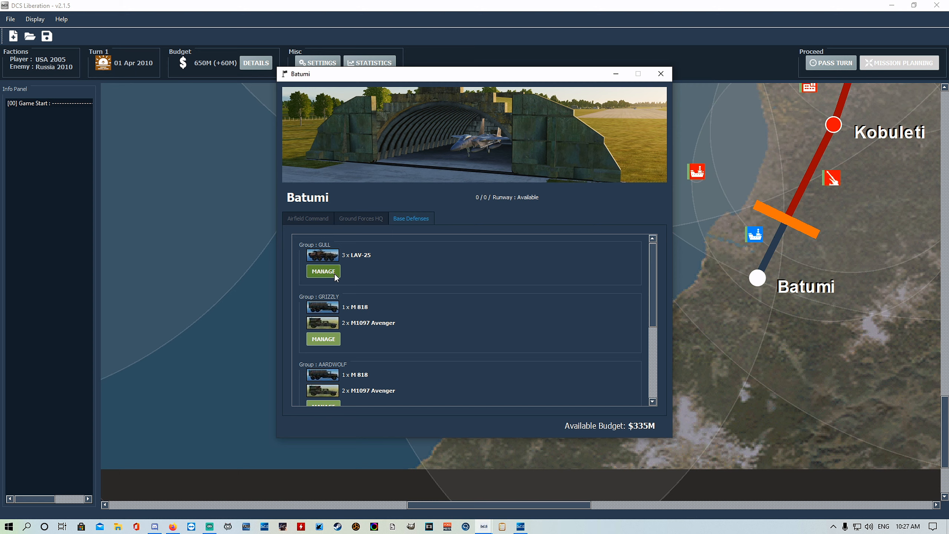
mouse_move(772, 220)
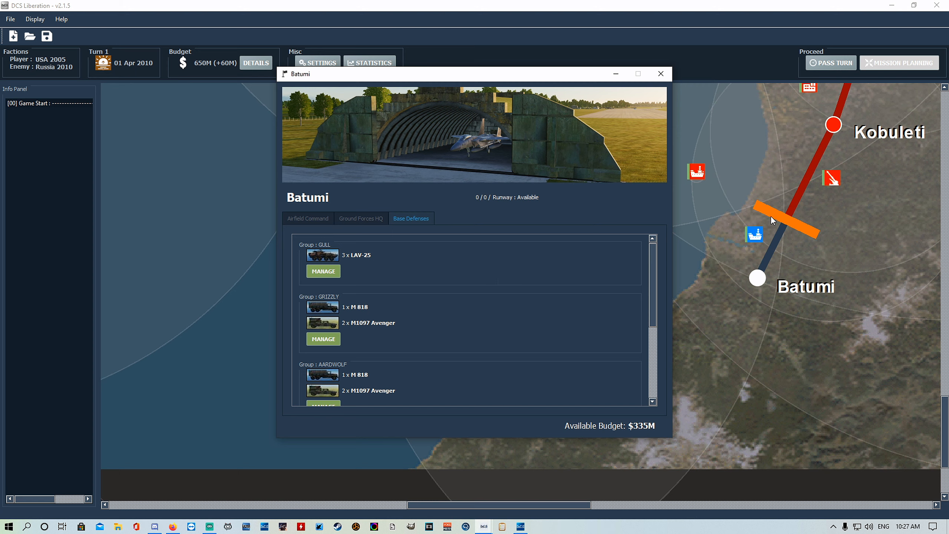
mouse_move(766, 221)
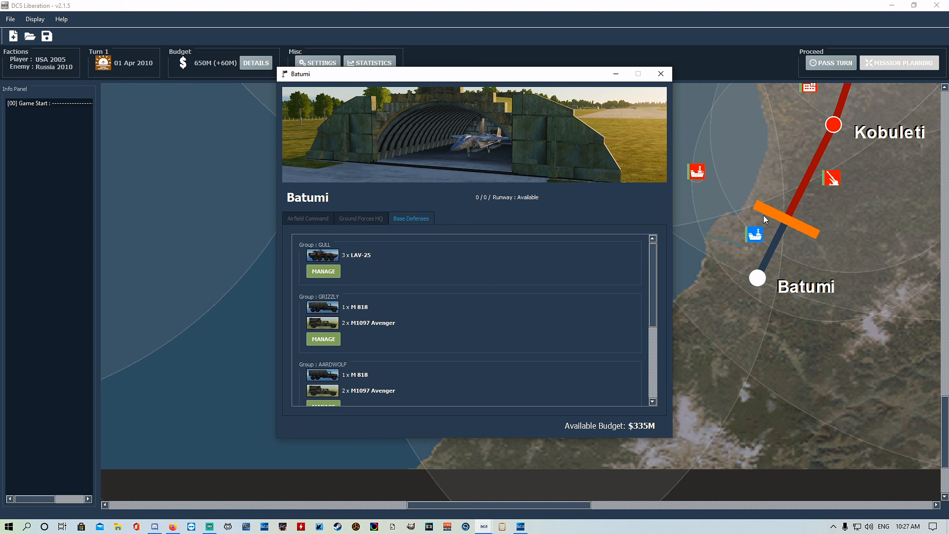
mouse_move(401, 253)
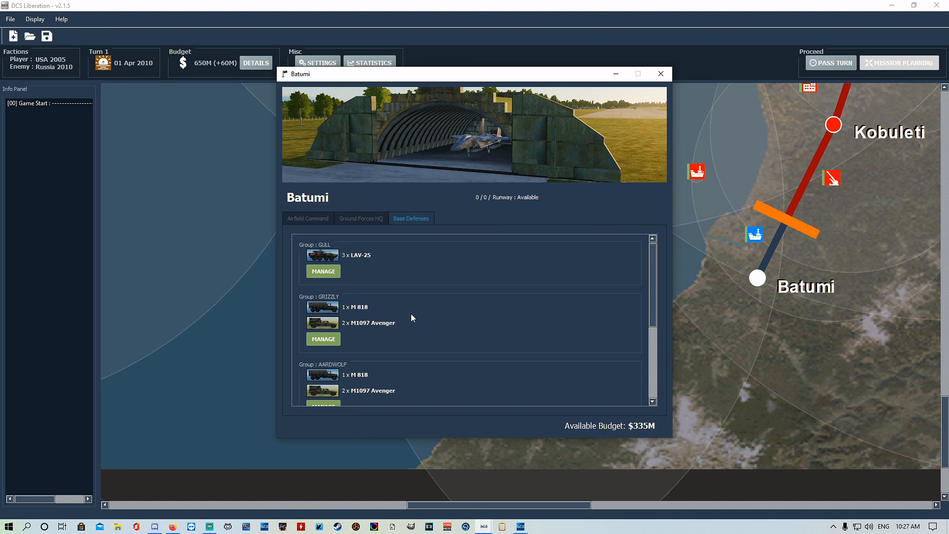
mouse_move(381, 338)
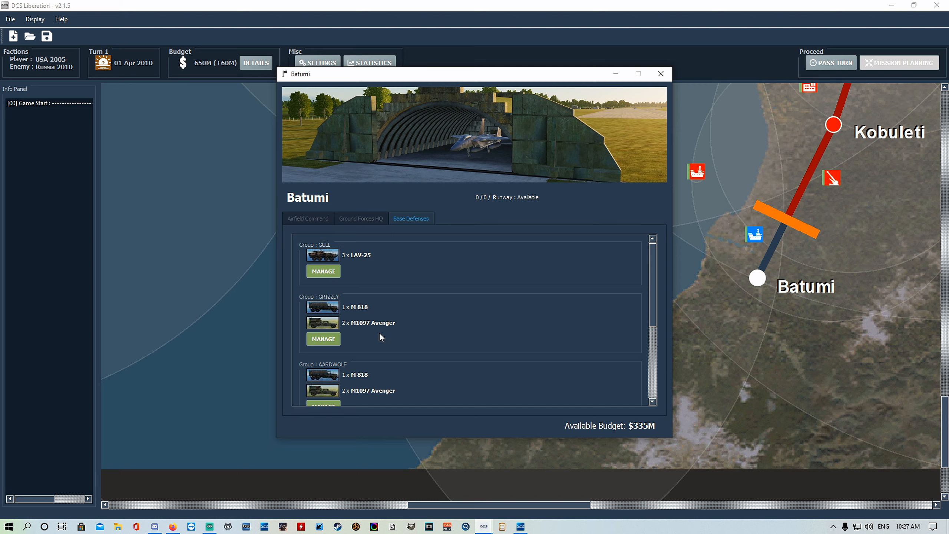
scroll("down", 3)
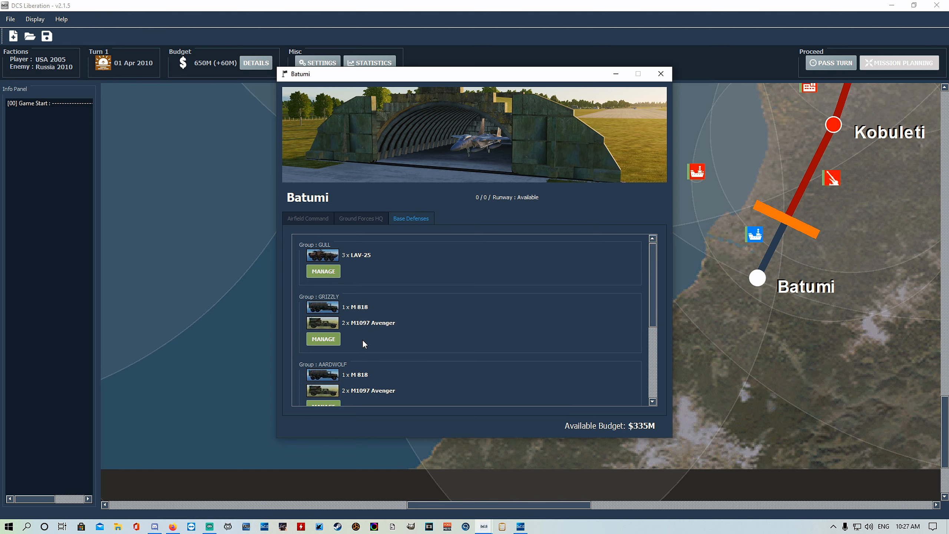
mouse_move(398, 305)
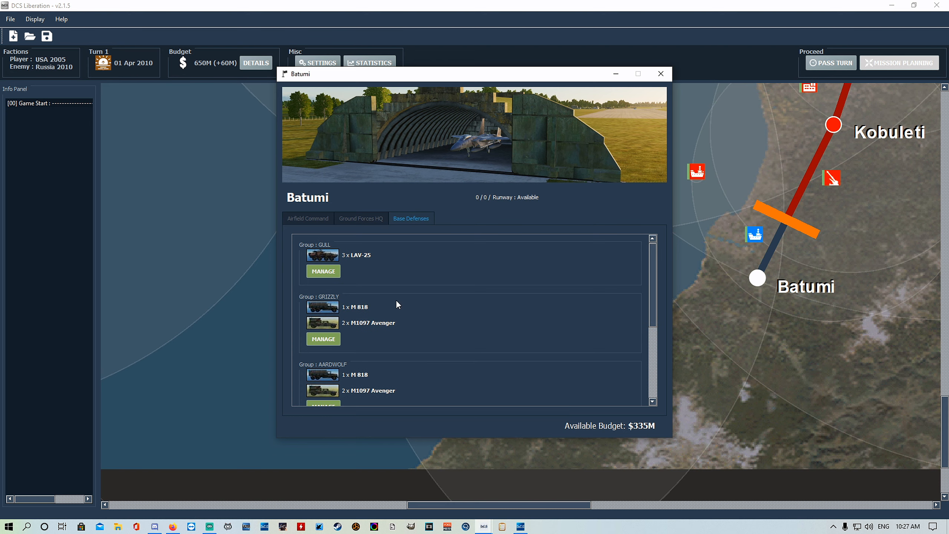
mouse_move(324, 271)
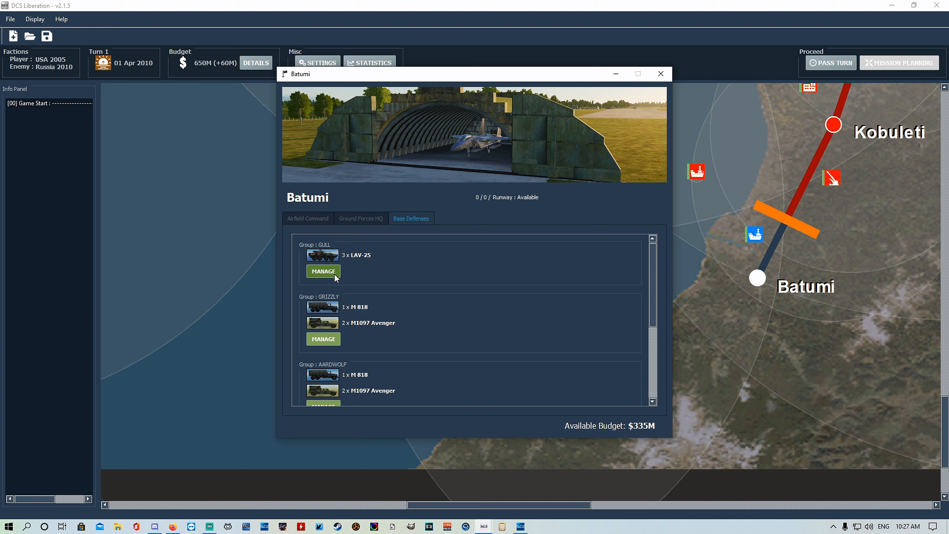
mouse_move(325, 343)
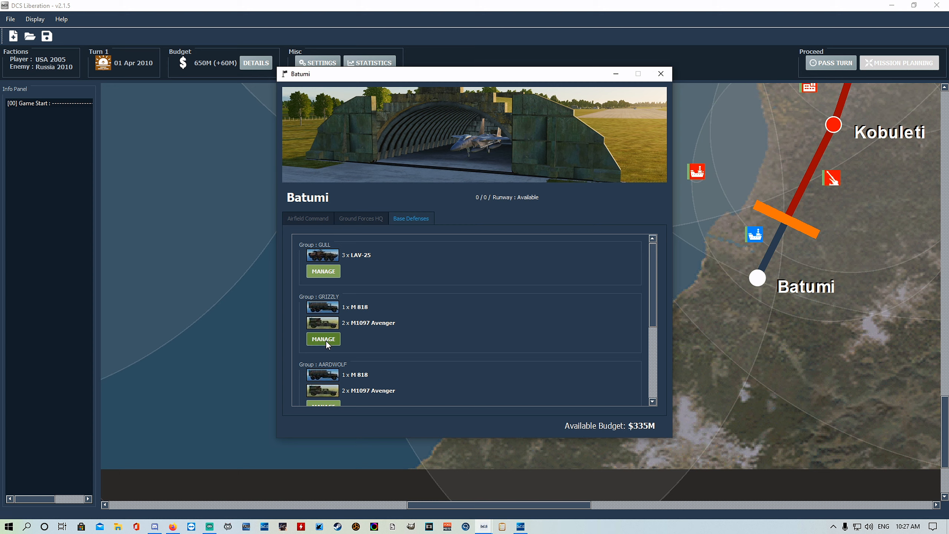
Replace GRIZZLY's units with three SPH M109 Paladins, leaving 303M
left_click(323, 339)
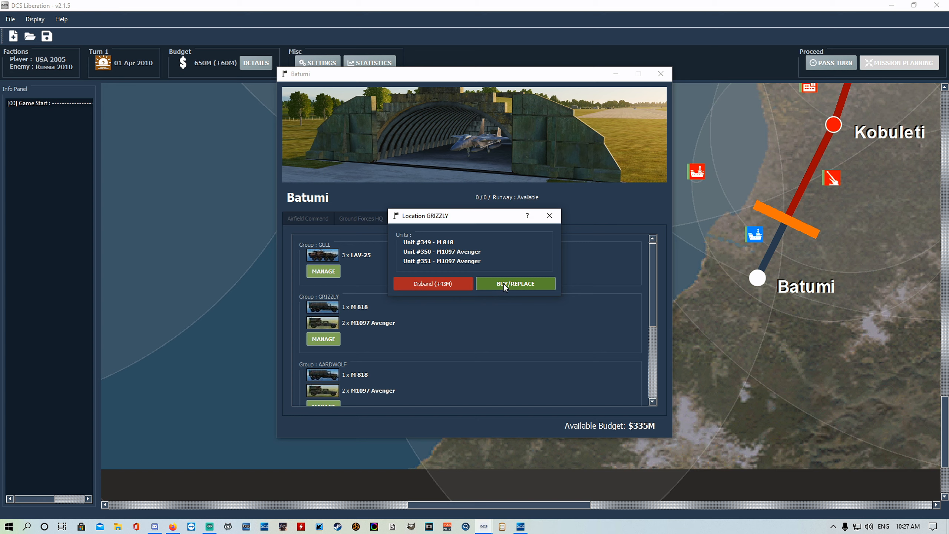
left_click(514, 283)
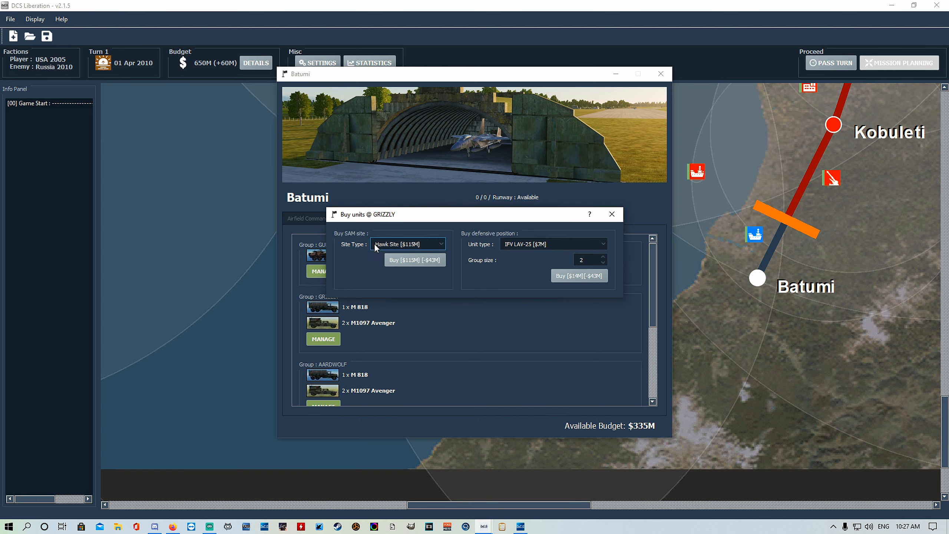
left_click(552, 244)
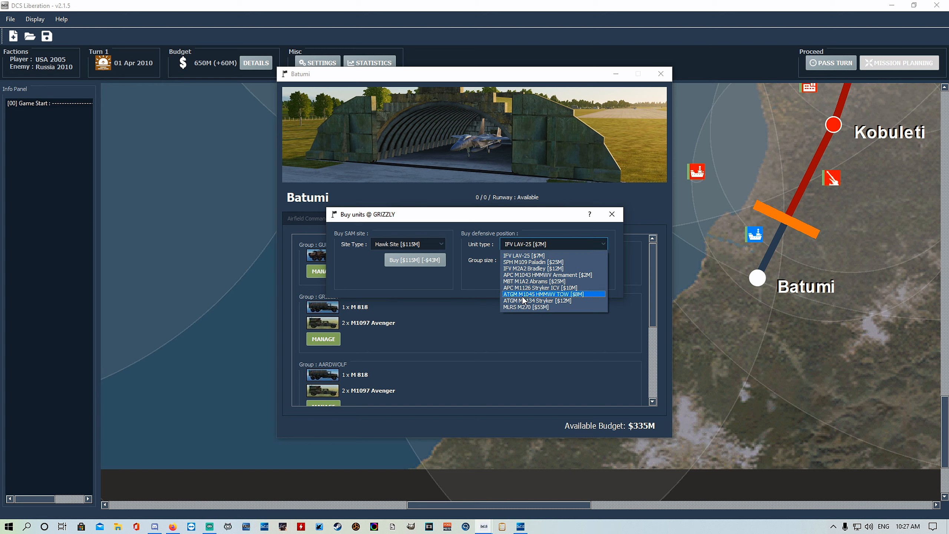
mouse_move(532, 281)
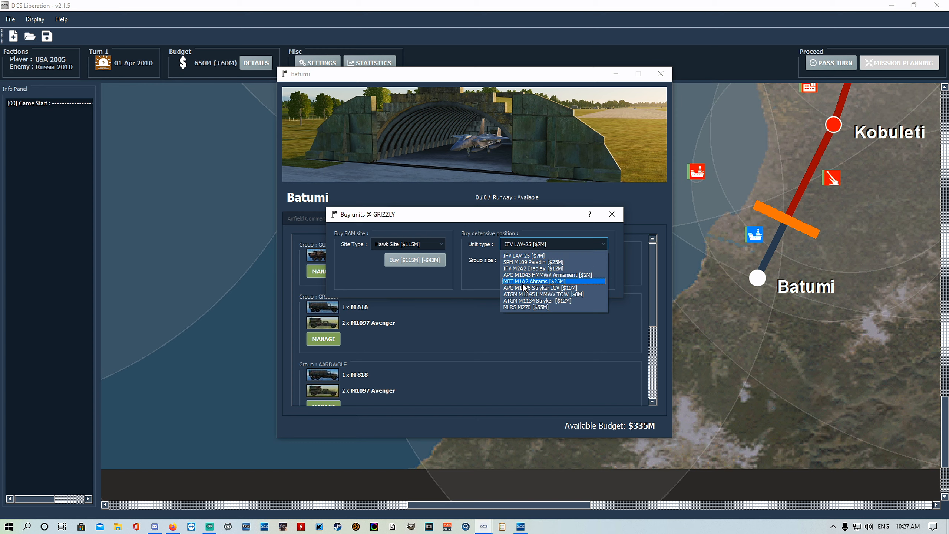
mouse_move(534, 287)
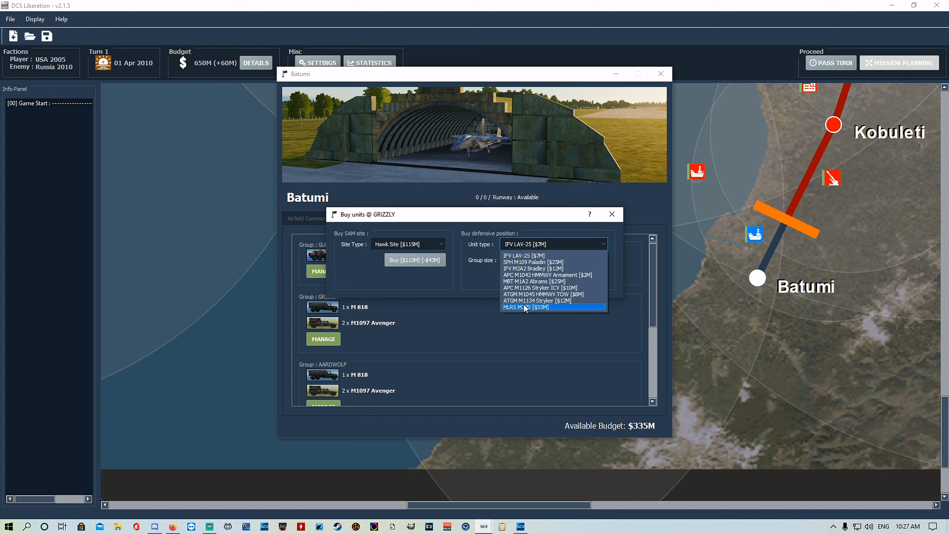
mouse_move(532, 268)
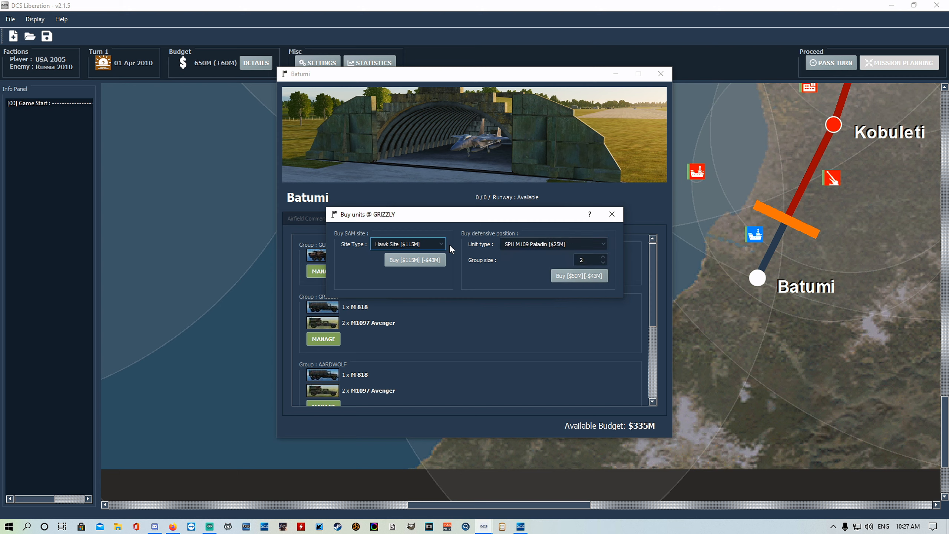
left_click(600, 257)
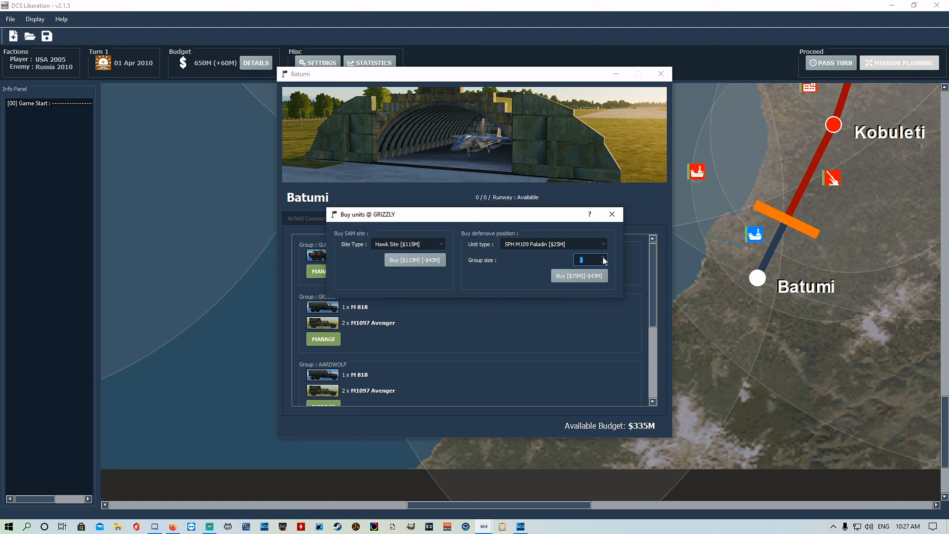
left_click(578, 275)
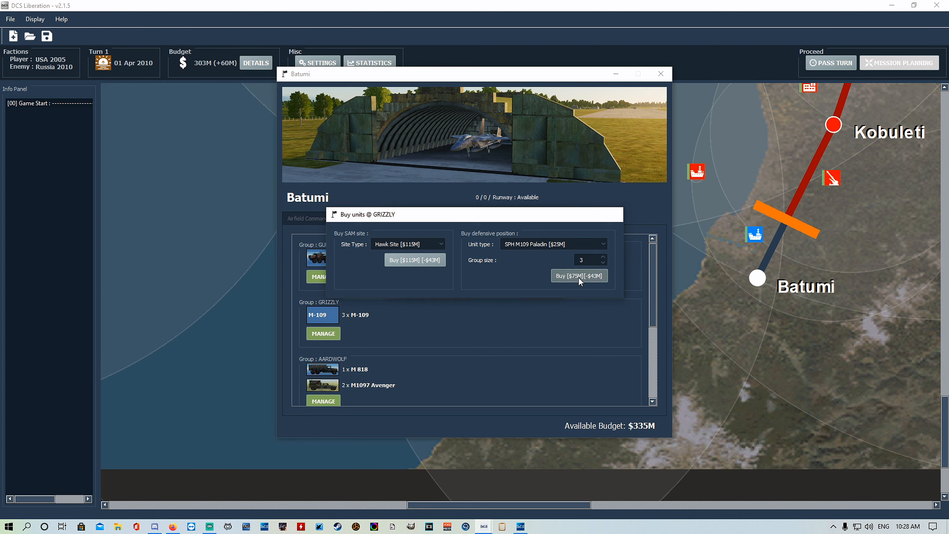
left_click(578, 276)
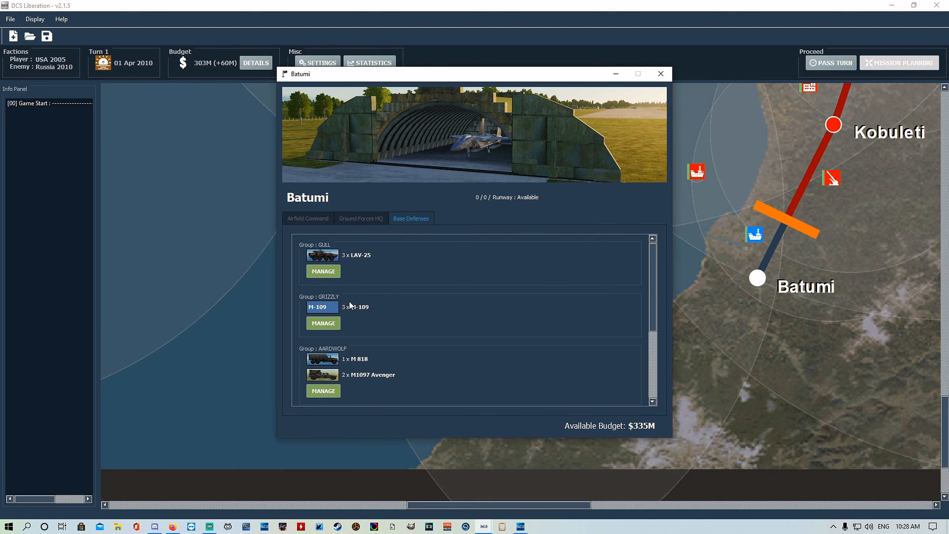
mouse_move(354, 306)
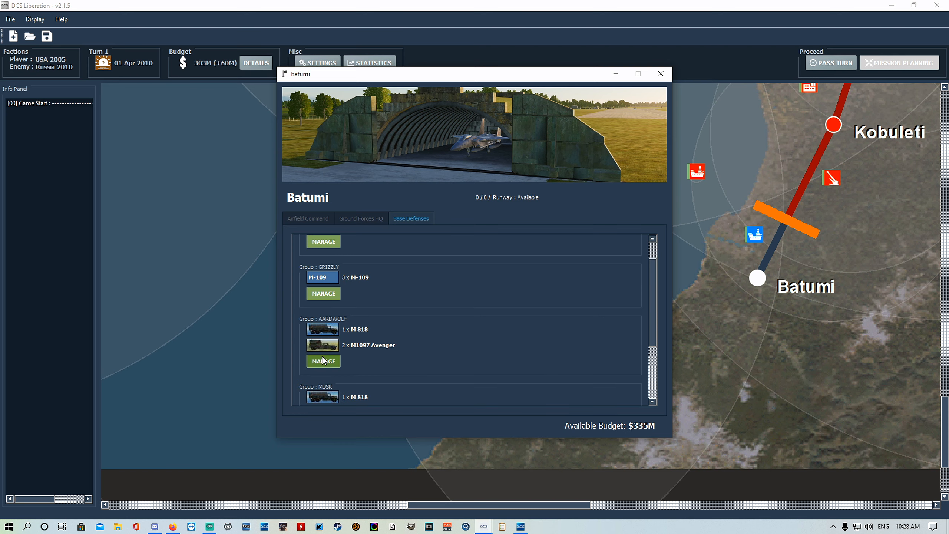
Buy a Patriot Battery SAM site for the AARDWOLF group, leaving 106M
left_click(323, 361)
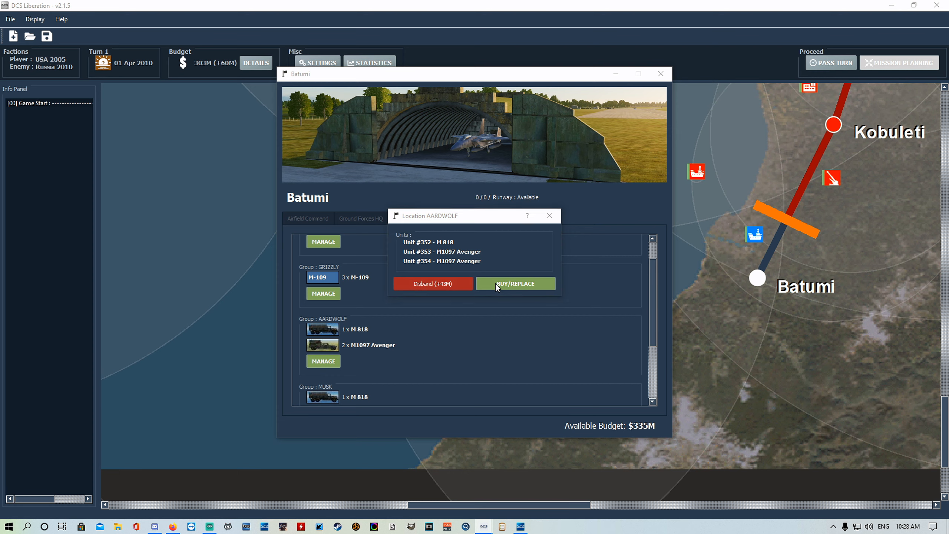
left_click(515, 283)
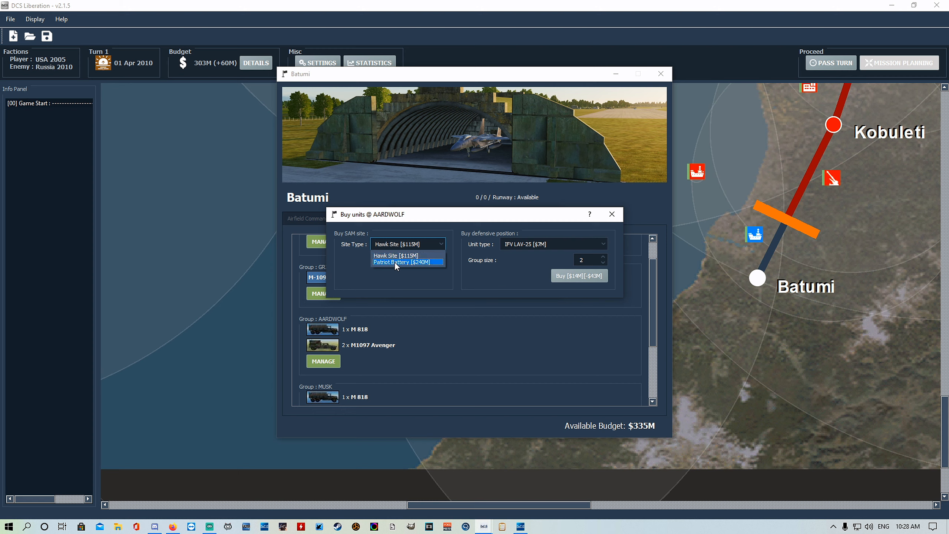
left_click(407, 262)
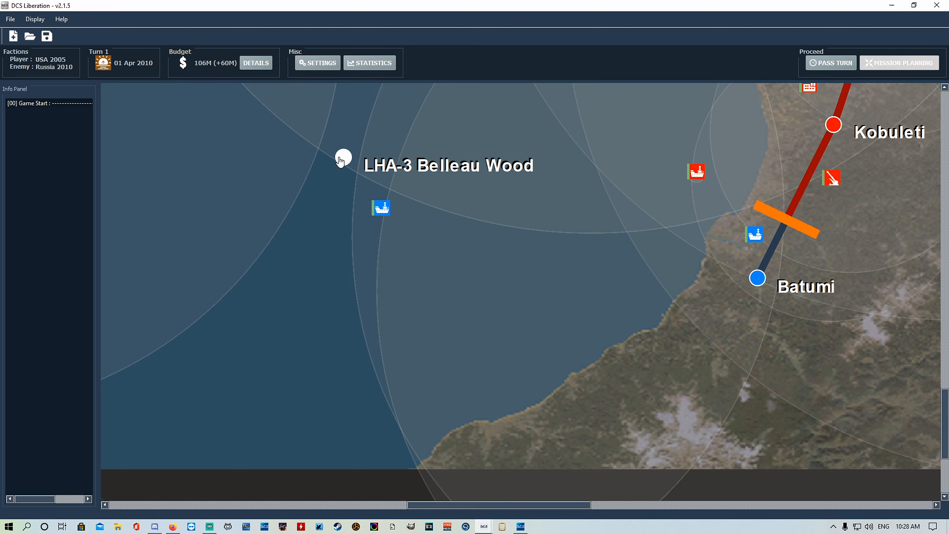
On CVN-72 Abraham Lincoln, buy two FA-18C_hornet and one F-14B, leaving 10M
left_click(341, 160)
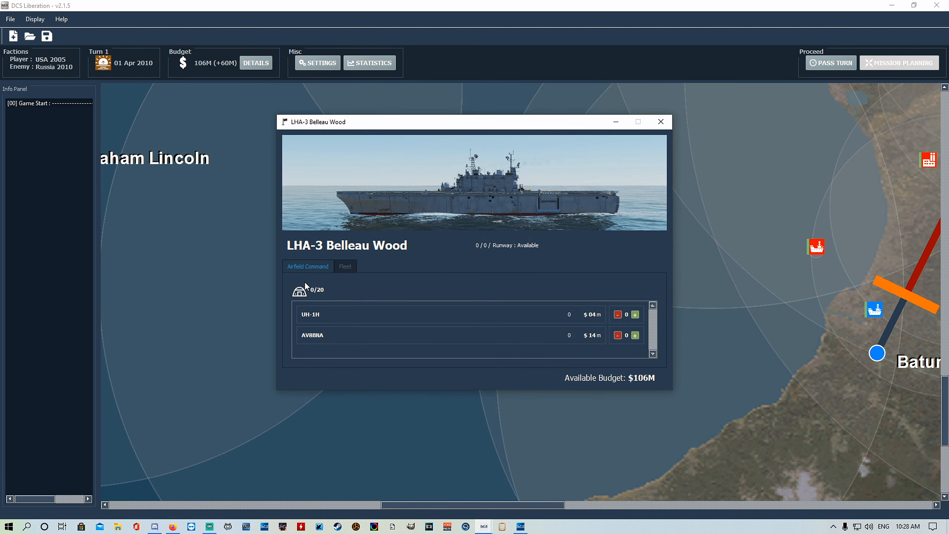
mouse_move(353, 254)
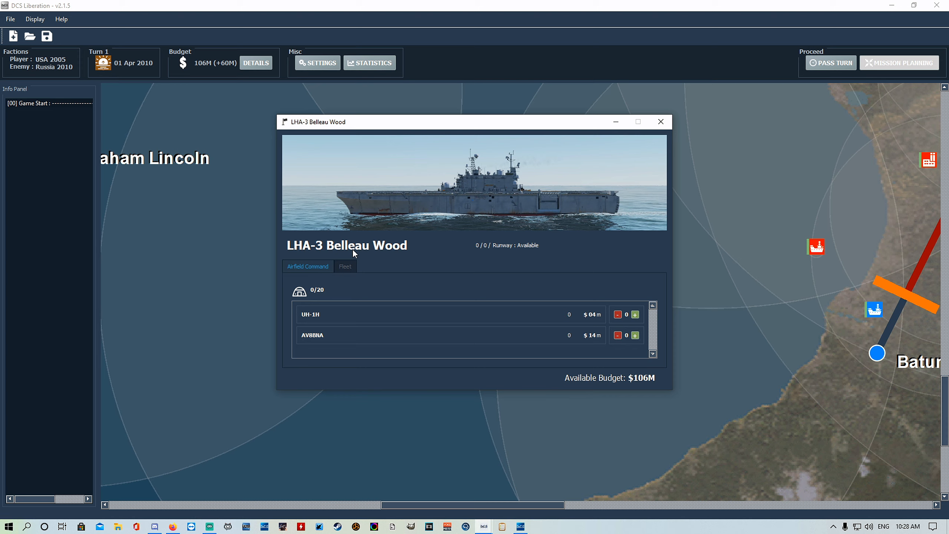
mouse_move(319, 290)
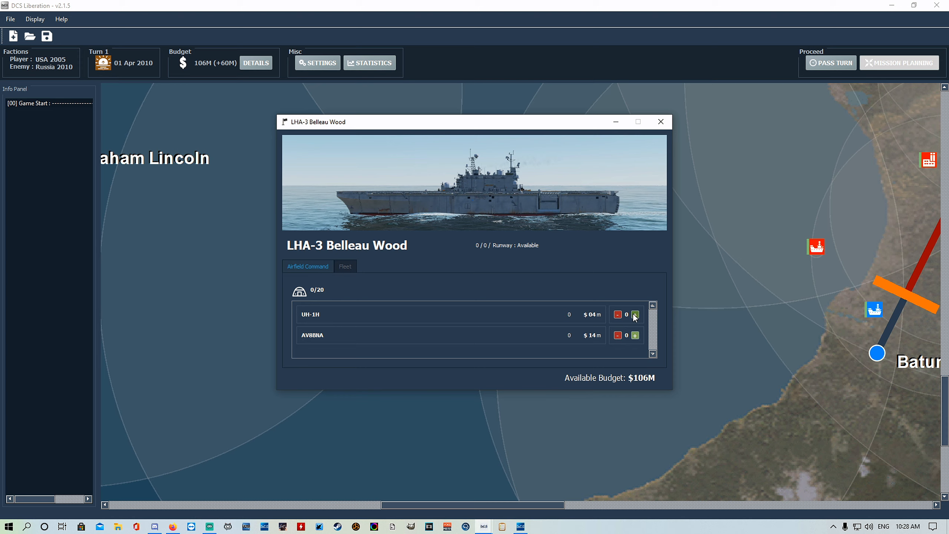
left_click(635, 335)
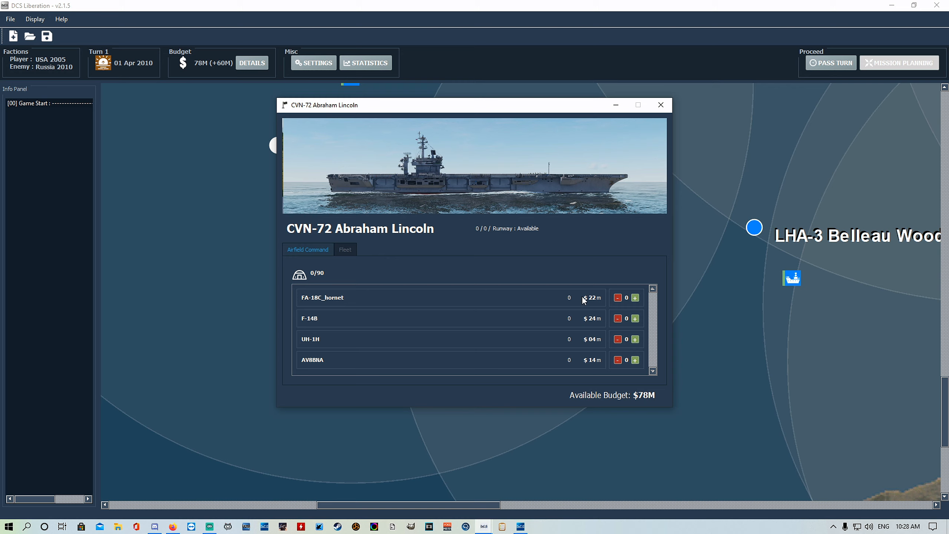
left_click(635, 298)
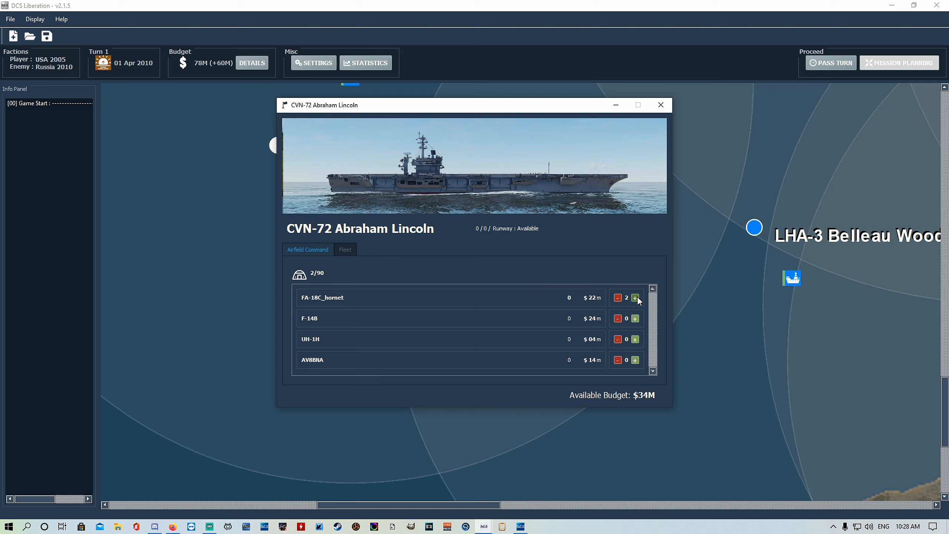
left_click(635, 318)
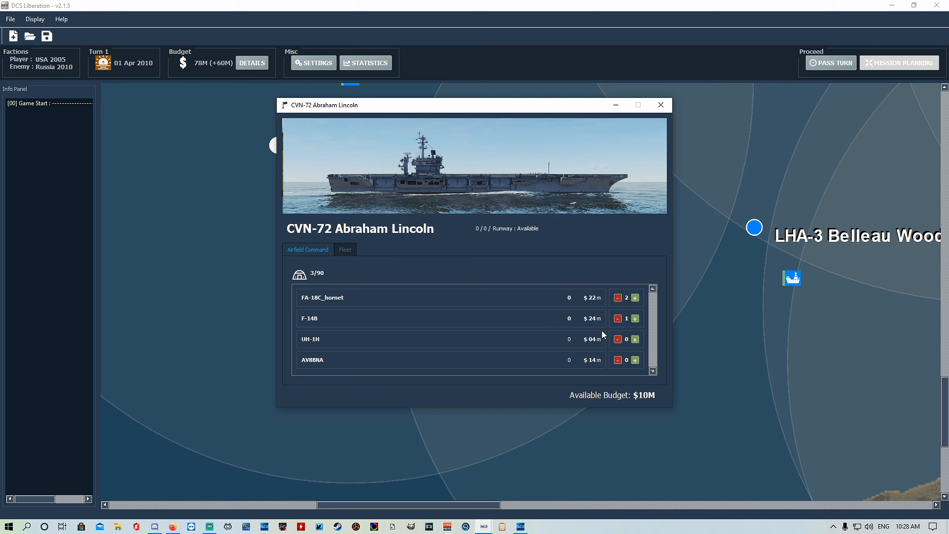
mouse_move(582, 331)
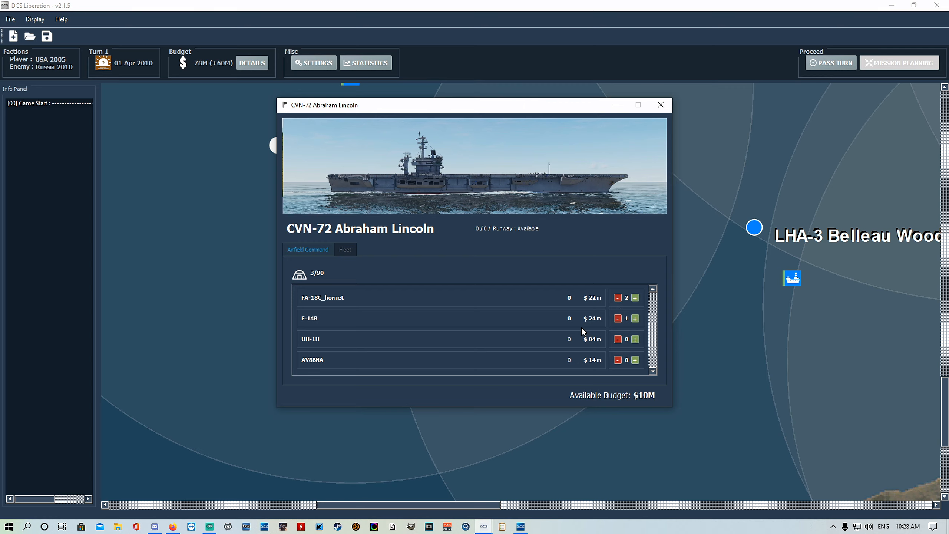
mouse_move(661, 105)
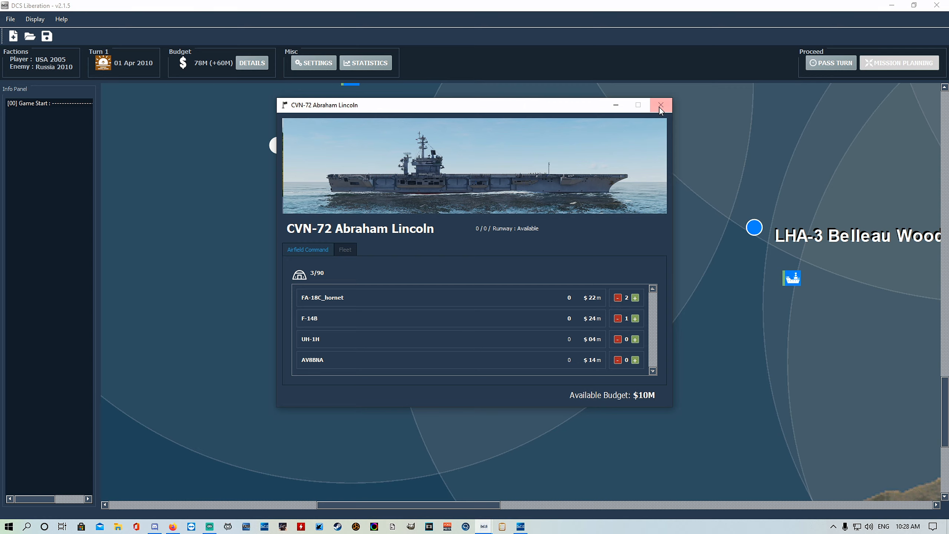
left_click(659, 105)
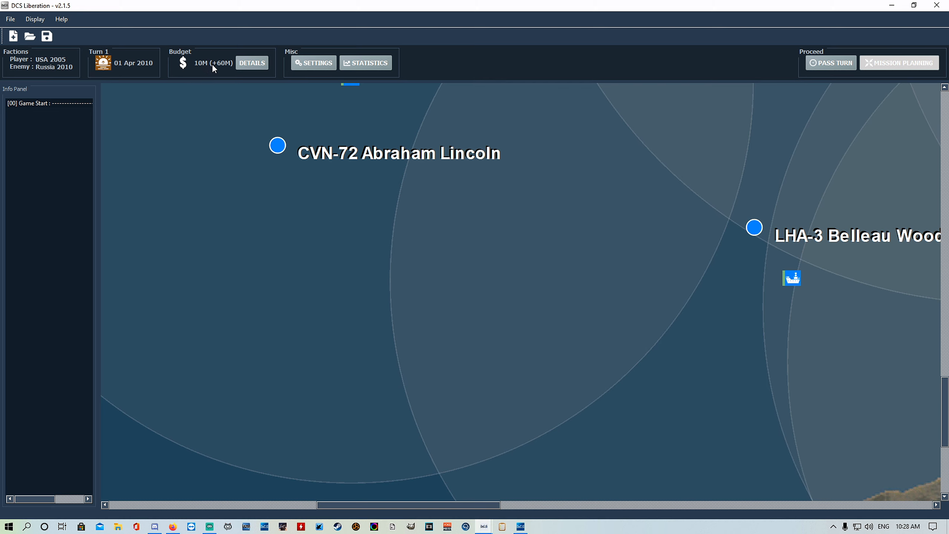
mouse_move(227, 66)
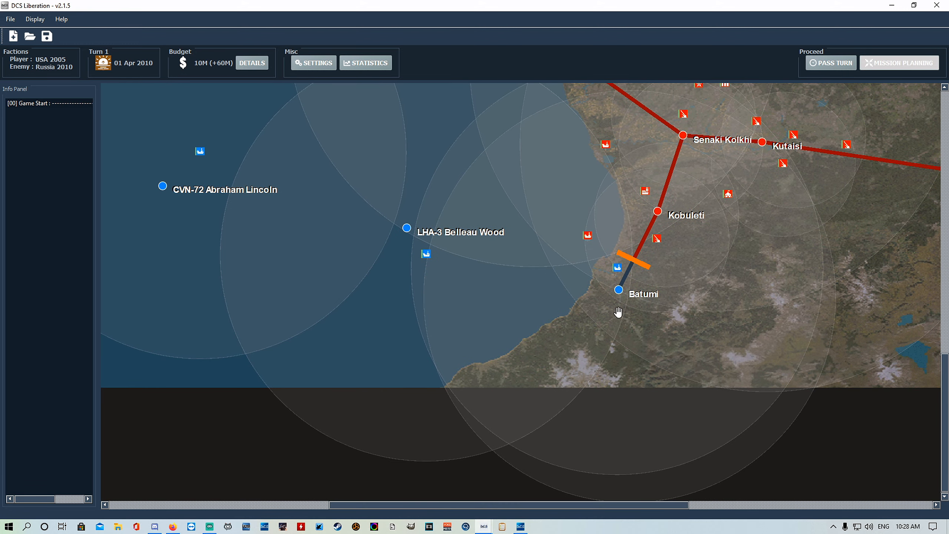
mouse_move(376, 226)
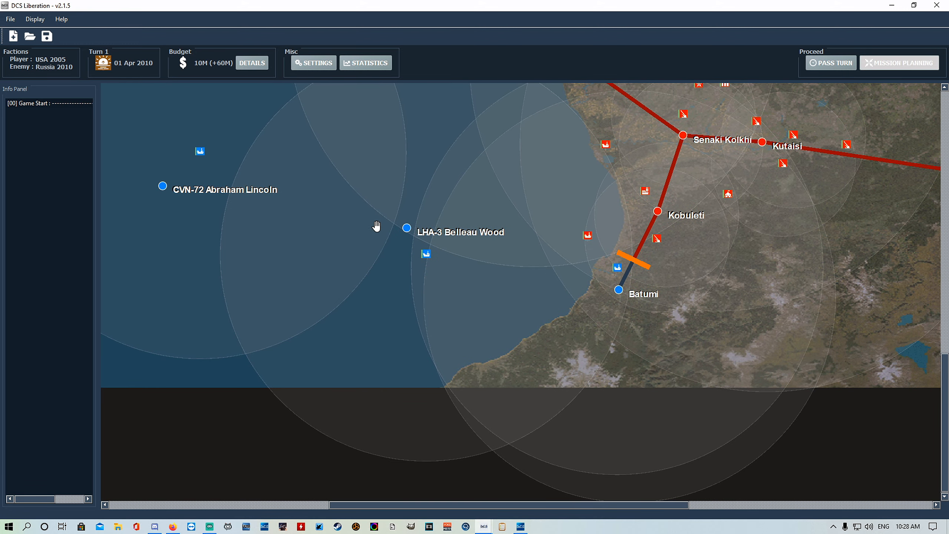
mouse_move(356, 262)
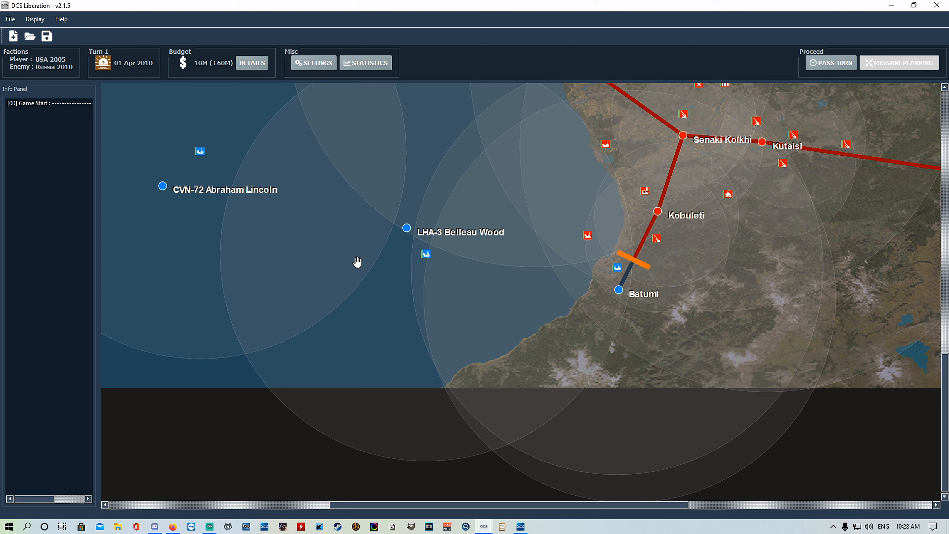
mouse_move(833, 63)
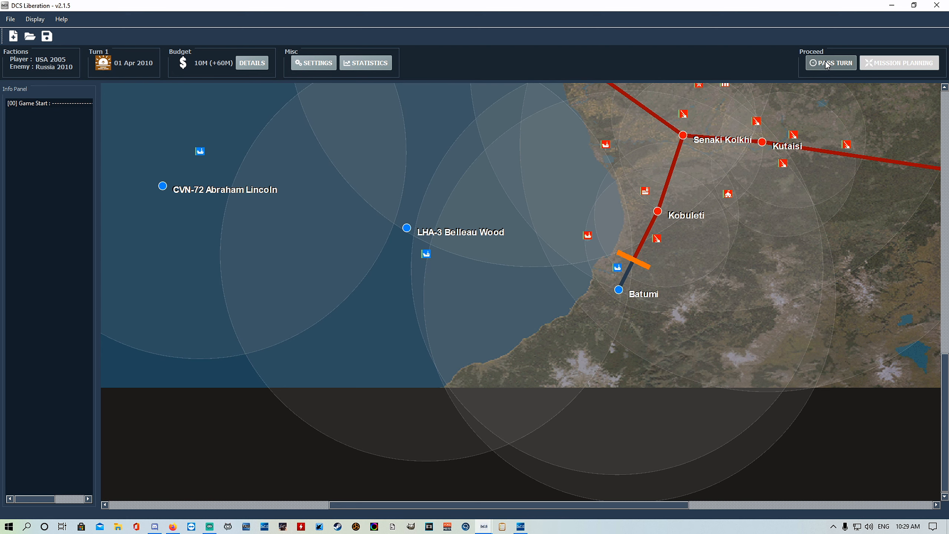
Pass the turn to Turn 2 with a 70M budget and review the reinforcement log
left_click(831, 63)
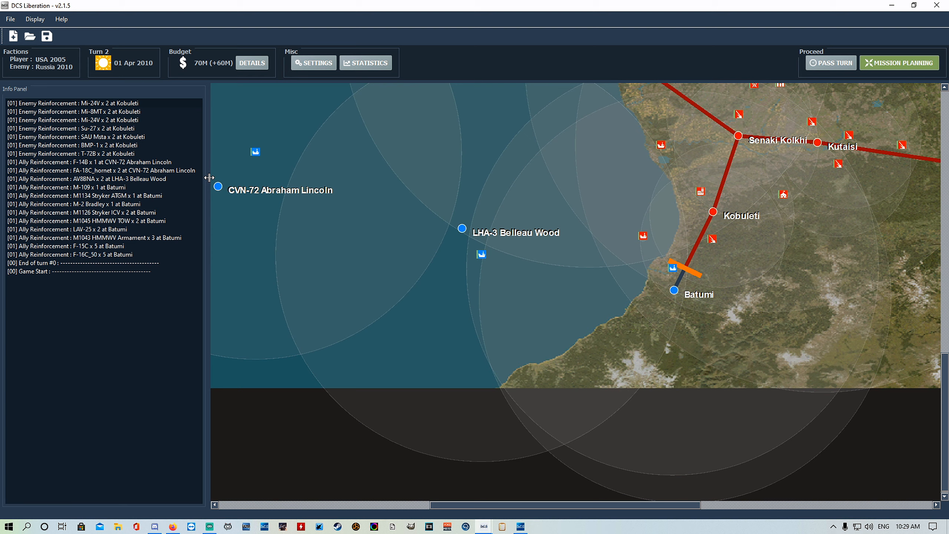
left_click(70, 254)
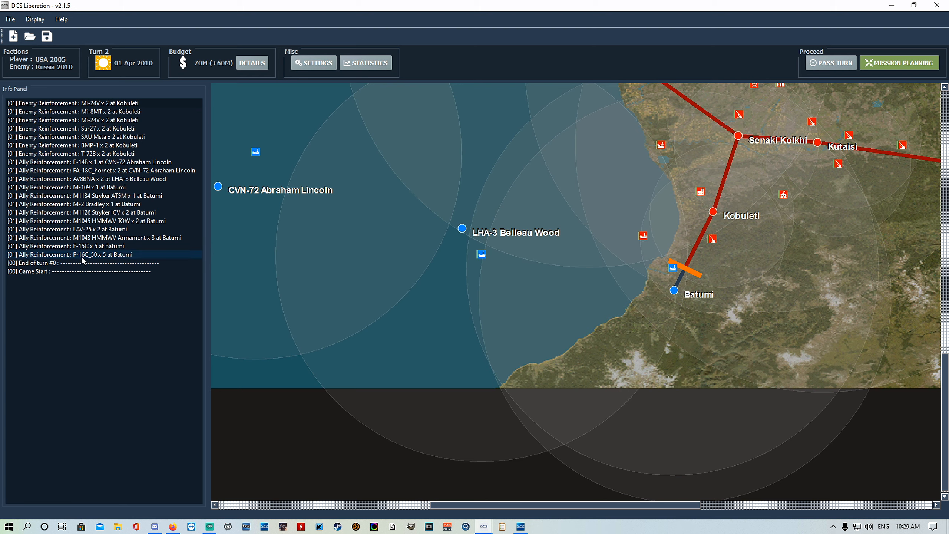
mouse_move(100, 256)
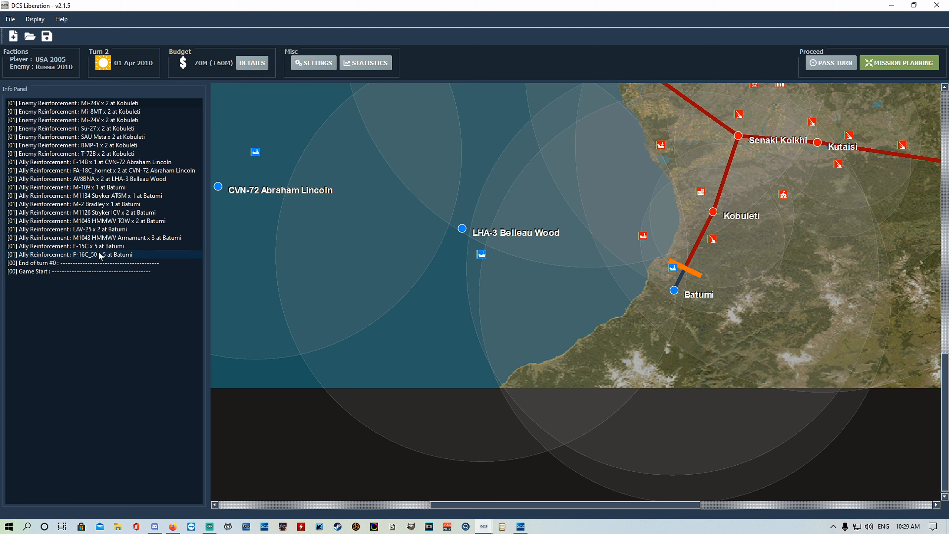
left_click(98, 169)
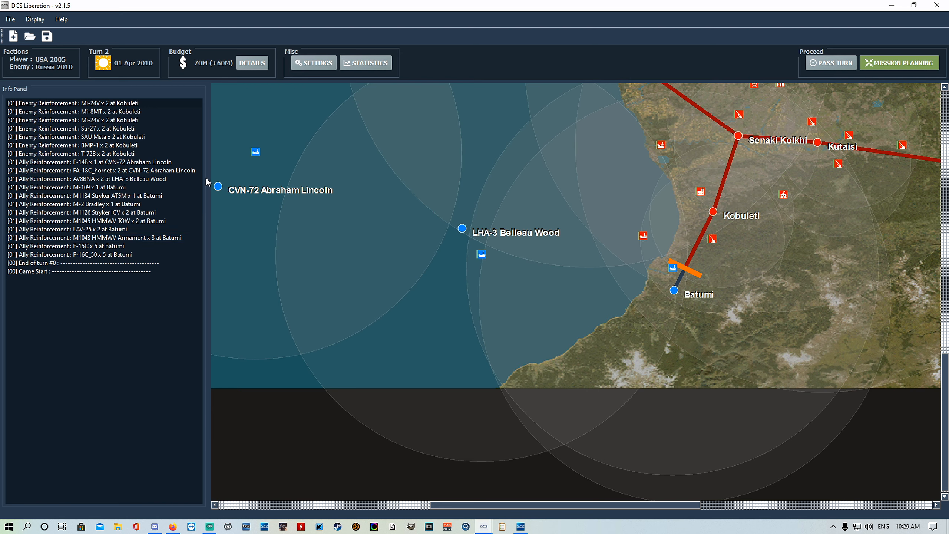
left_click(89, 161)
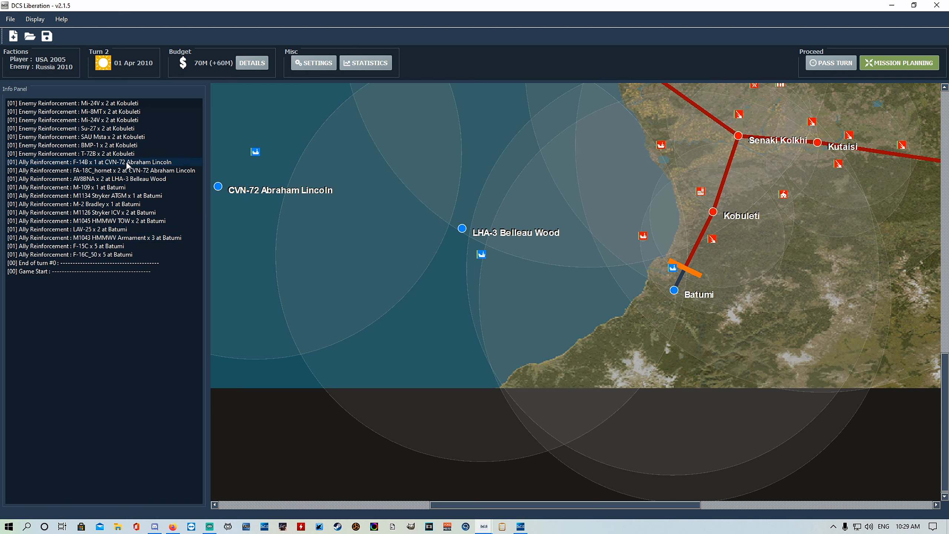
left_click(100, 170)
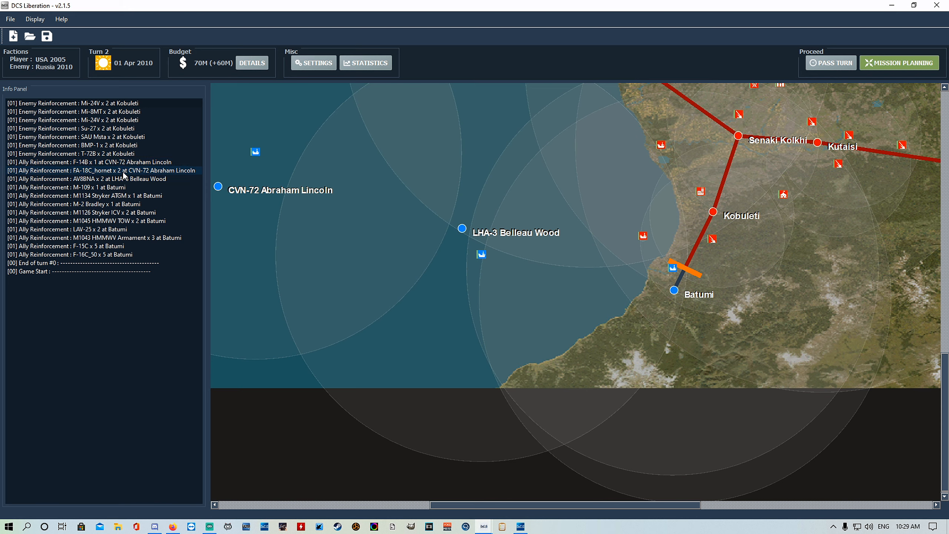
left_click(97, 170)
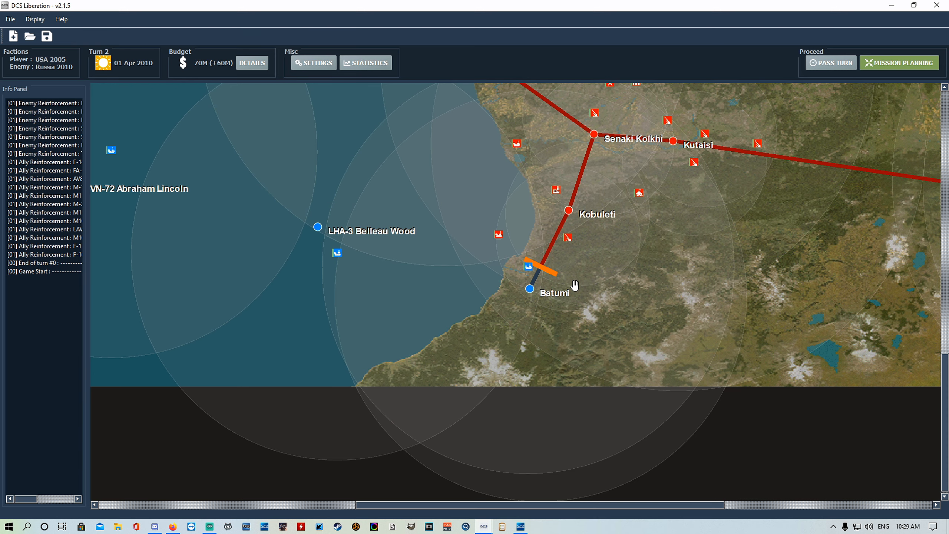
mouse_move(512, 250)
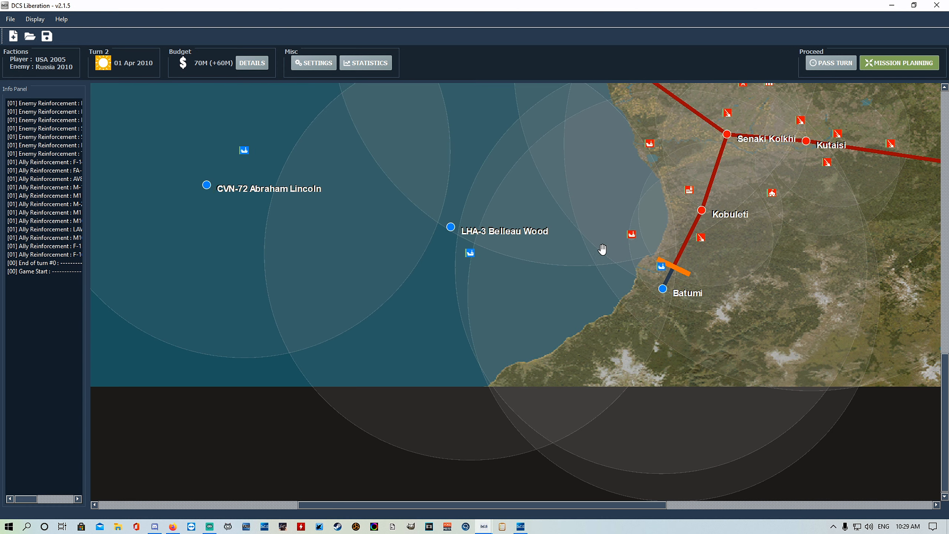
mouse_move(664, 295)
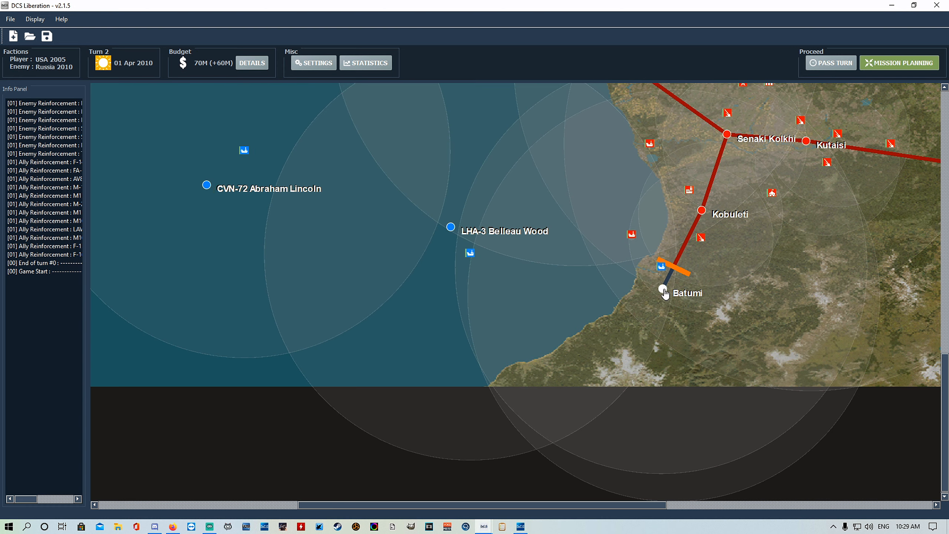
mouse_move(665, 292)
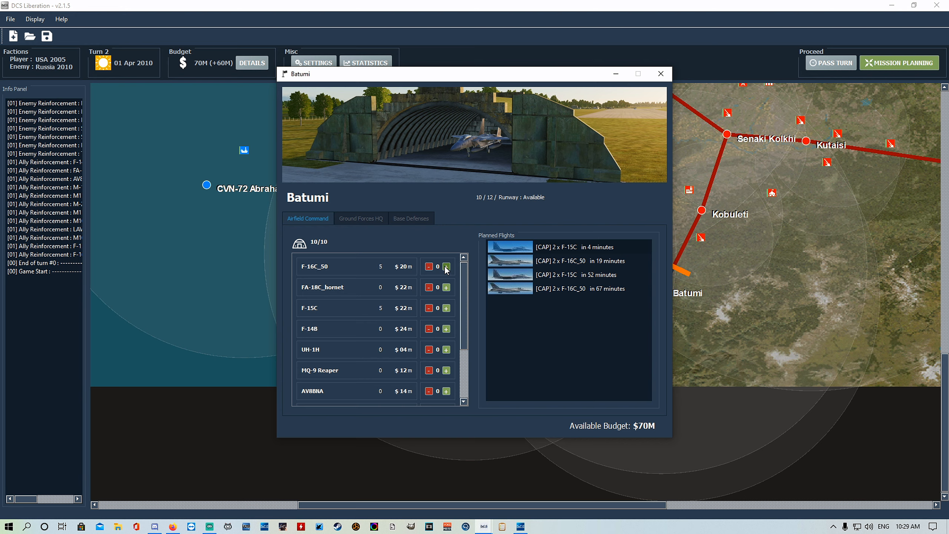
mouse_move(458, 290)
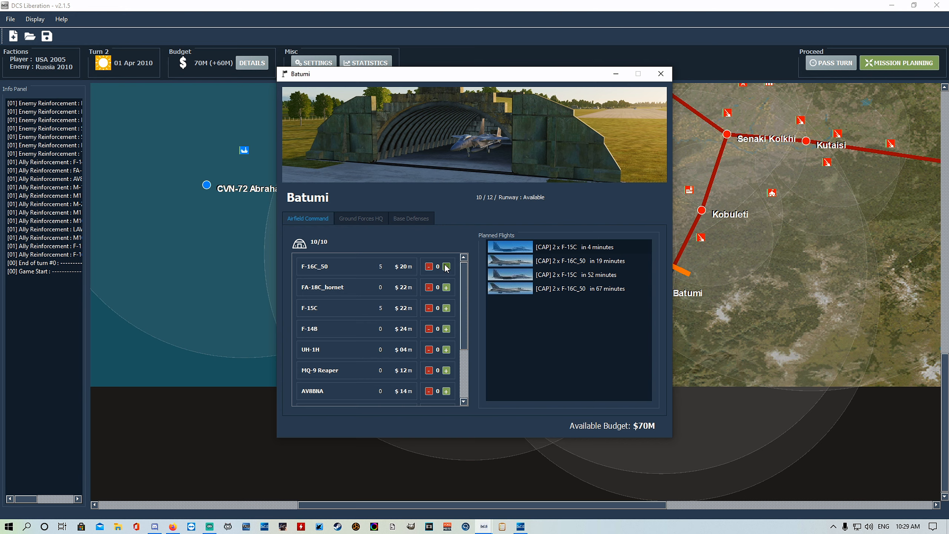
mouse_move(317, 250)
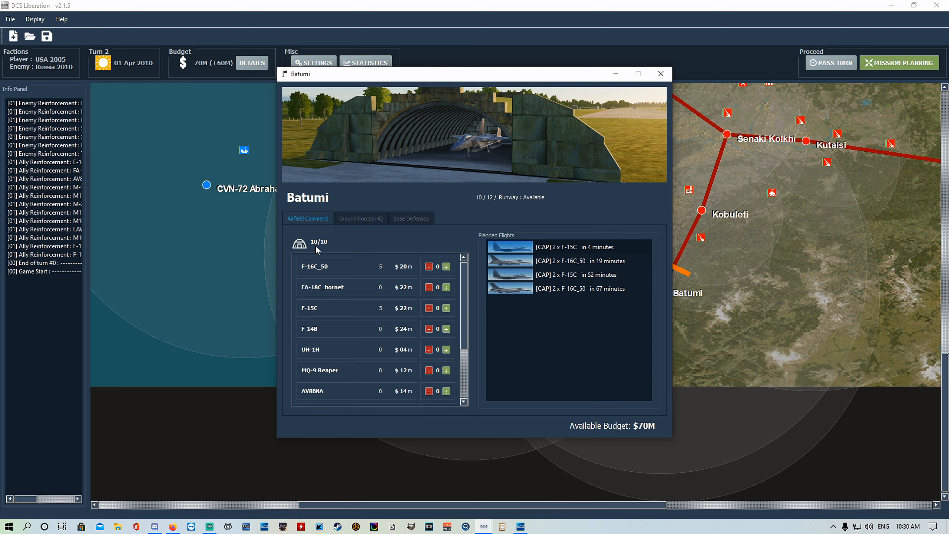
left_click(660, 73)
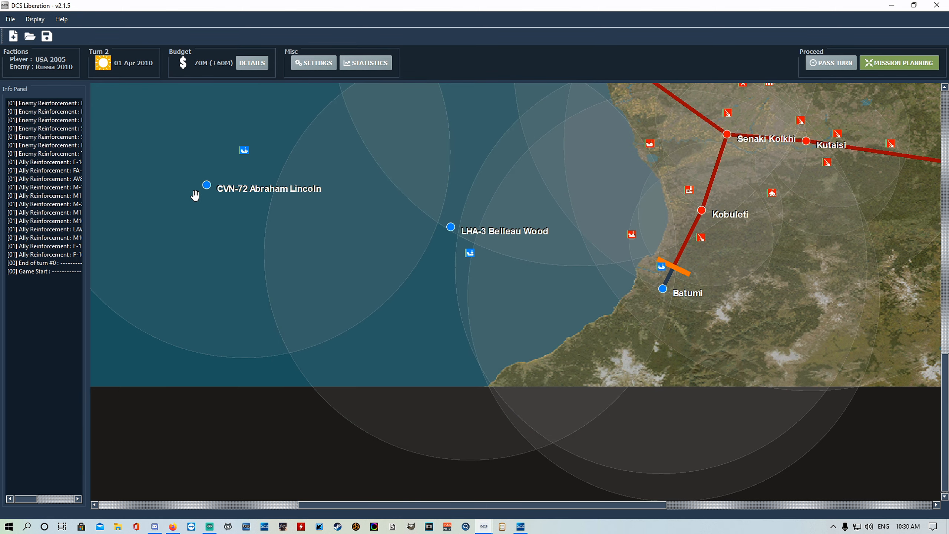
Buy one more F-14B on CVN-72 Abraham Lincoln and review its planned Hornet BARCAP
left_click(207, 184)
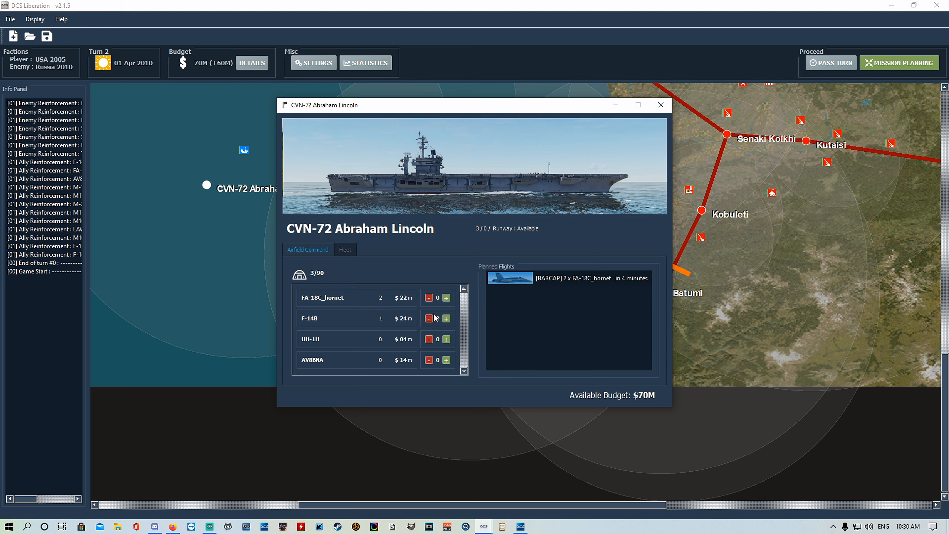
left_click(447, 318)
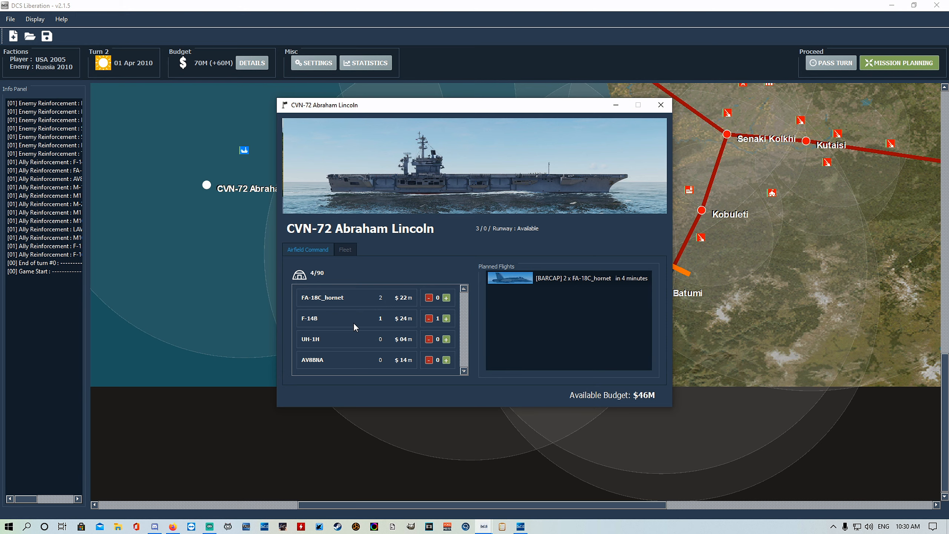
mouse_move(399, 327)
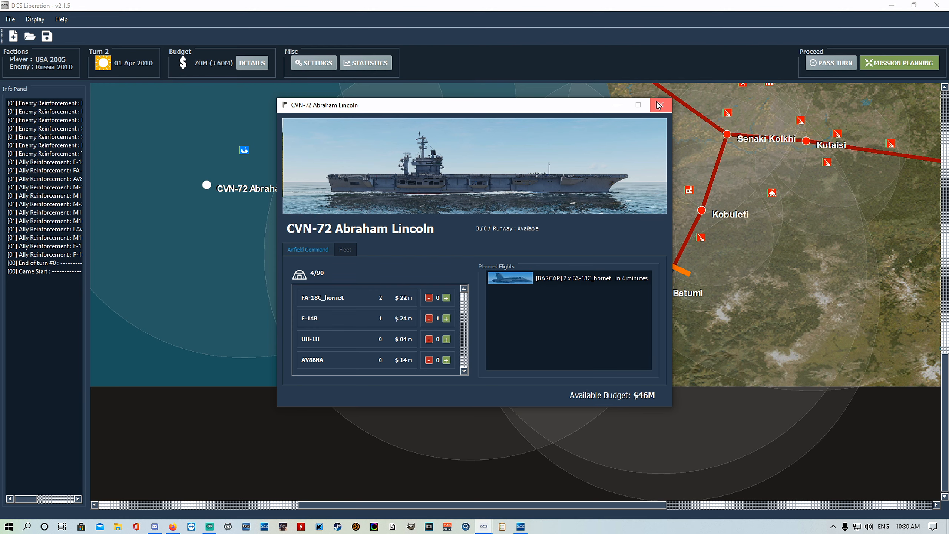
left_click(661, 104)
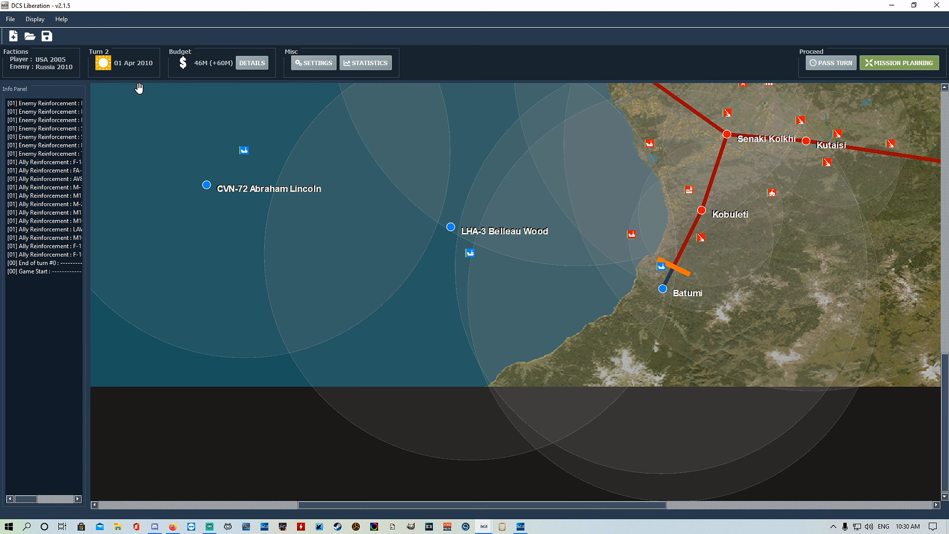
left_click(206, 185)
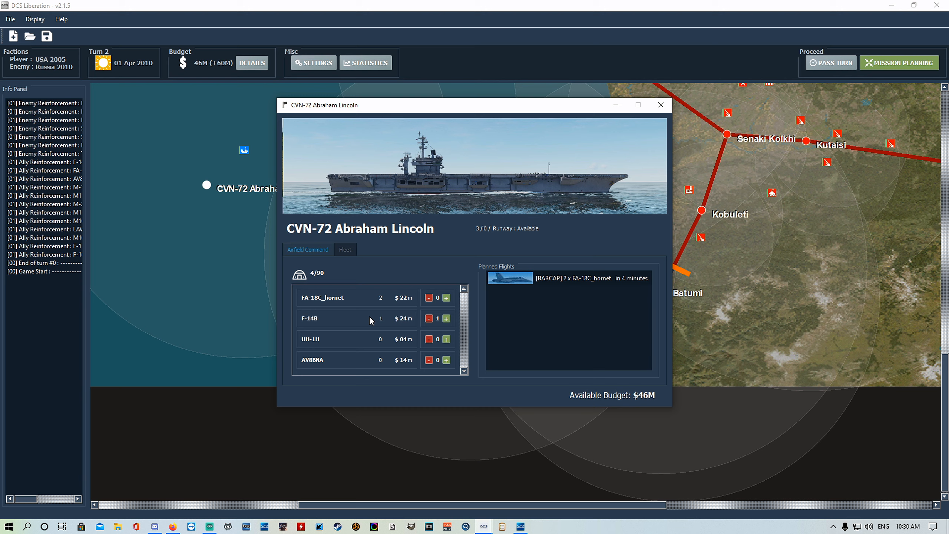
mouse_move(356, 311)
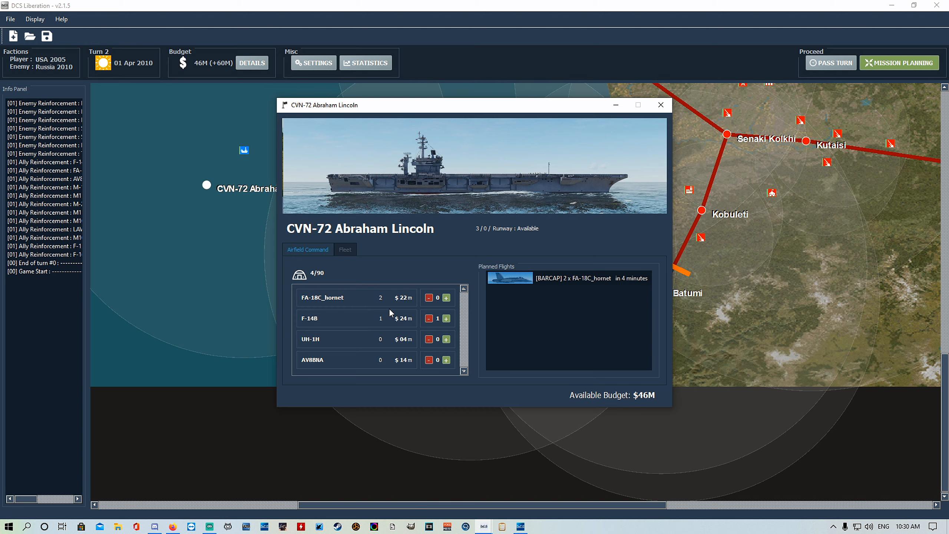
mouse_move(370, 311)
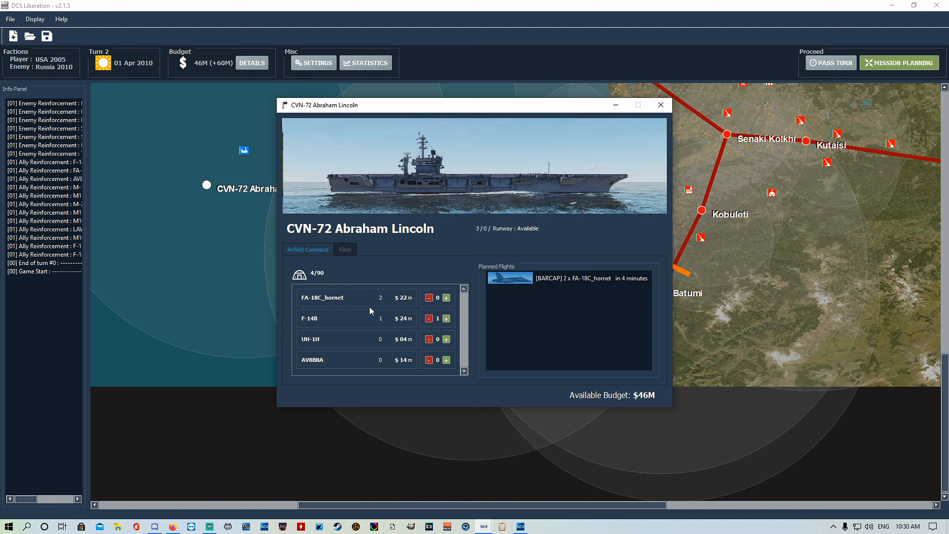
mouse_move(378, 291)
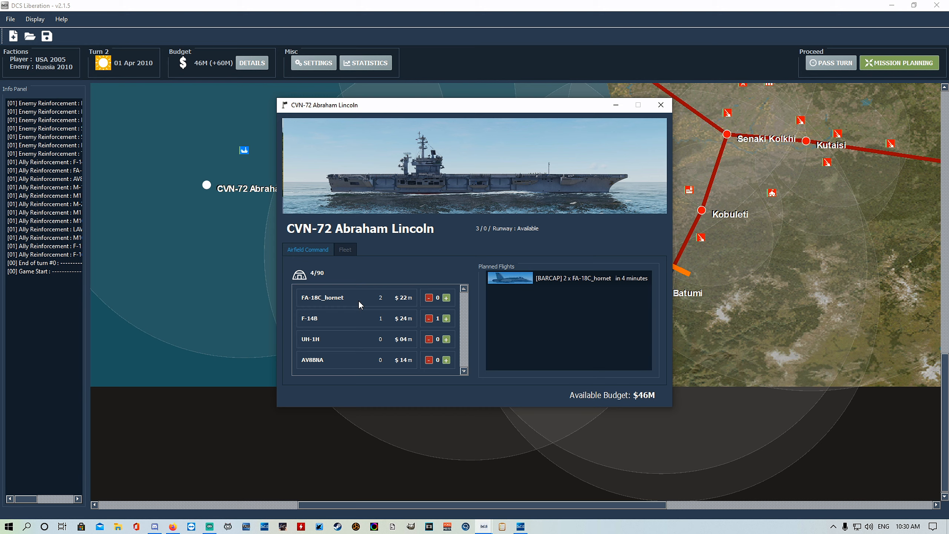
mouse_move(358, 305)
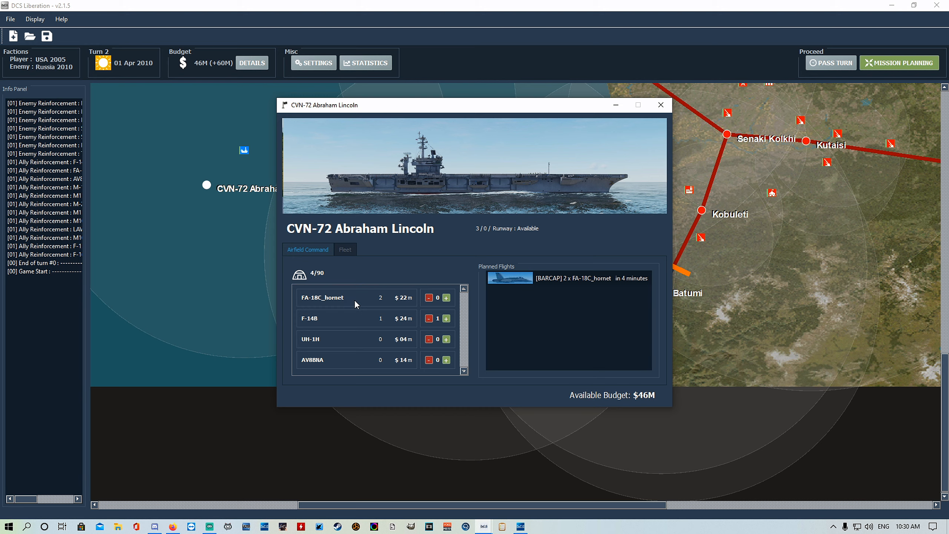
mouse_move(360, 301)
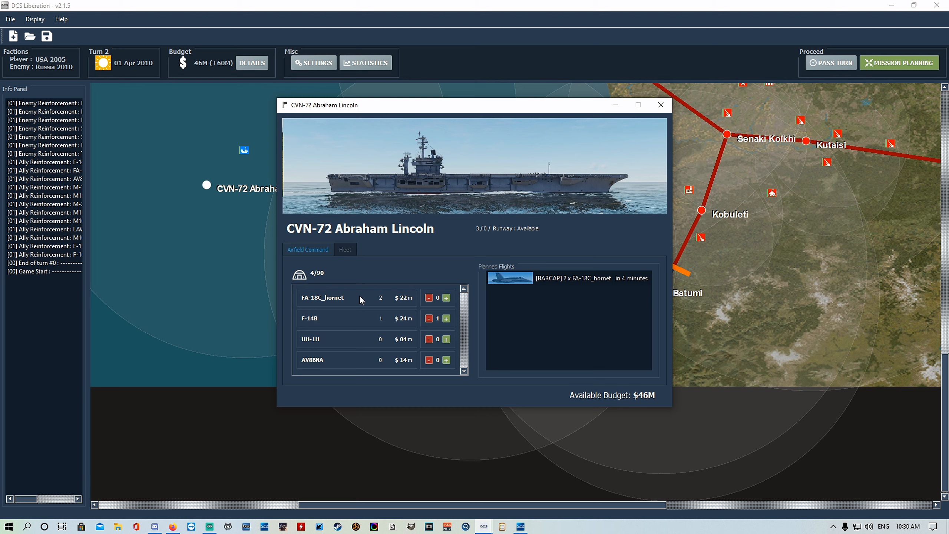
mouse_move(384, 308)
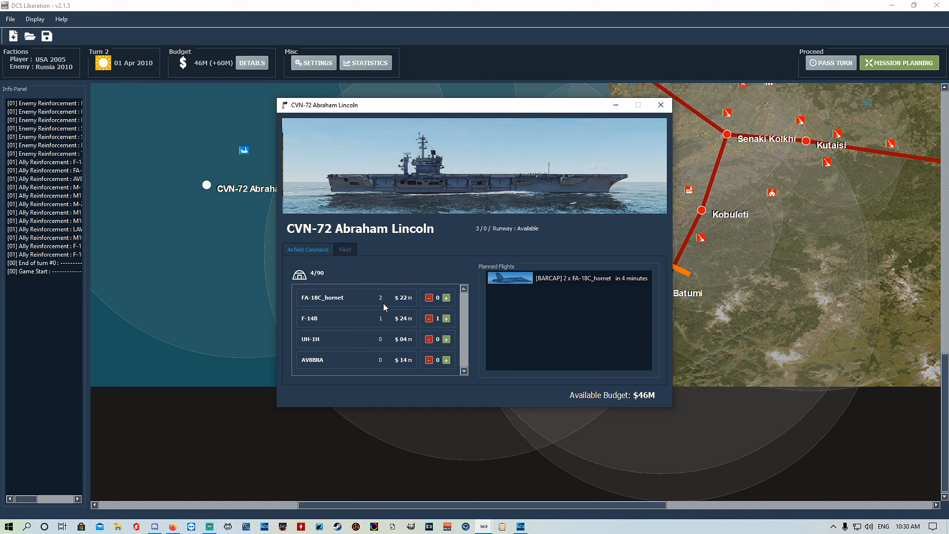
mouse_move(387, 316)
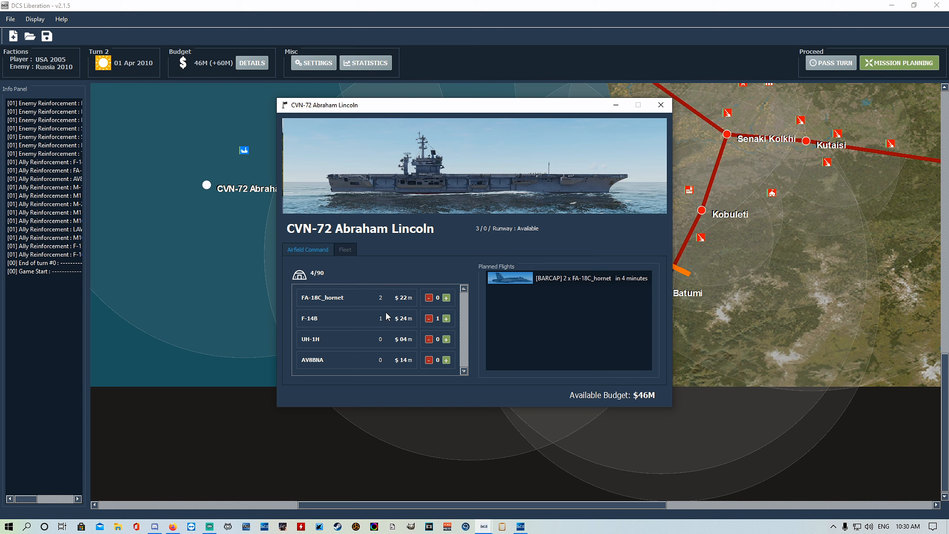
mouse_move(661, 105)
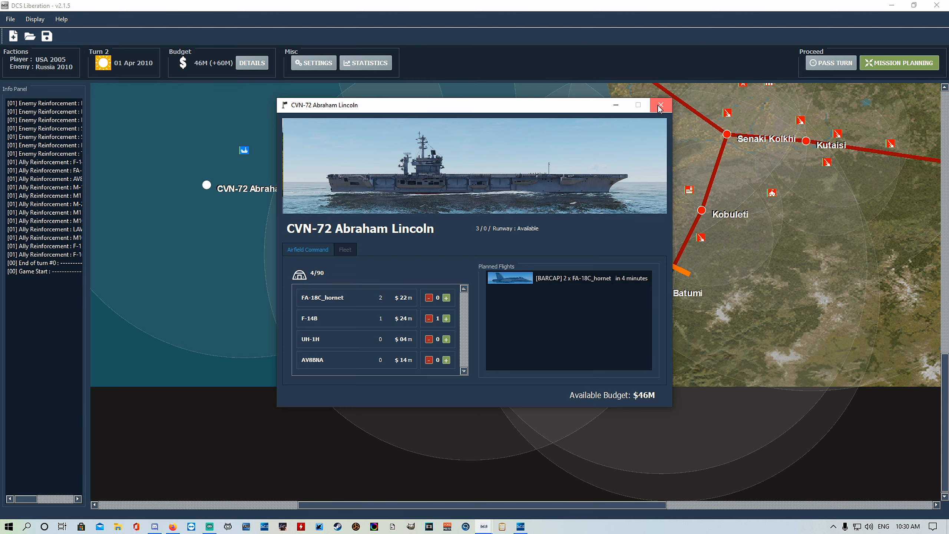
left_click(659, 104)
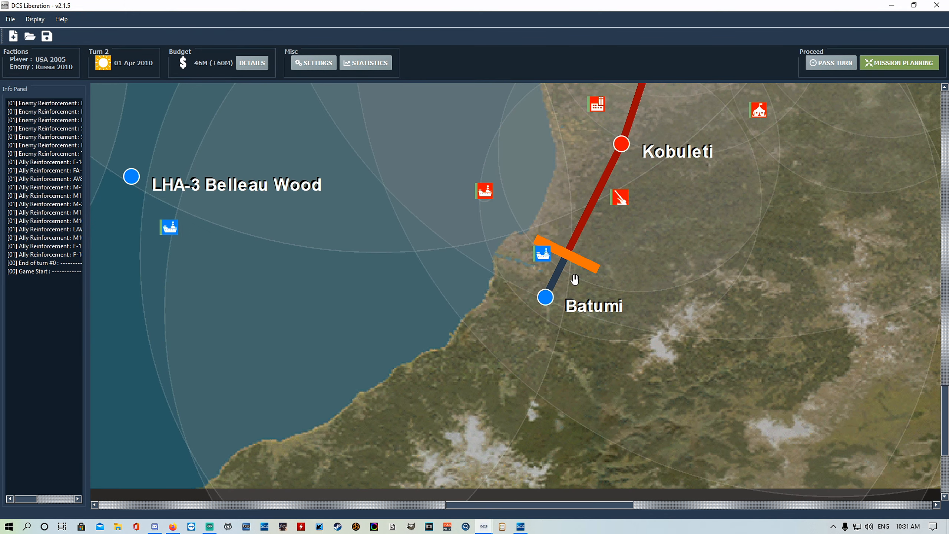
Reopen Batumi's base window and switch to its Ground Forces HQ purchase list
left_click(544, 298)
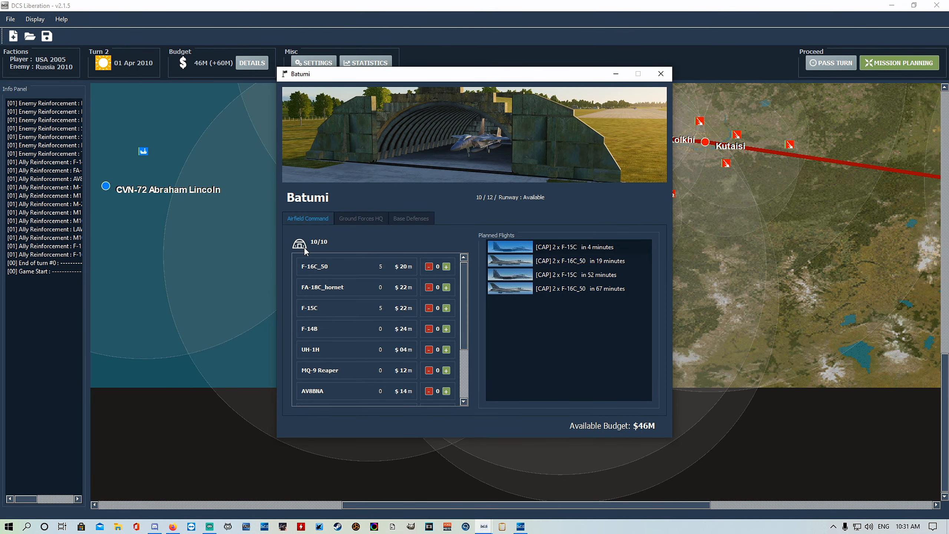
mouse_move(315, 231)
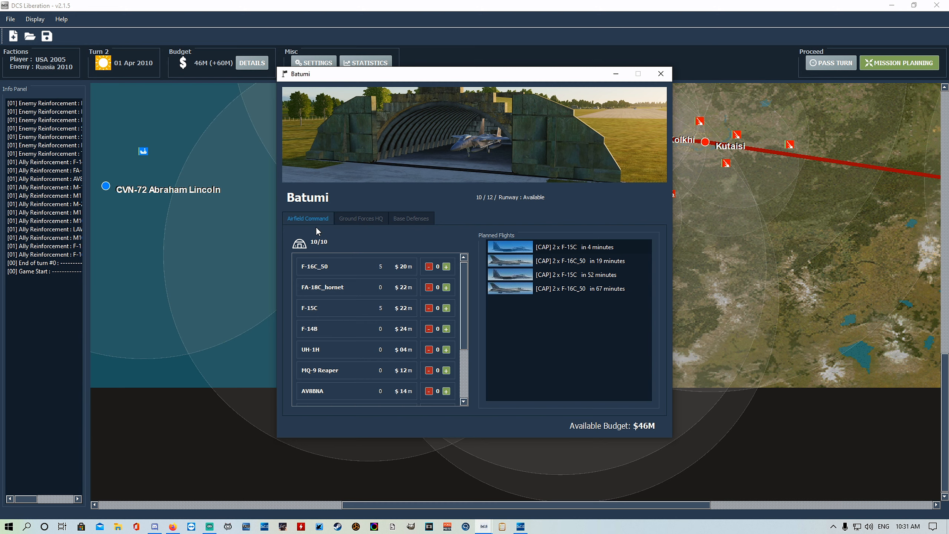
scroll("down", 3)
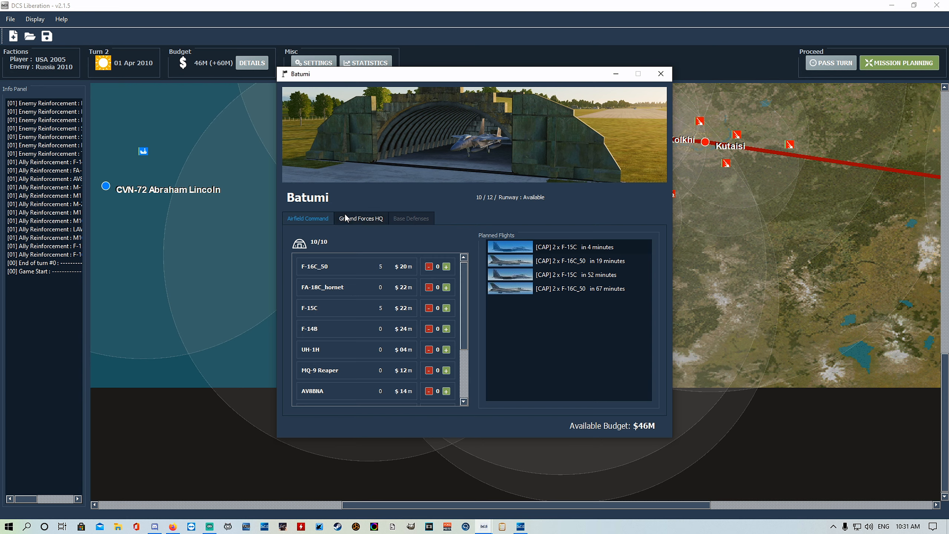
left_click(360, 218)
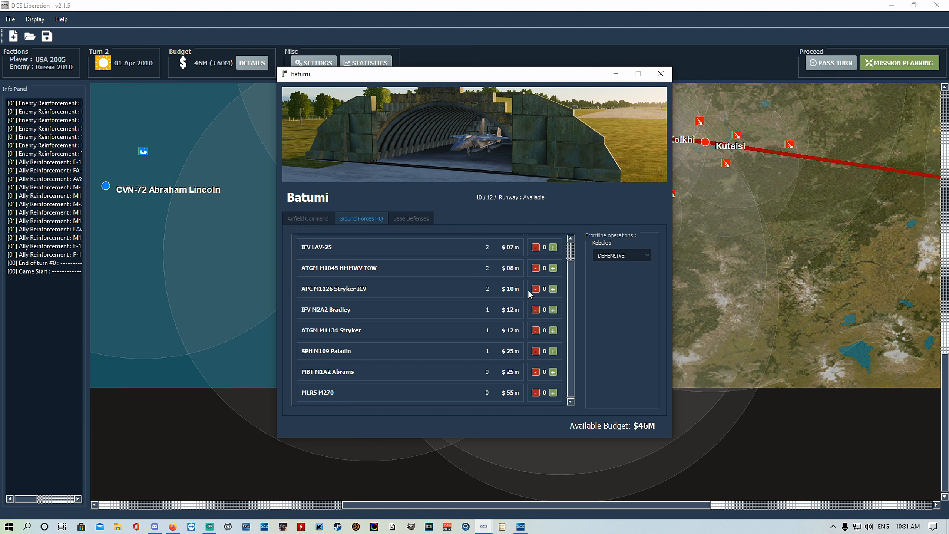
mouse_move(364, 302)
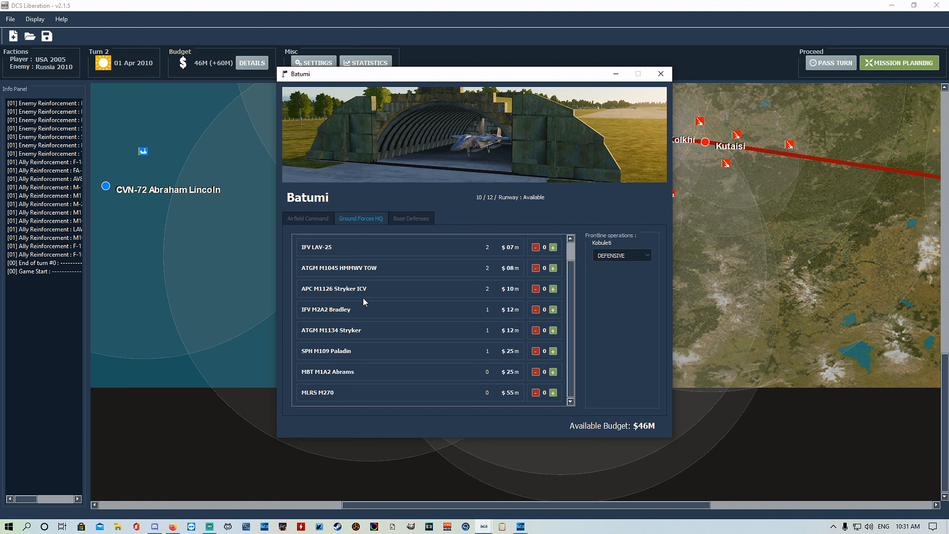
mouse_move(323, 256)
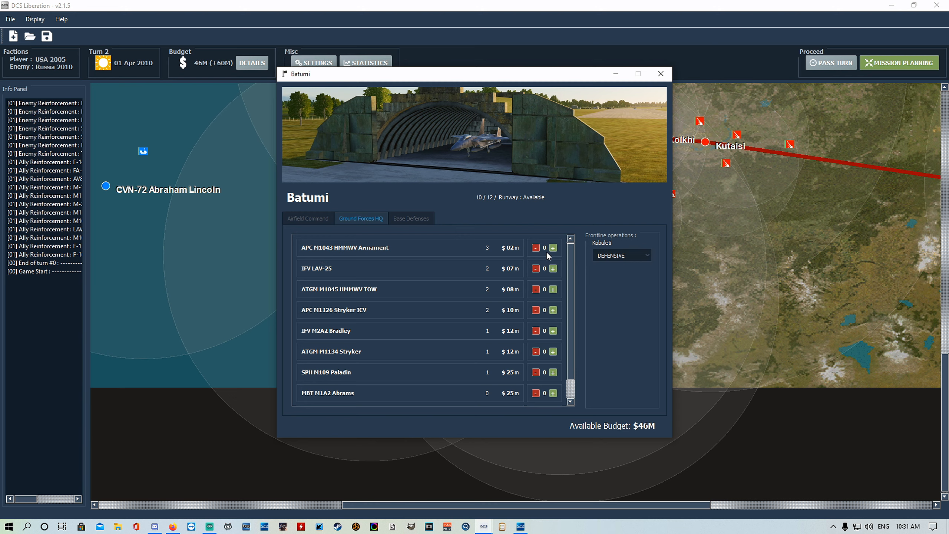
mouse_move(489, 331)
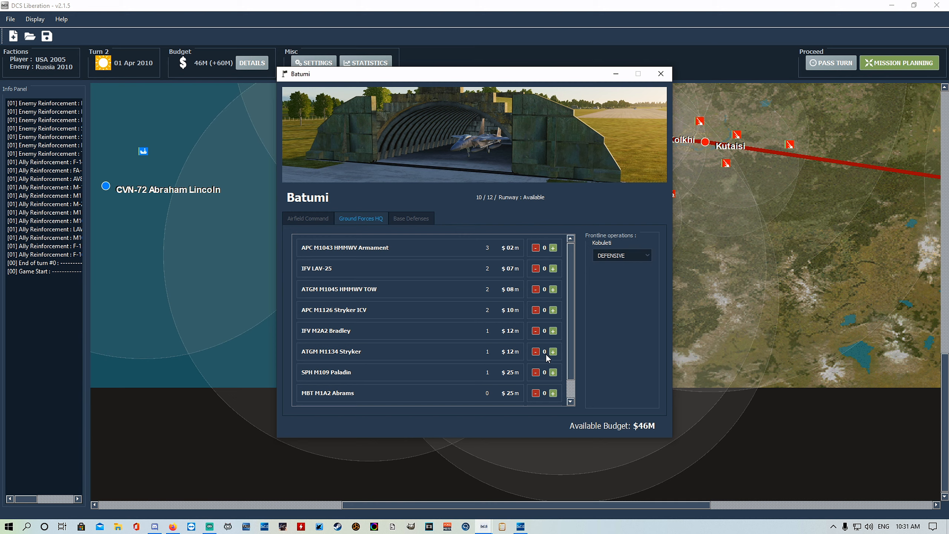
Buy an M1134 Stryker and more M1043 HMMWV APCs at Batumi, and set Kobuleti's front to Aggressive
left_click(552, 351)
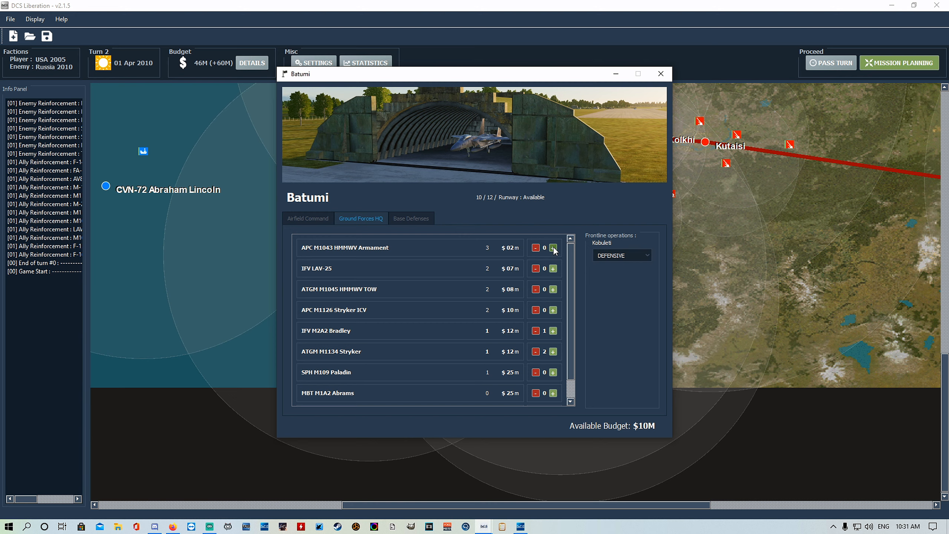
left_click(552, 247)
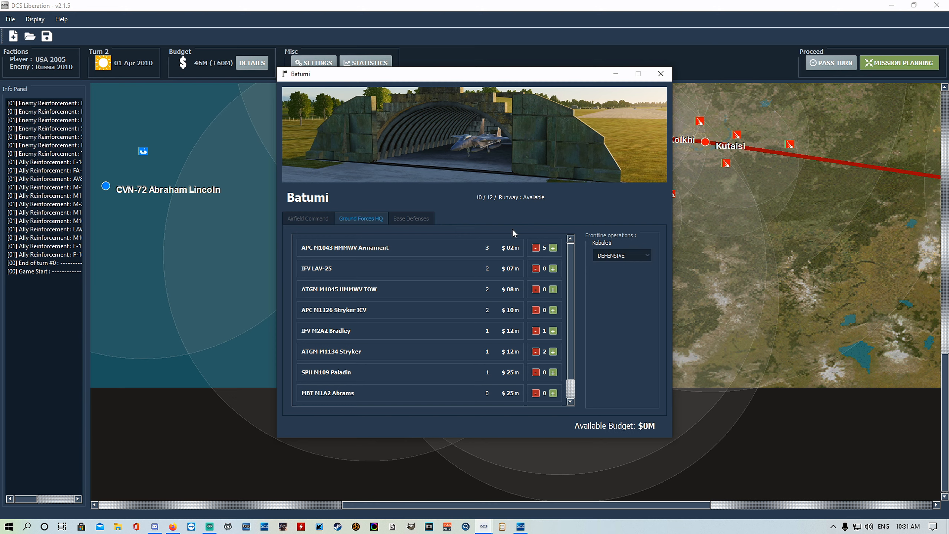
left_click(622, 255)
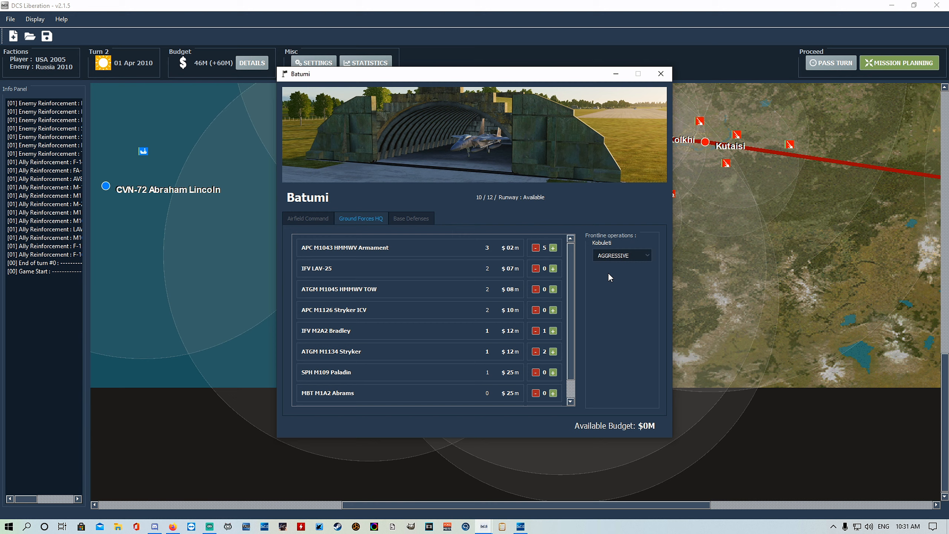
left_click(620, 255)
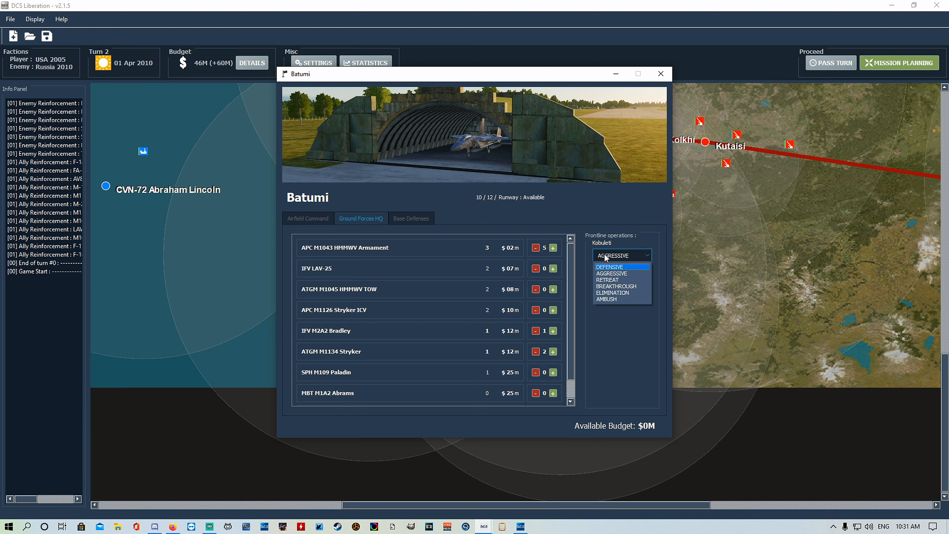
mouse_move(604, 272)
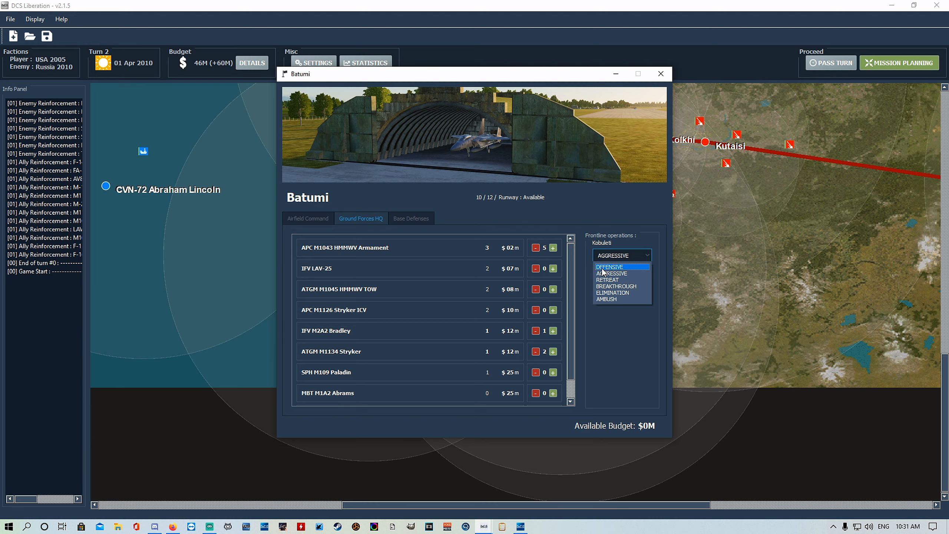
mouse_move(605, 272)
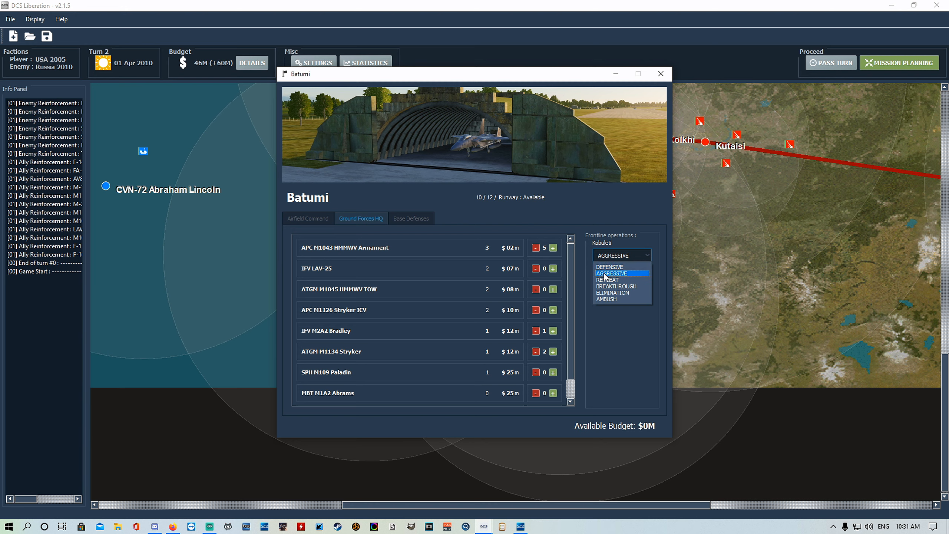
mouse_move(607, 280)
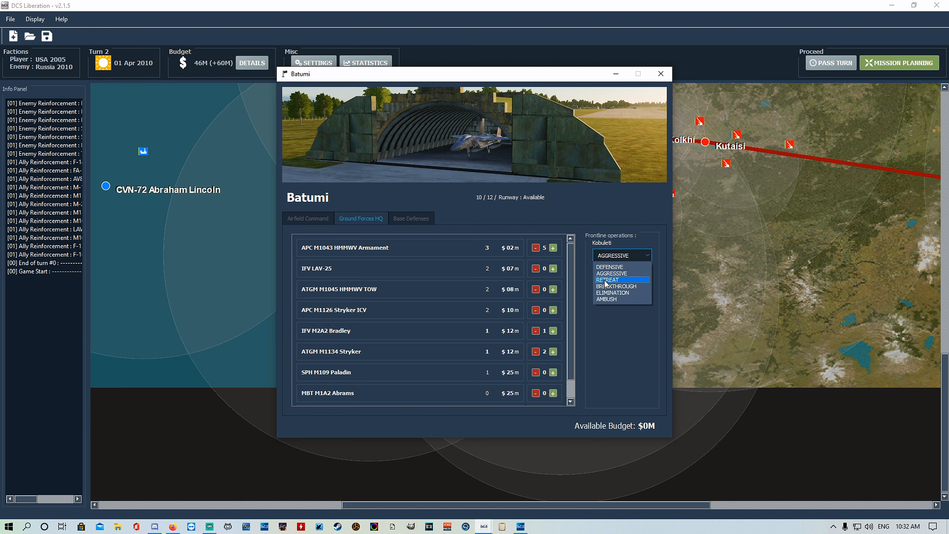
mouse_move(611, 286)
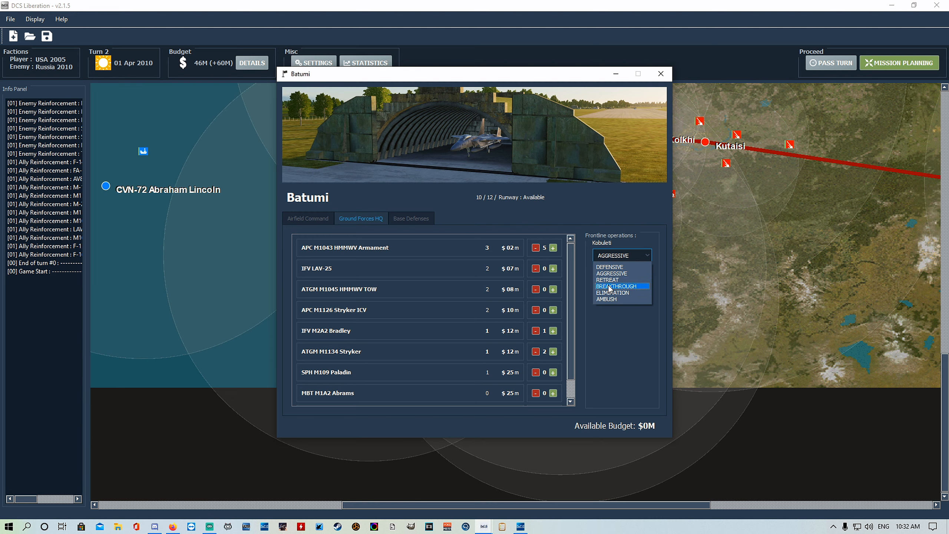
mouse_move(611, 293)
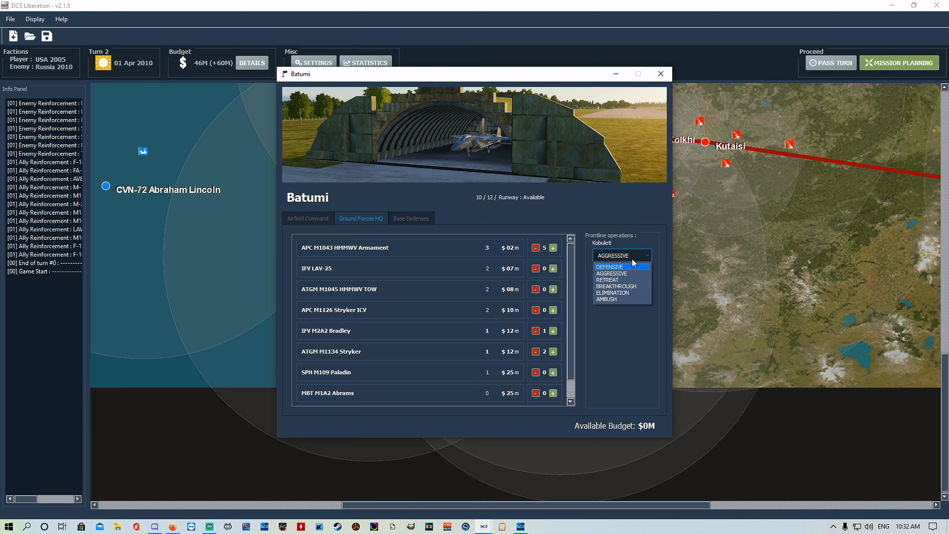
left_click(621, 255)
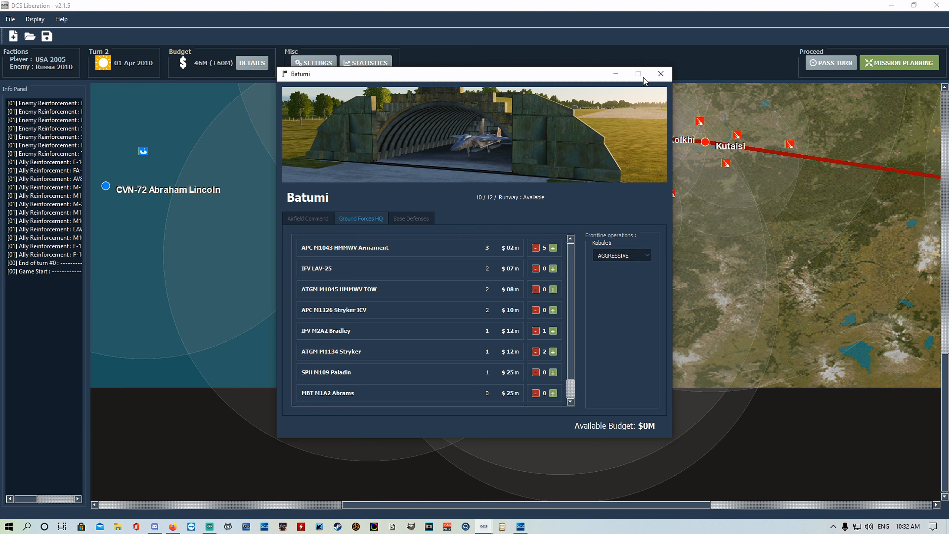
mouse_move(660, 74)
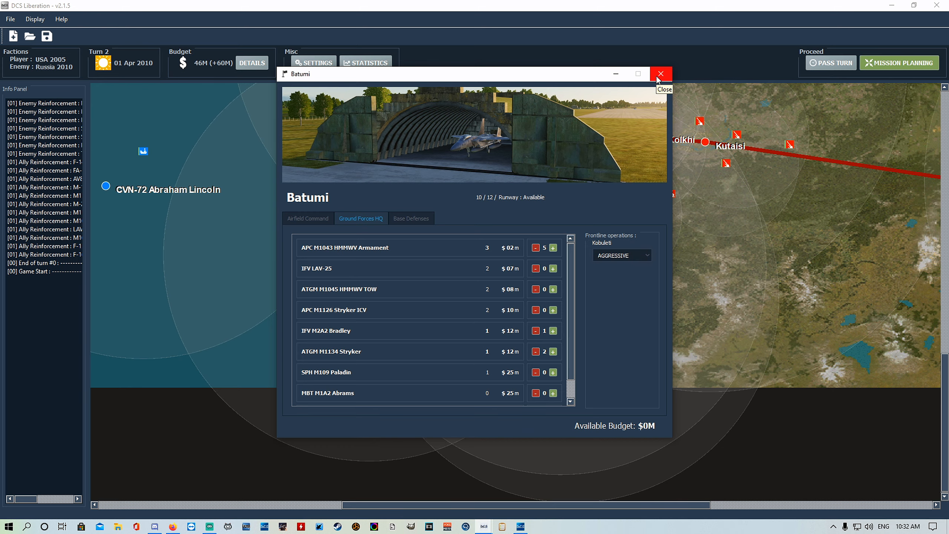
Close the Batumi base window to return to the Turn 2 campaign map
left_click(660, 73)
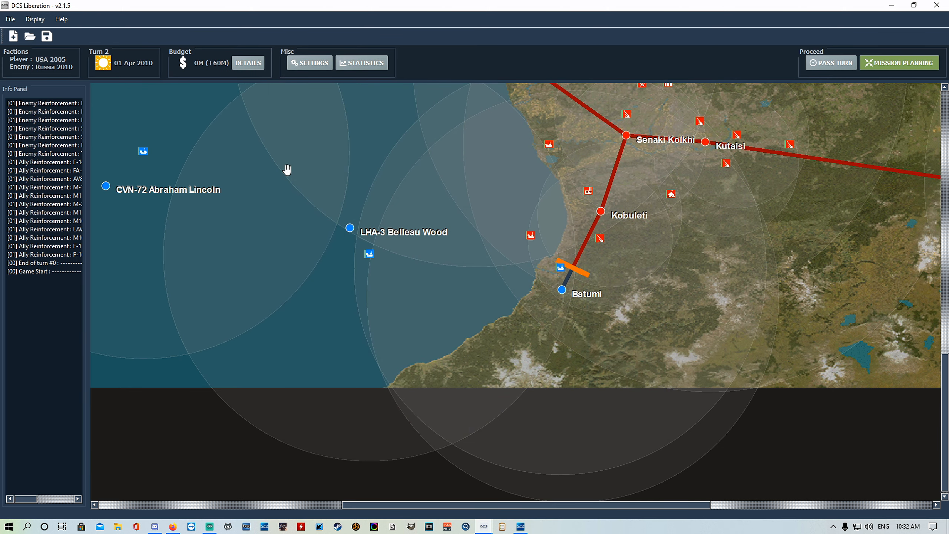
mouse_move(327, 334)
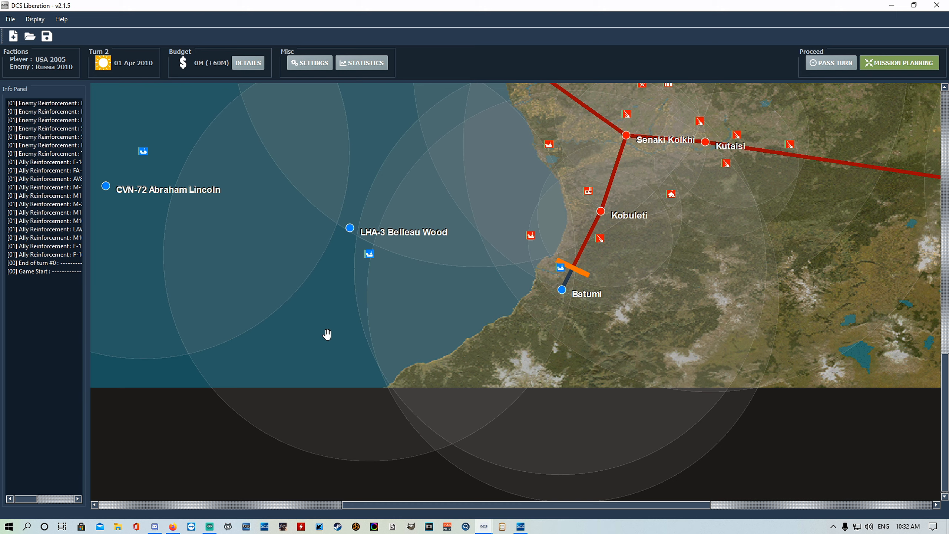
mouse_move(519, 300)
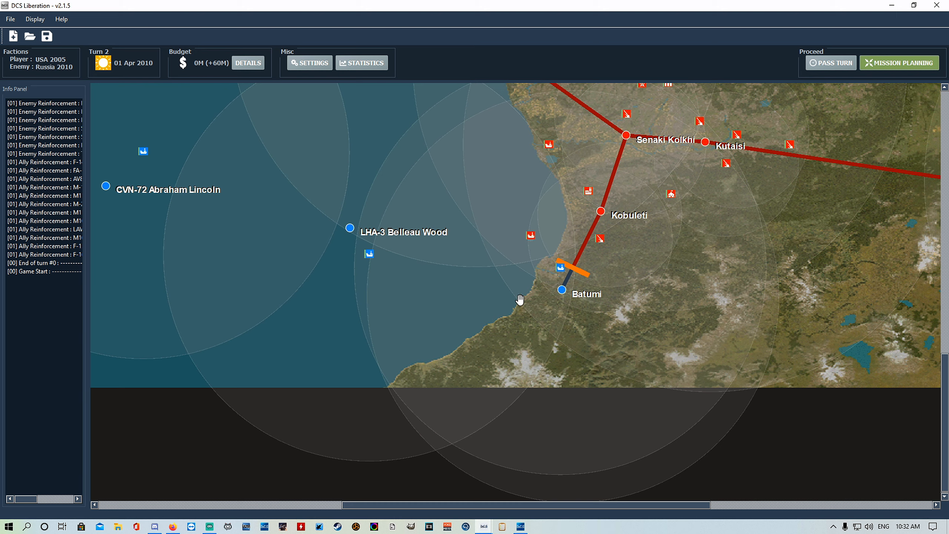